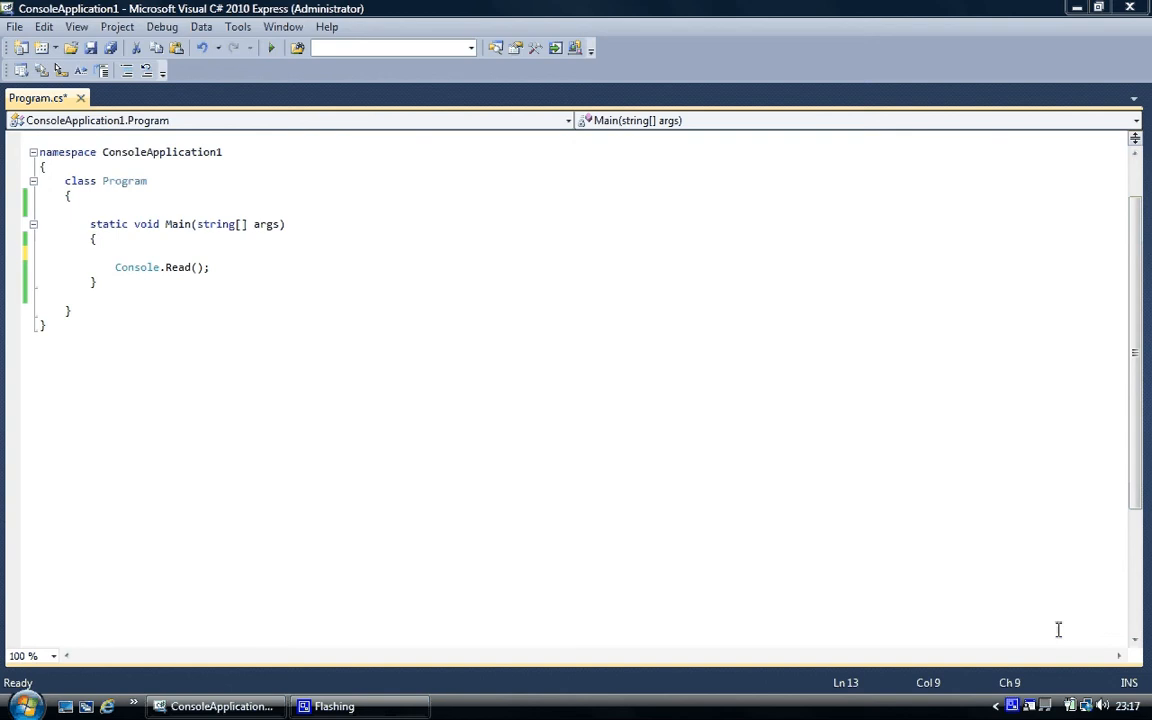
{"action": "mouse_move", "coordinate": [867, 541]}
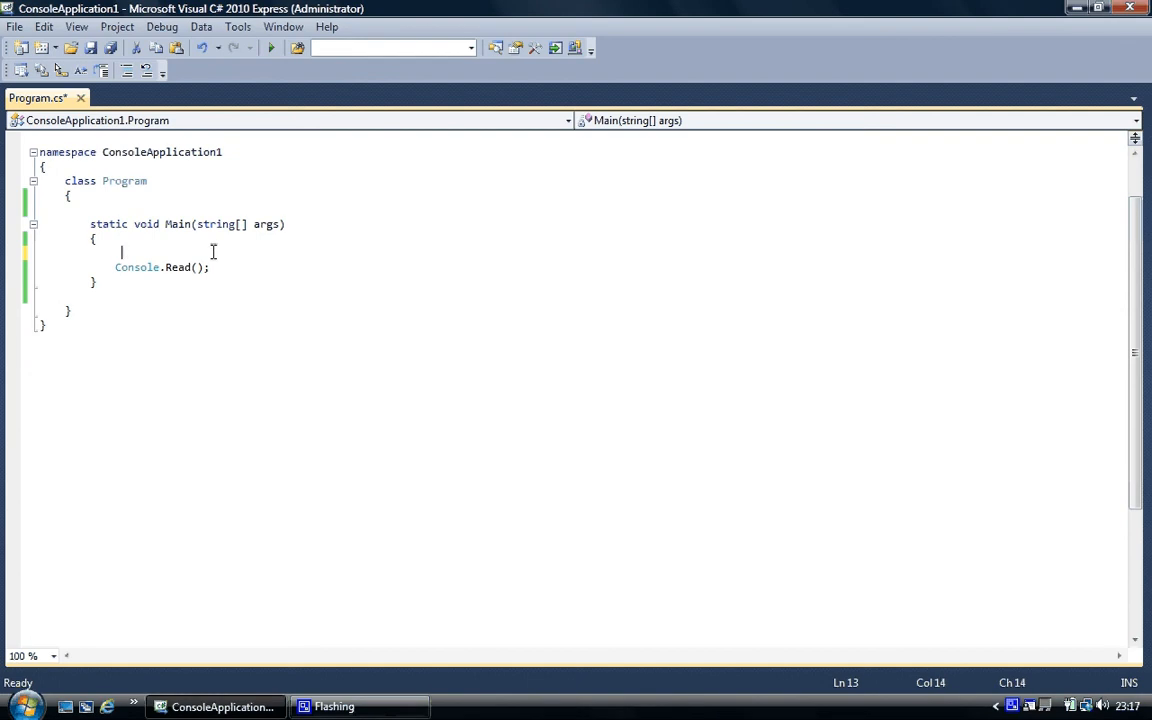
Type the declaration int[] numbers = new int[]; on the empty line in Main.
{"action": "key", "text": "Backspace"}
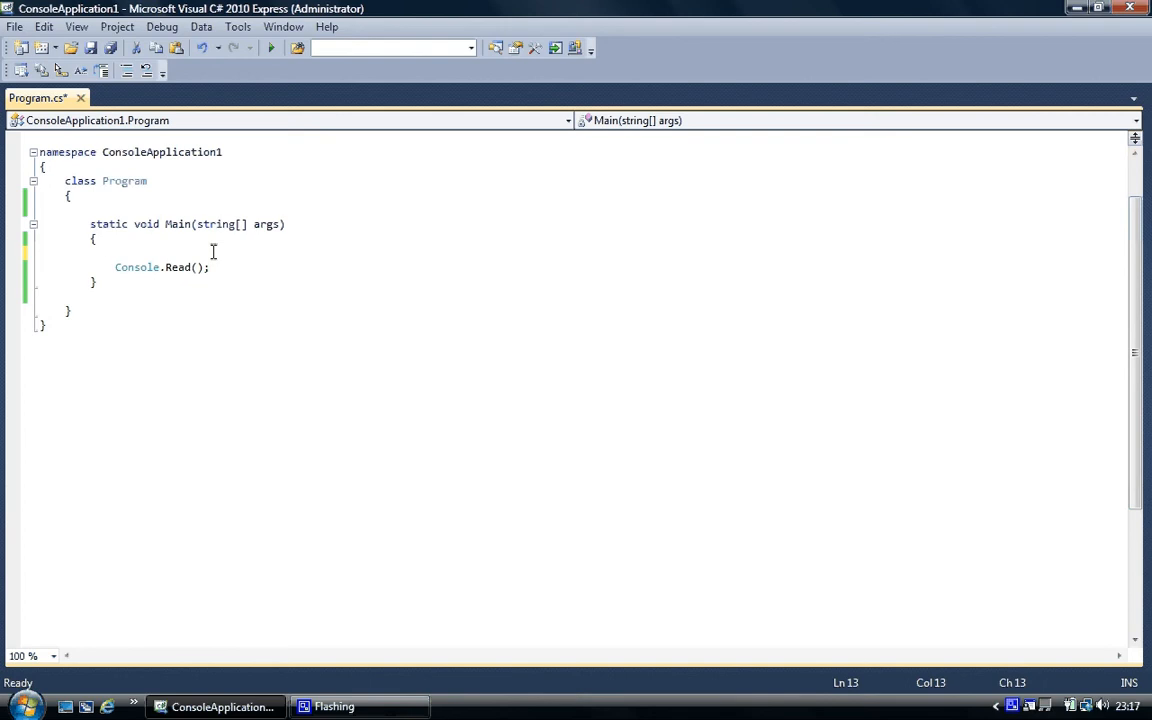
{"action": "type", "text": "in"}
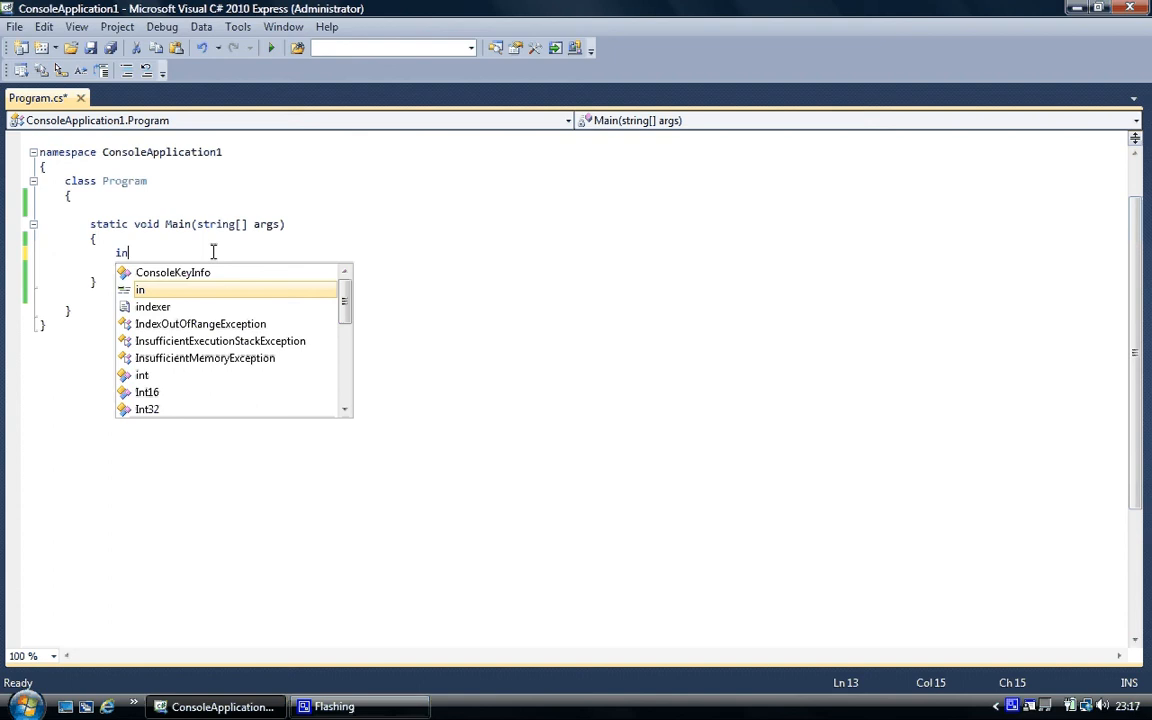
{"action": "type", "text": "t"}
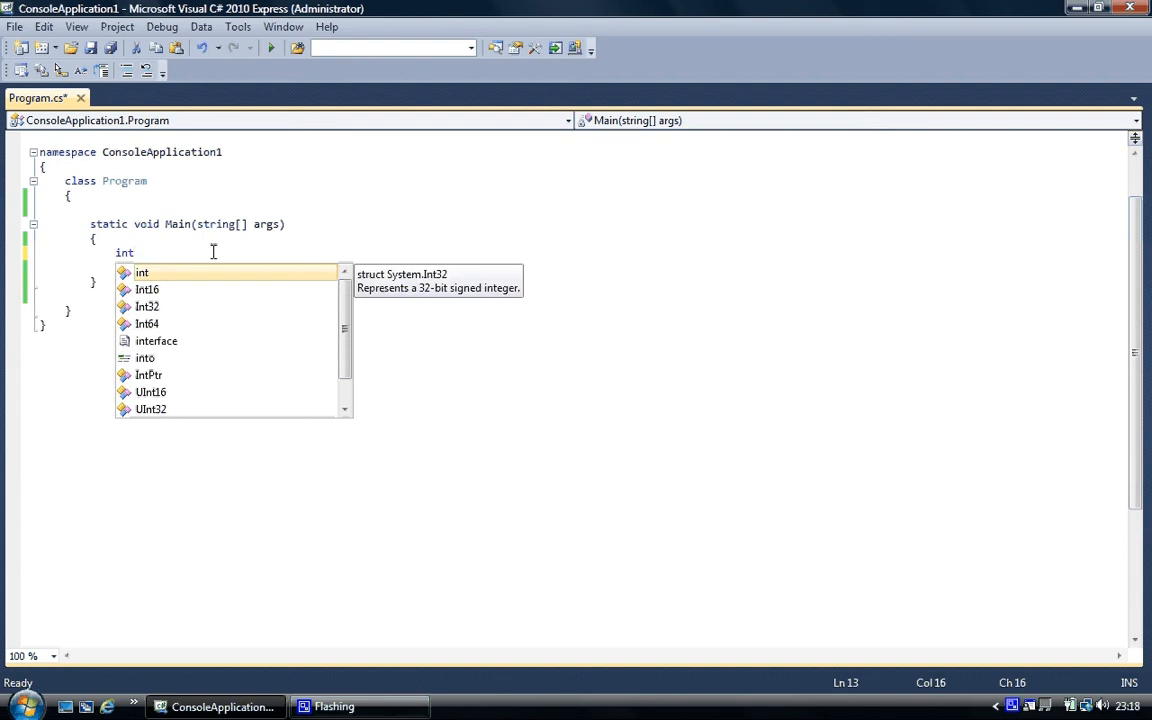
{"action": "type", "text": "[]"}
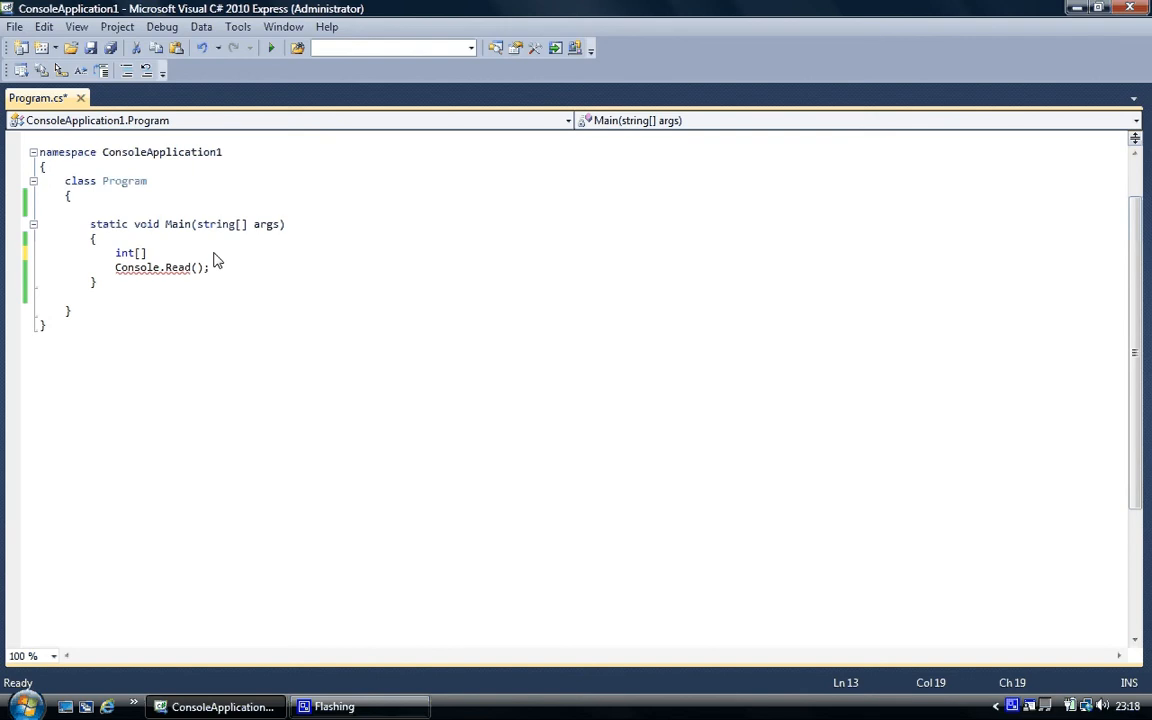
{"action": "type", "text": "n"}
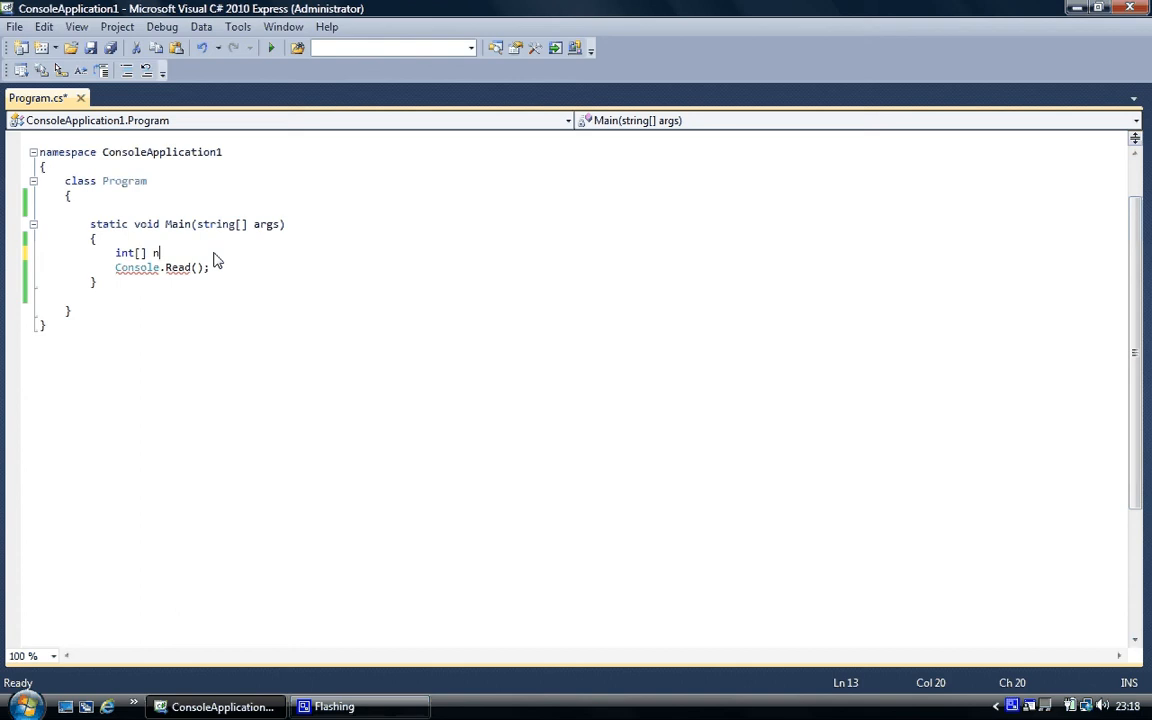
{"action": "type", "text": "umbers"}
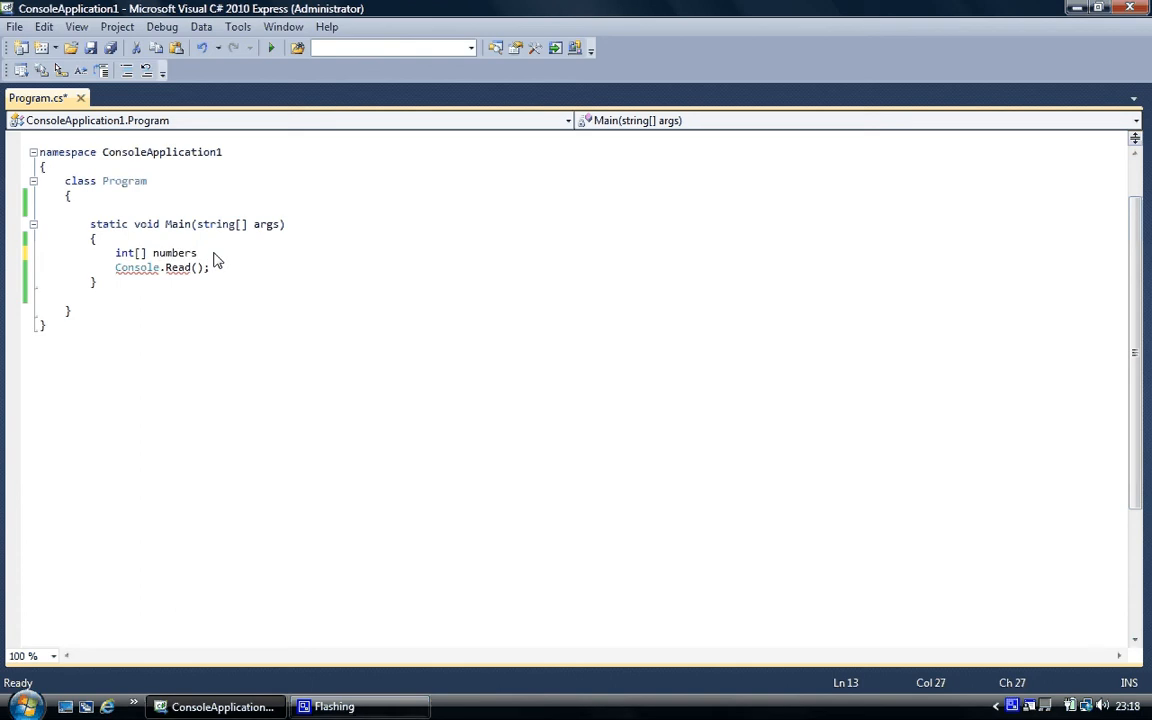
{"action": "type", "text": "="}
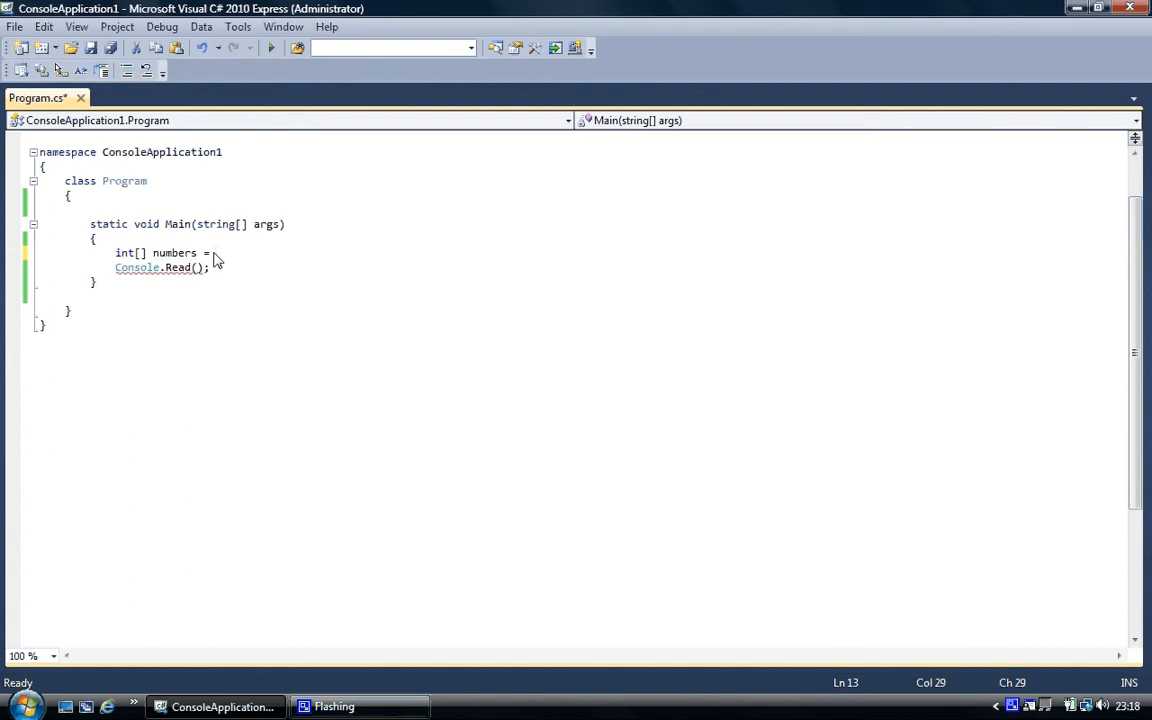
{"action": "type", "text": "new"}
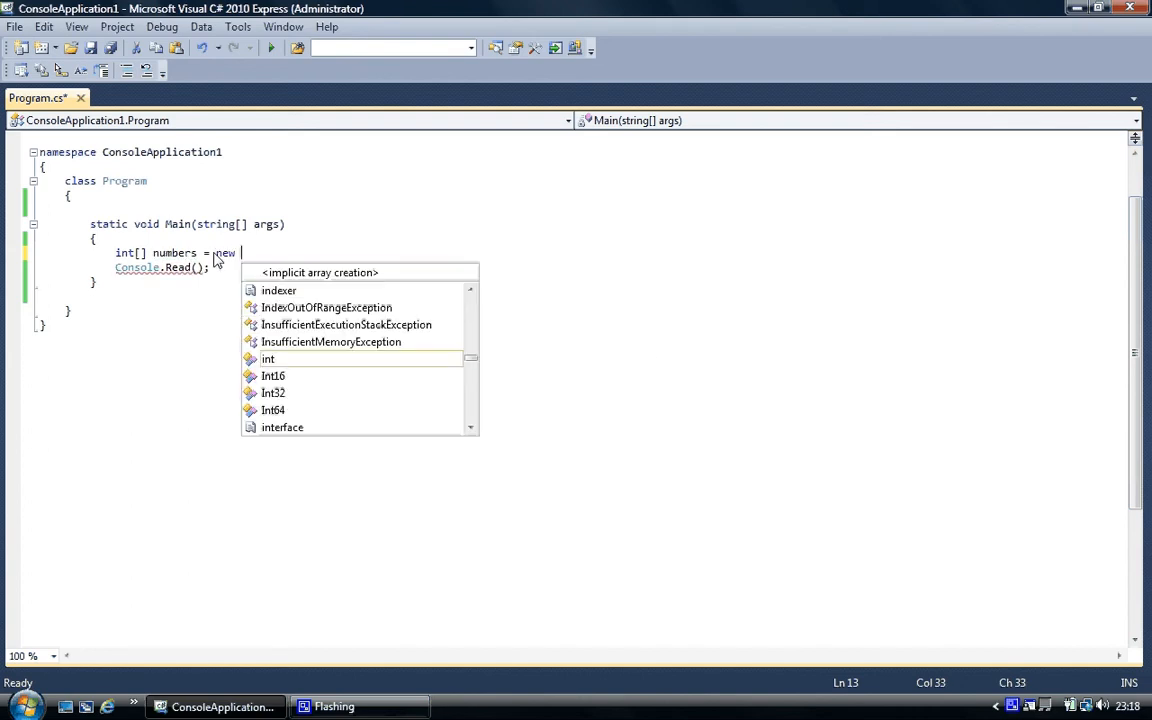
{"action": "type", "text": "int"}
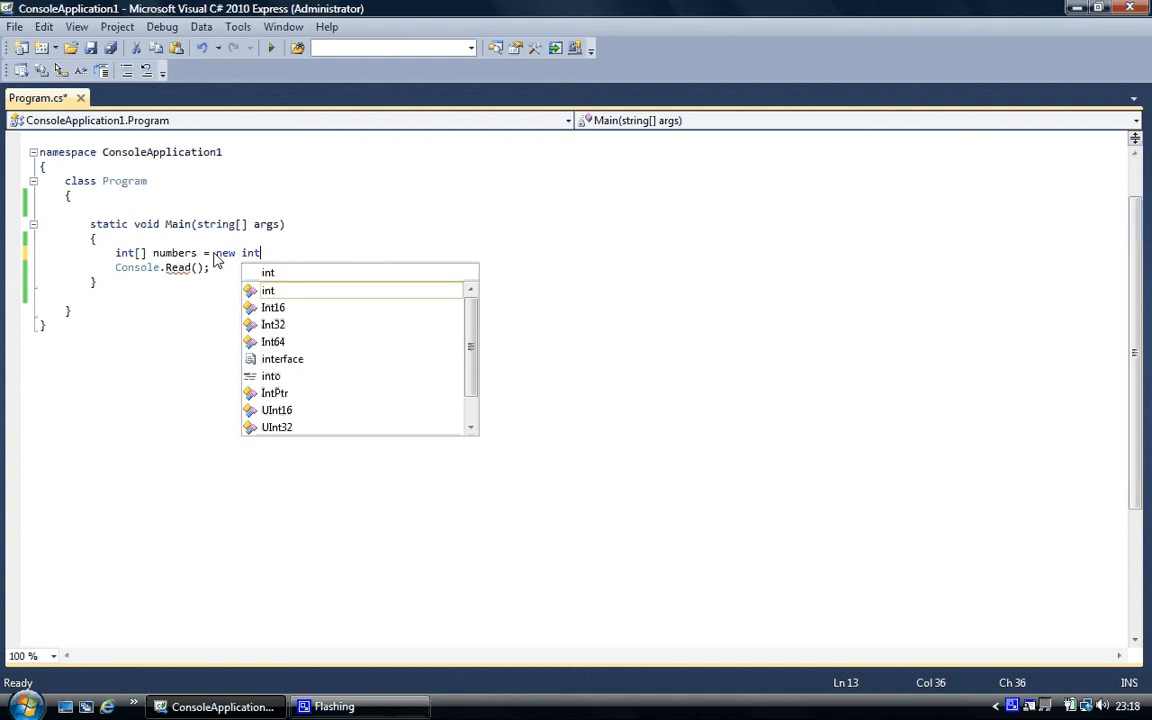
{"action": "type", "text": "[]"}
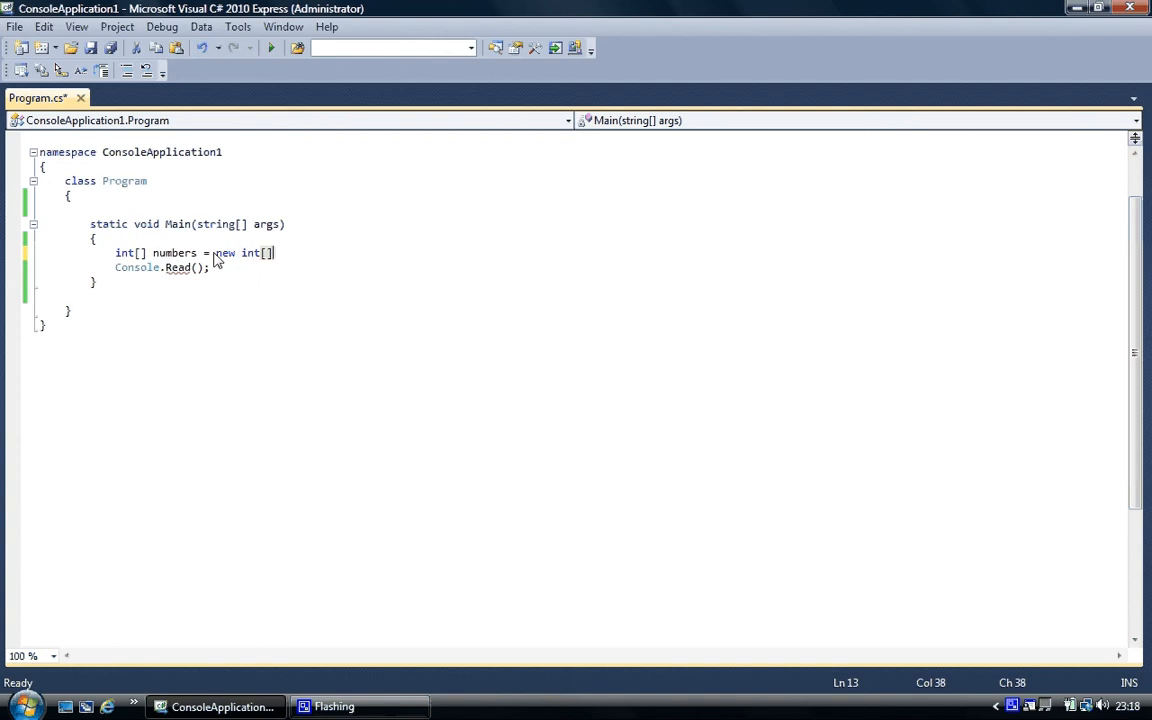
{"action": "type", "text": ";"}
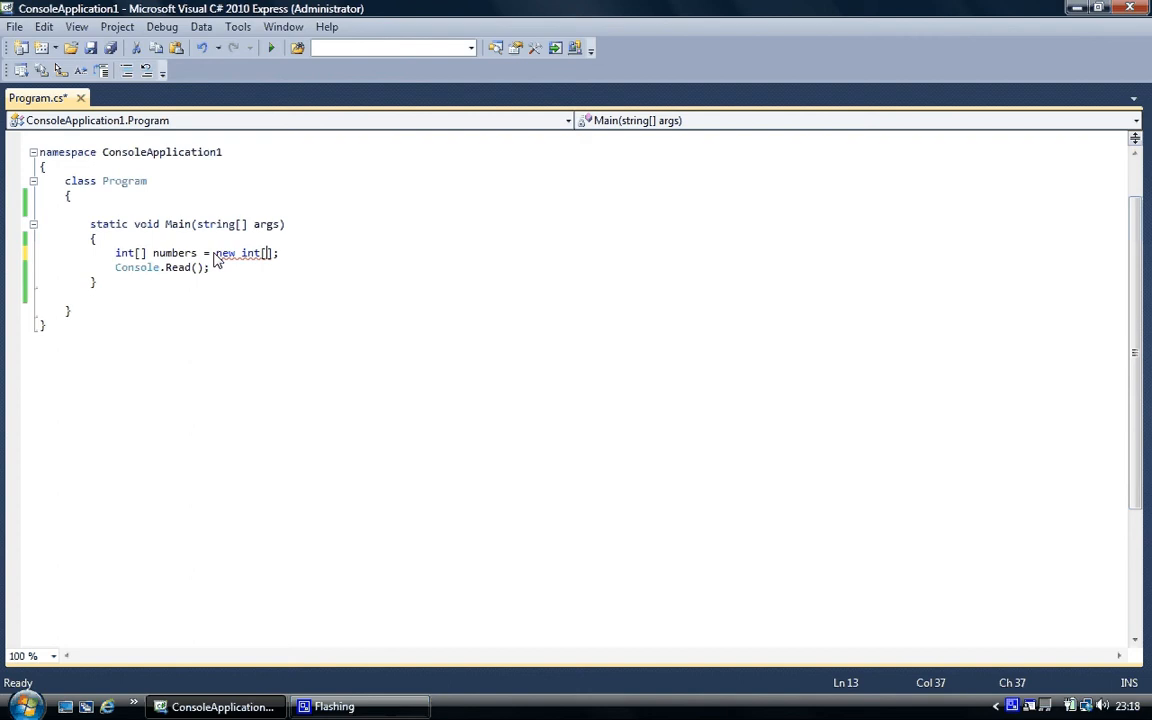
Set the numbers array size to 3.
{"action": "type", "text": "3"}
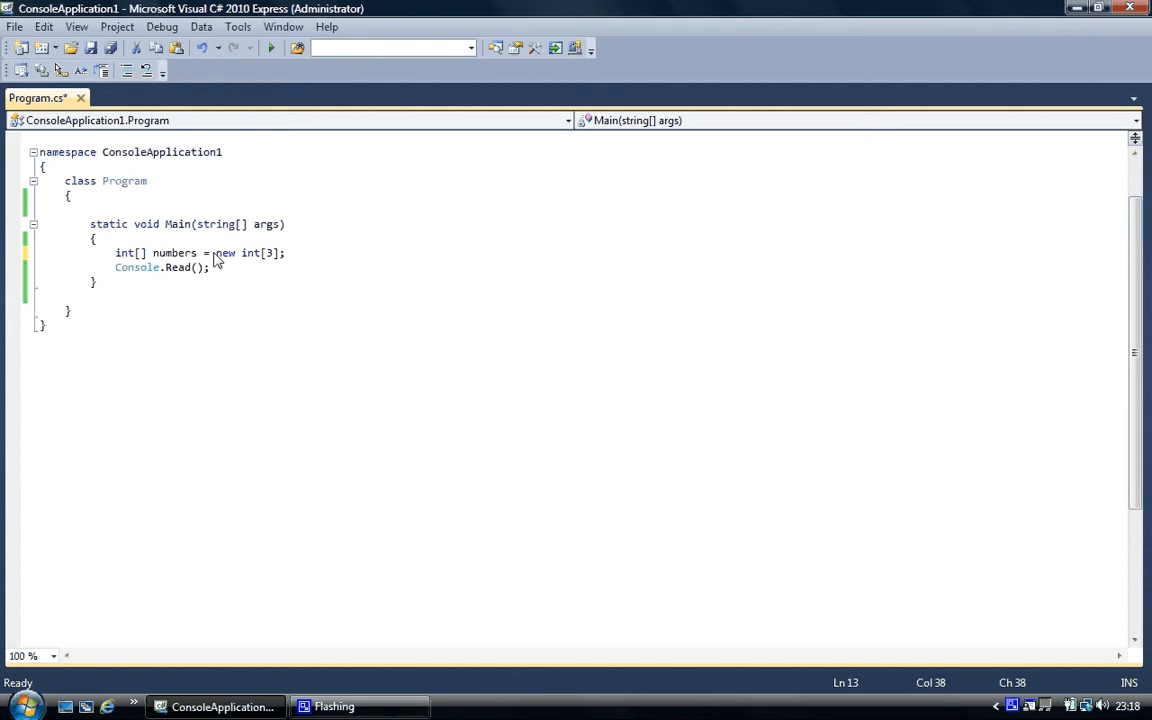
{"action": "left_click", "coordinate": [139, 252]}
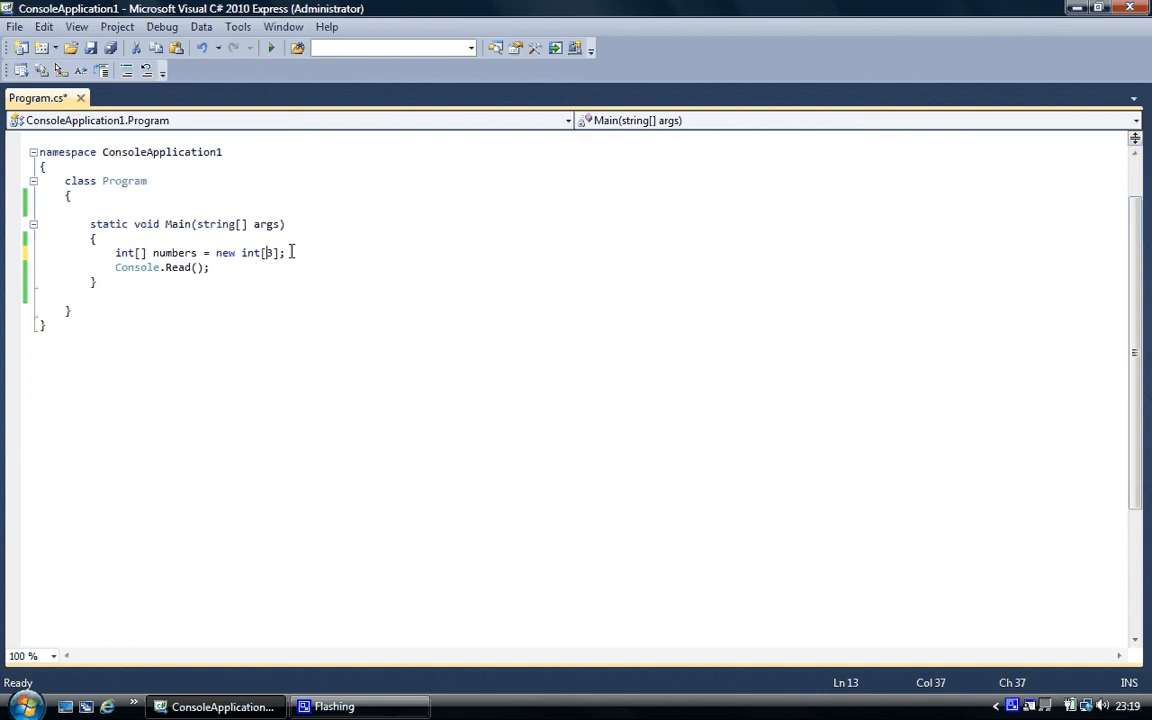
{"action": "type", "text": "3"}
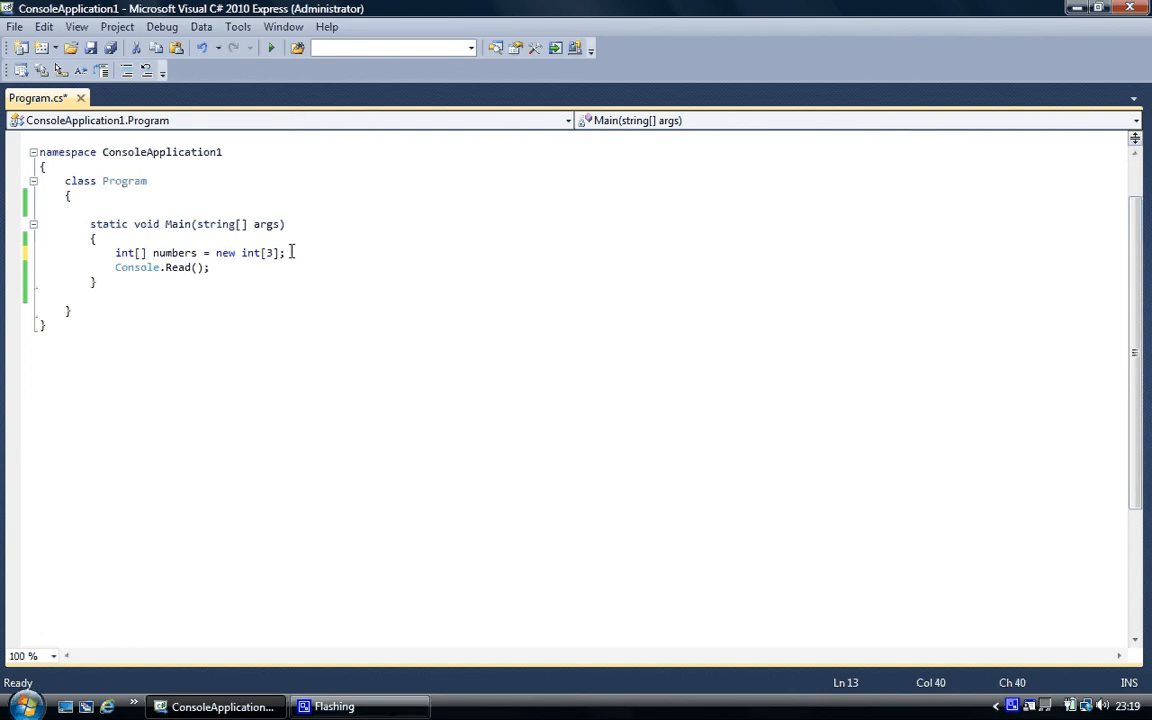
Add String[] names = new String[4]; on a new line below numbers.
{"action": "key", "text": "Enter"}
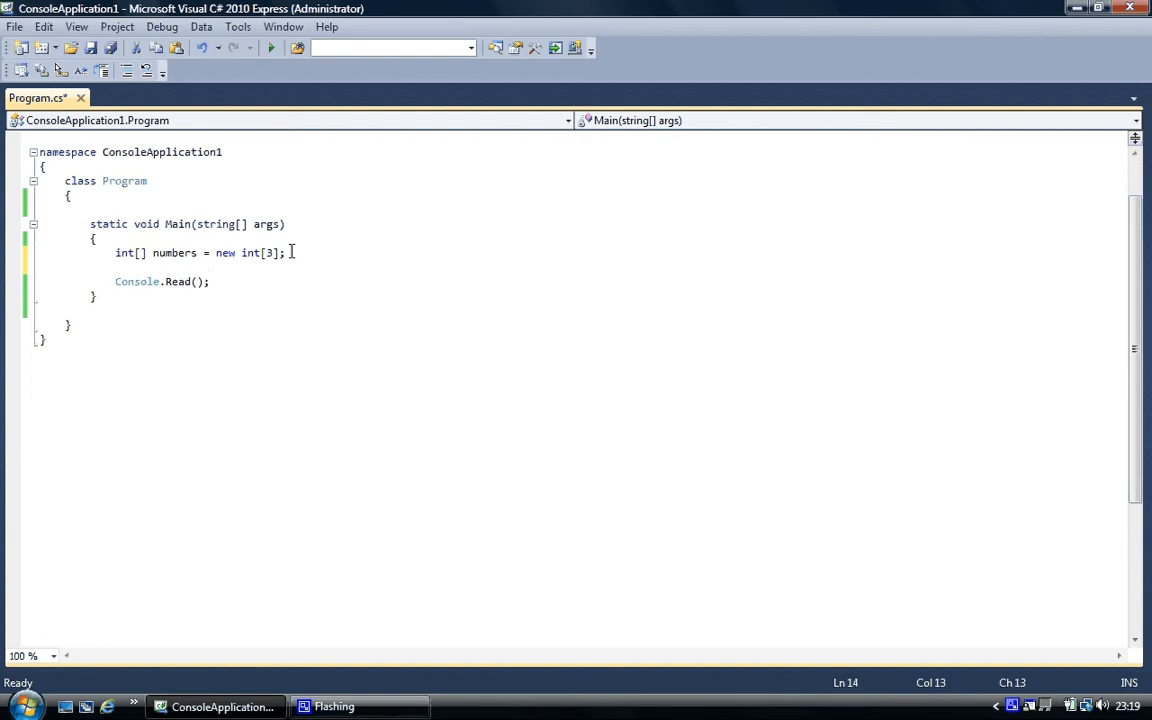
{"action": "type", "text": "st"}
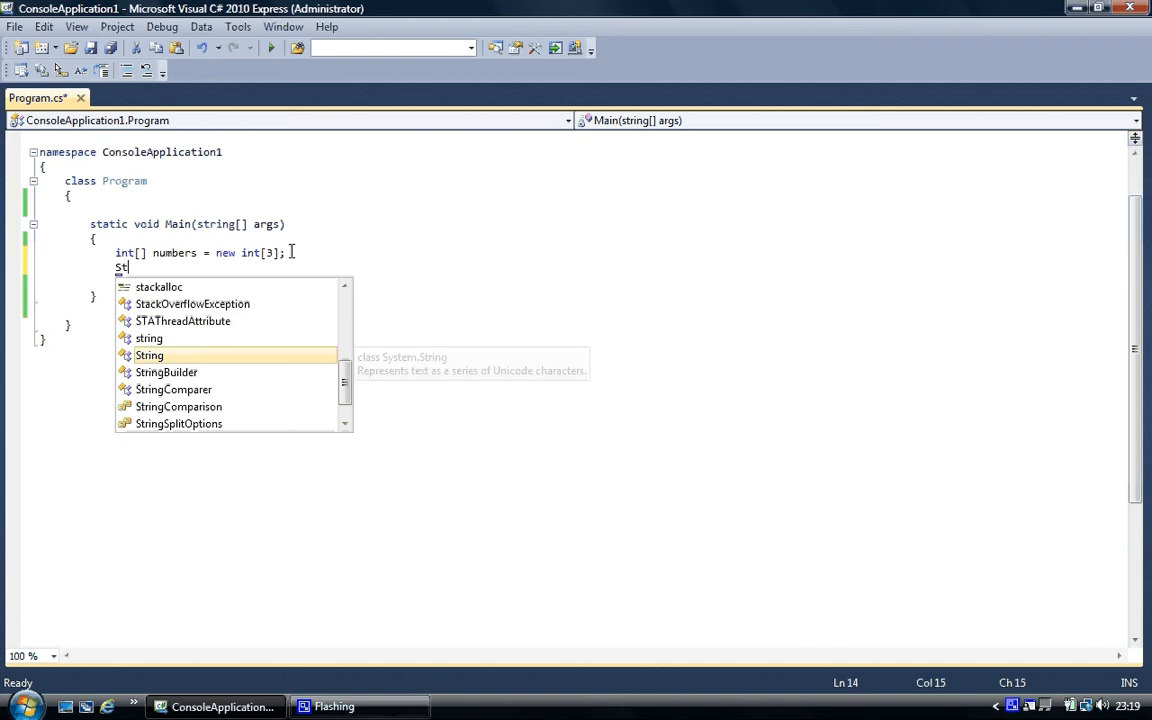
{"action": "type", "text": "ing["}
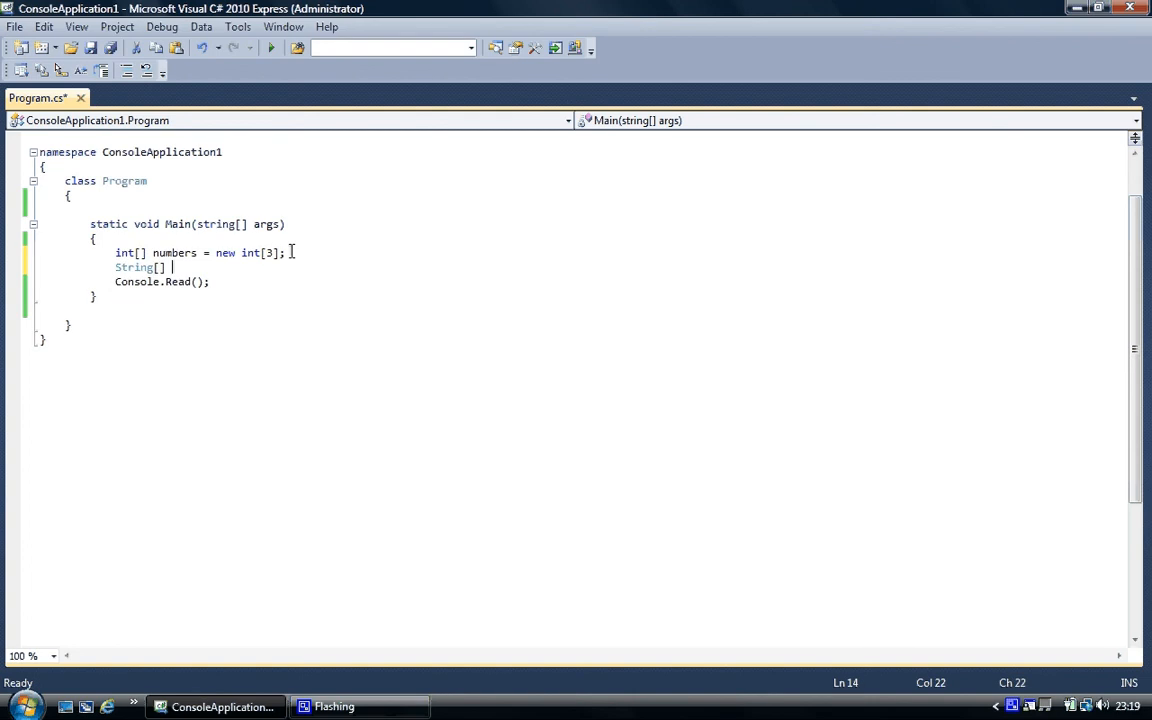
{"action": "type", "text": "names ="}
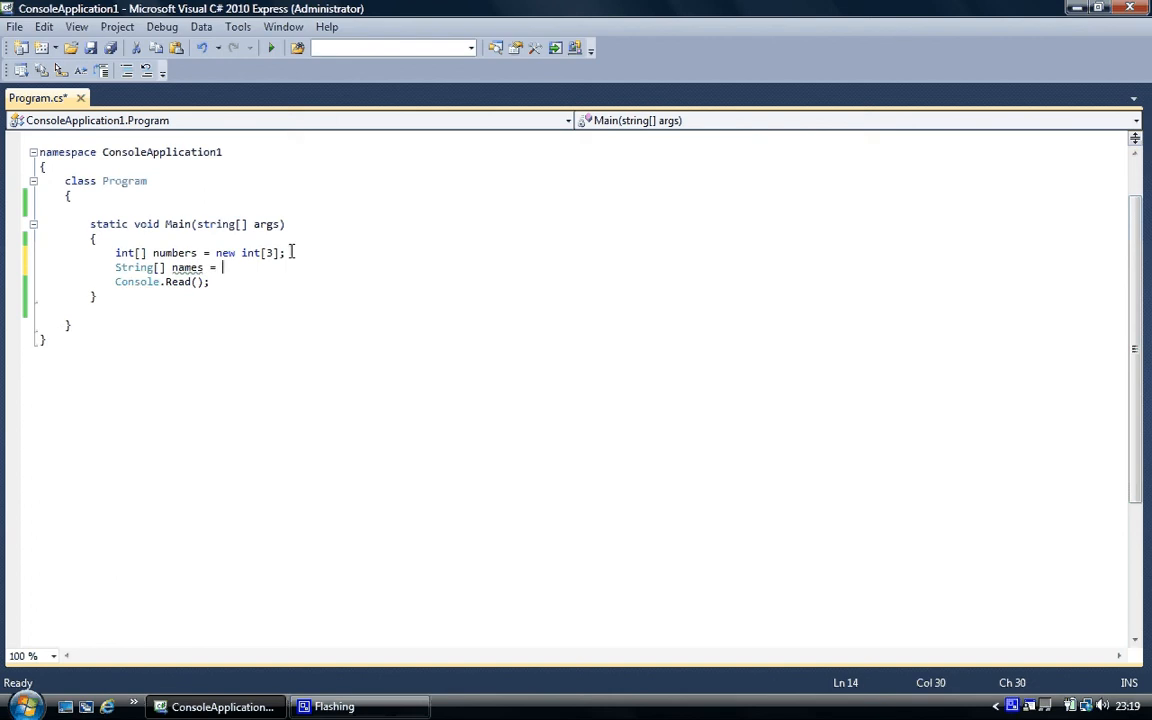
{"action": "type", "text": "new"}
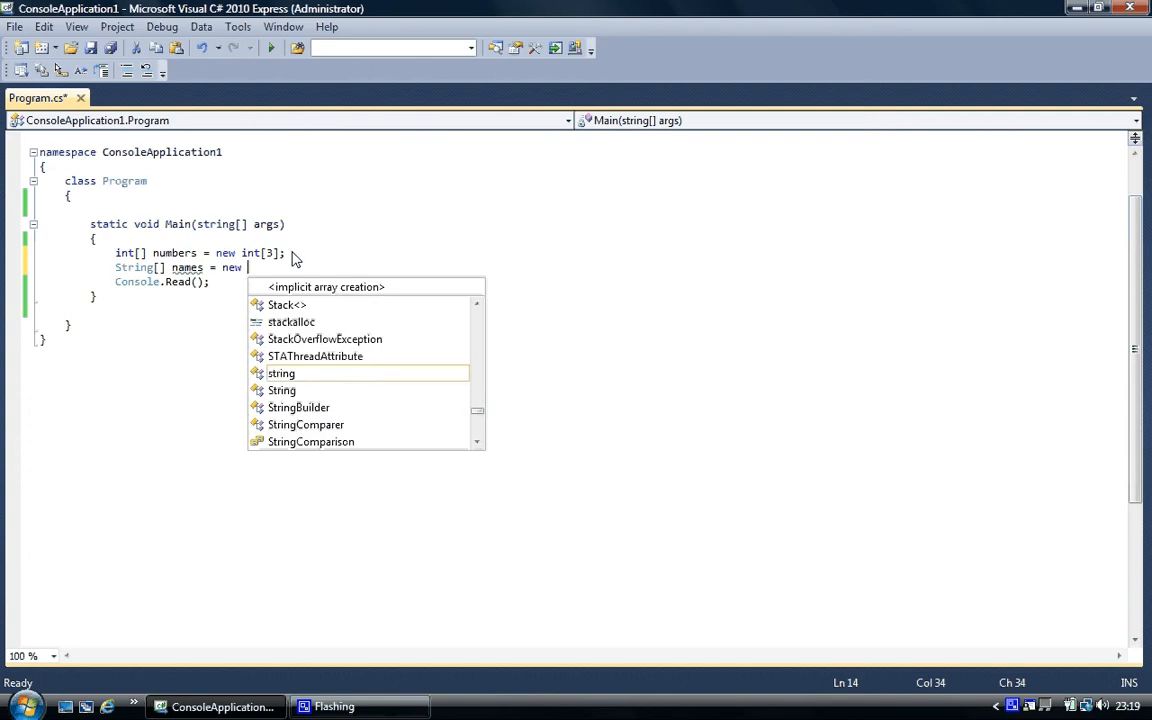
{"action": "type", "text": "String["}
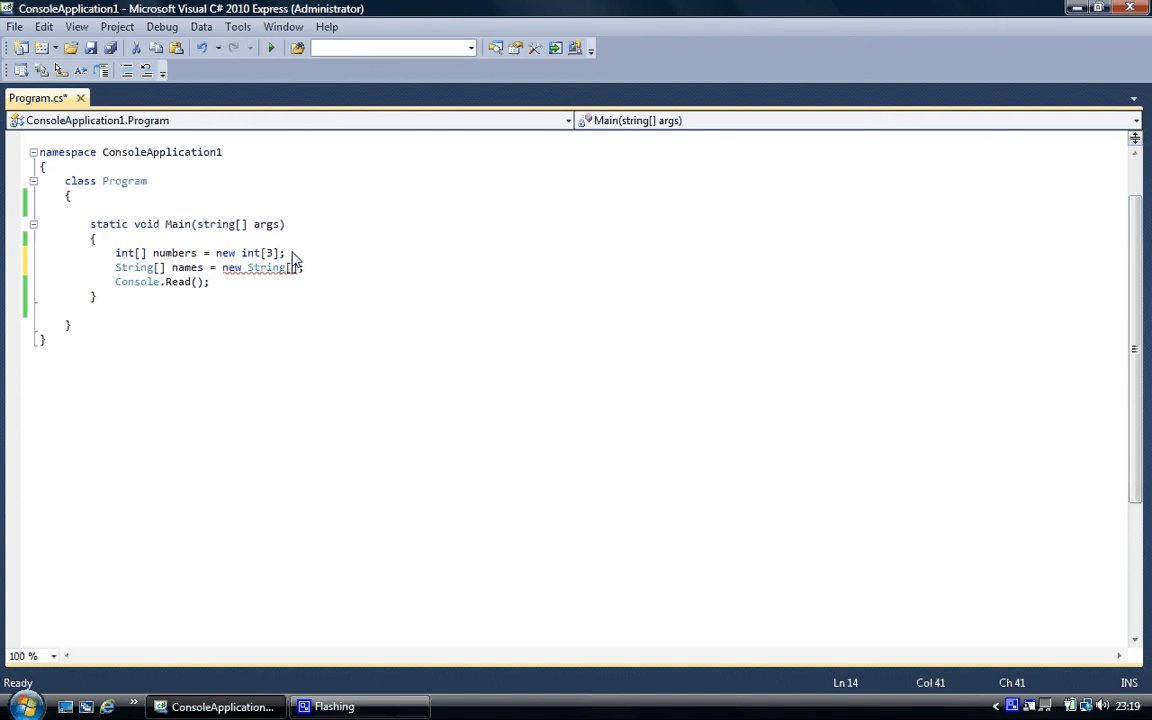
{"action": "type", "text": "5"}
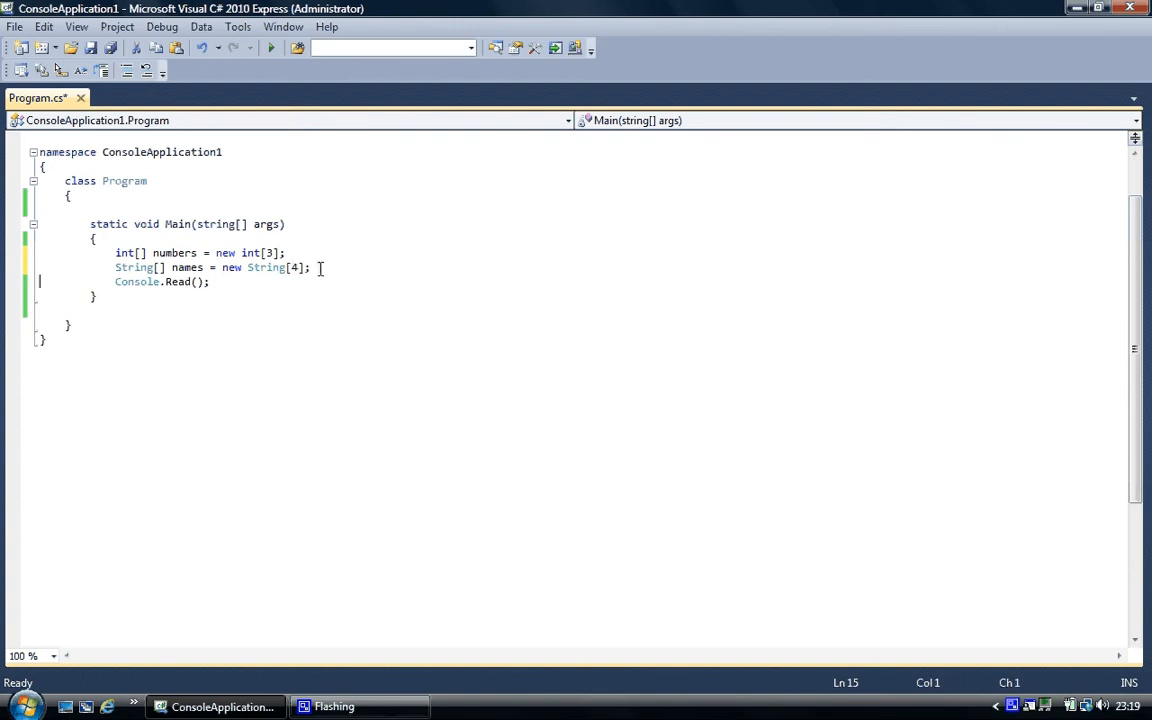
Move to the end of the names declaration to add a blank line.
{"action": "left_click", "coordinate": [312, 268]}
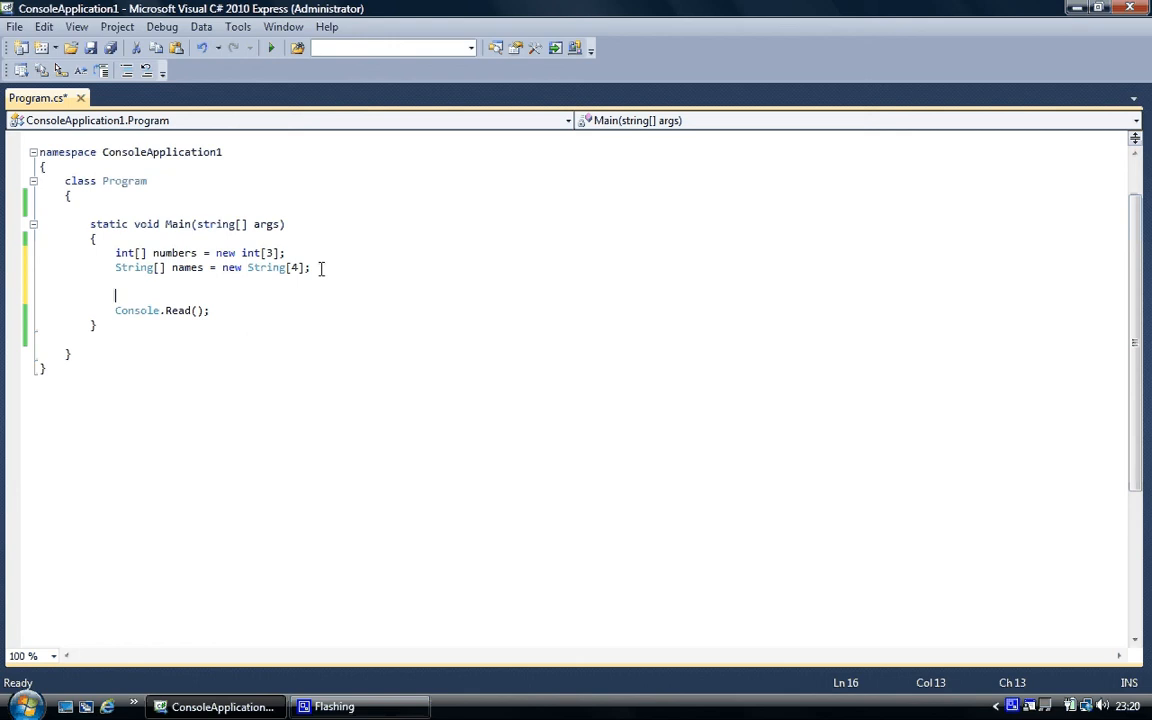
Write numbers[0] = 44; on the new line.
{"action": "type", "text": "nub"}
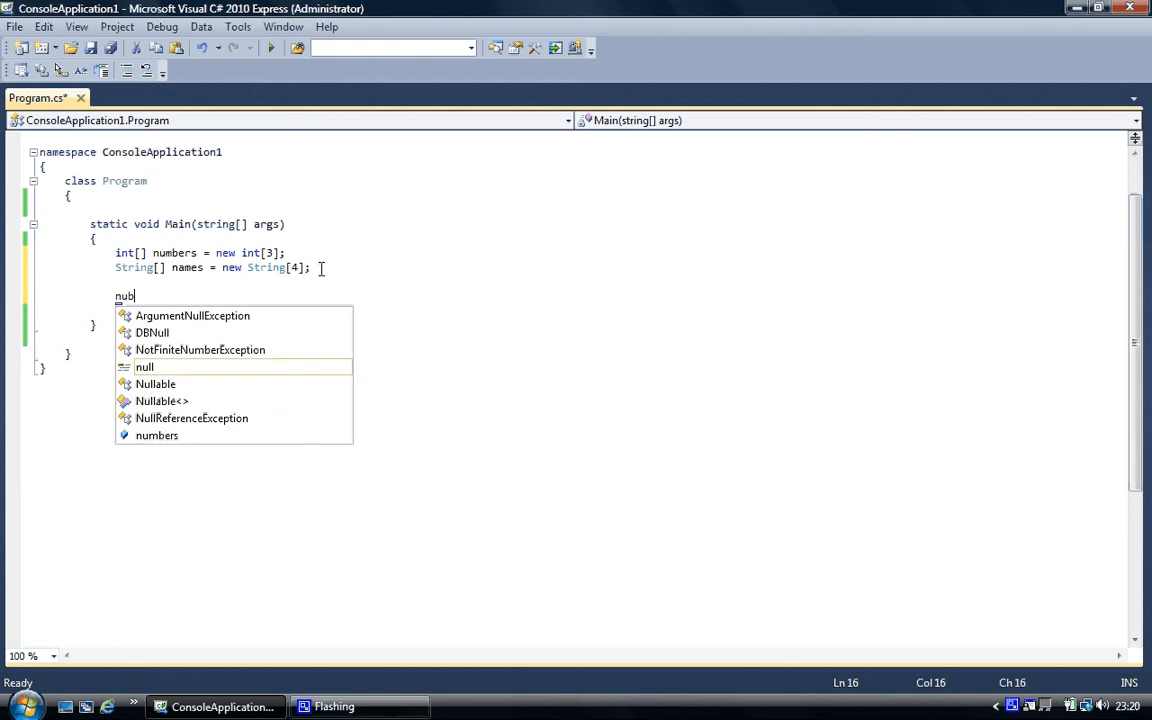
{"action": "key", "text": "Backspace"}
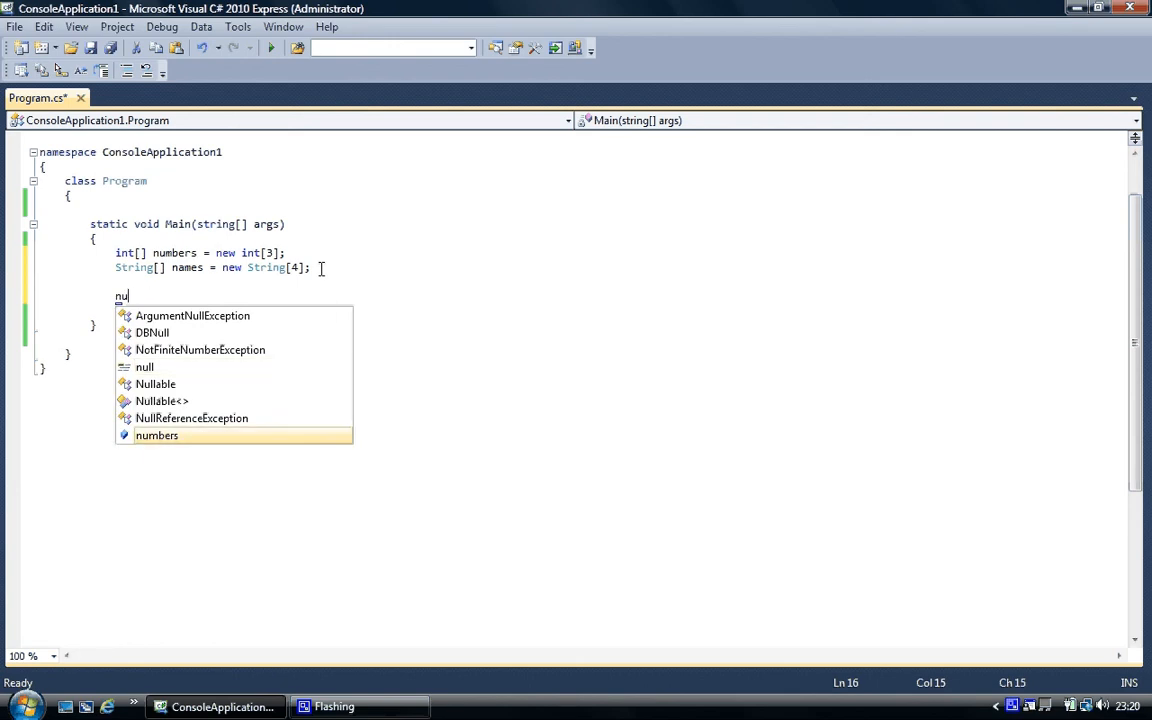
{"action": "type", "text": "mber"}
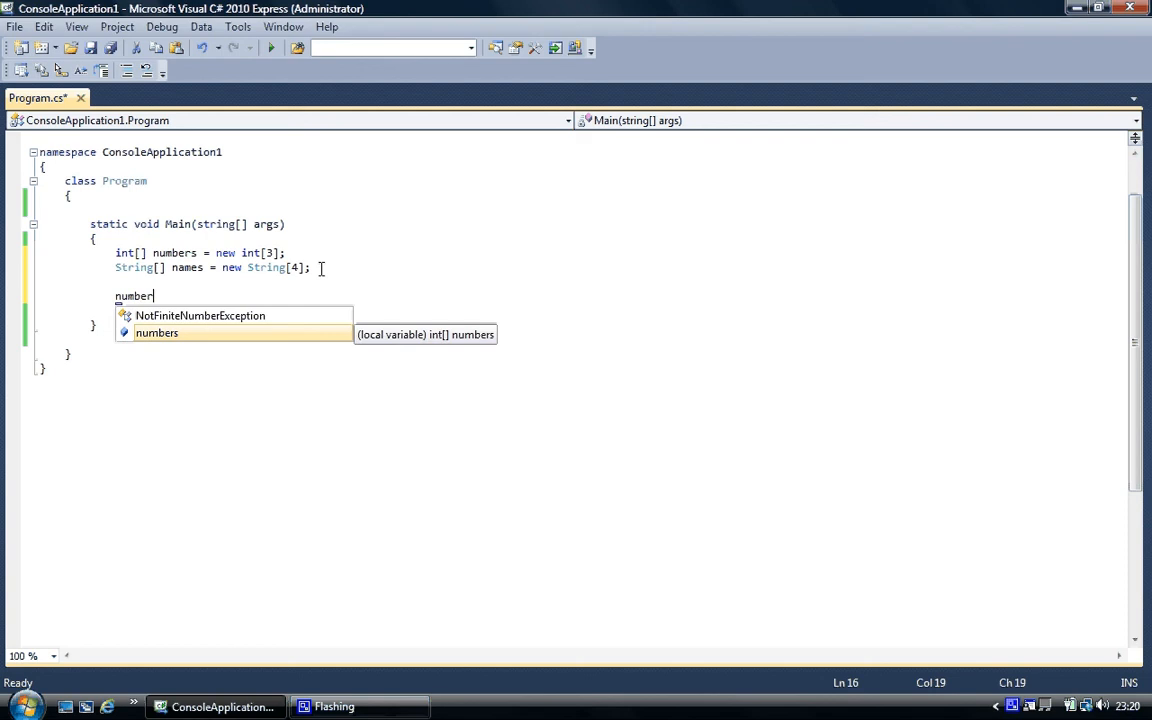
{"action": "mouse_move", "coordinate": [325, 275]}
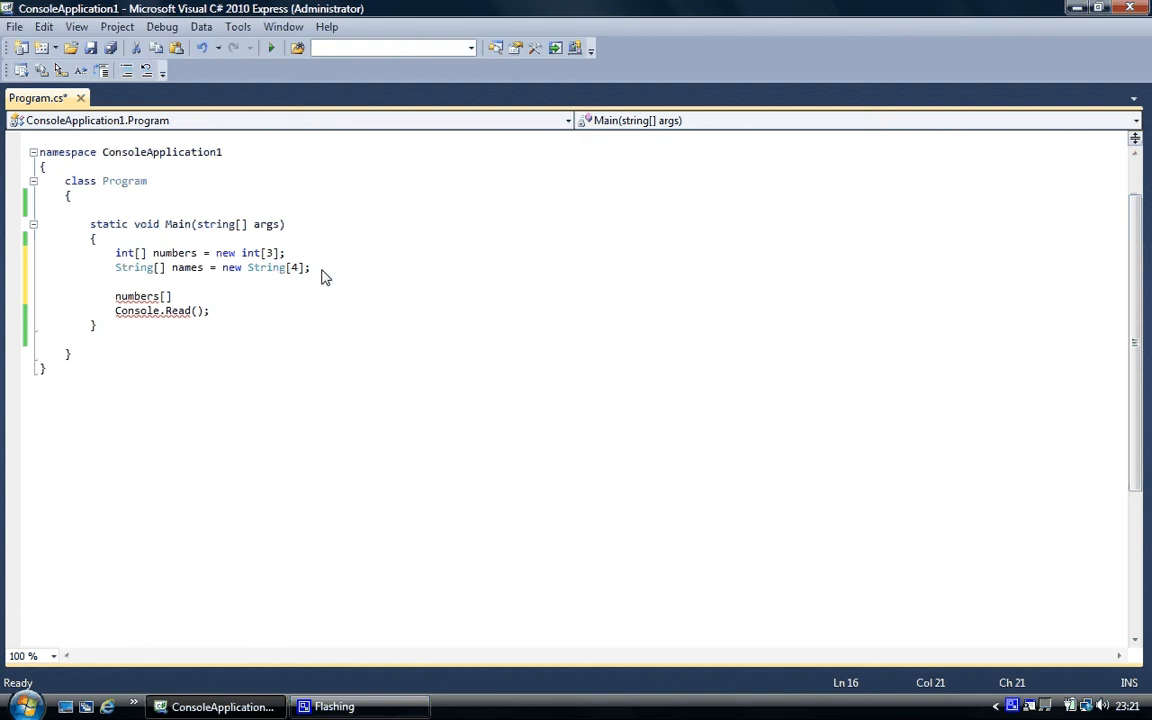
{"action": "type", "text": "[0]"}
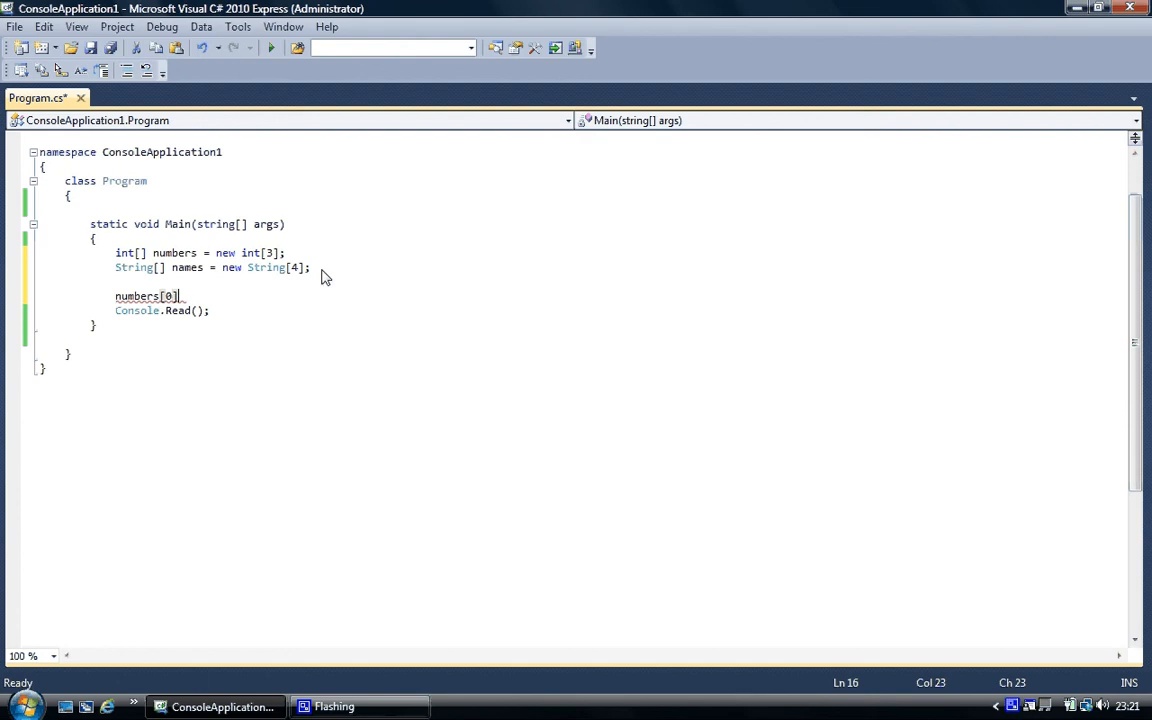
{"action": "type", "text": "="}
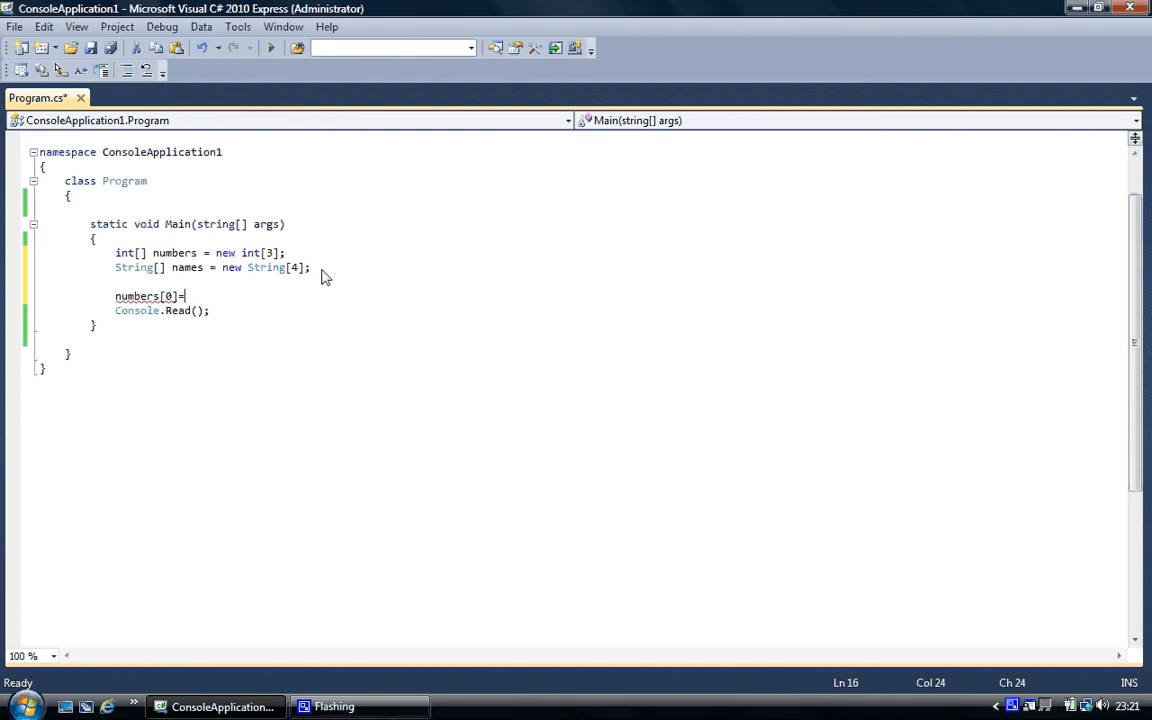
{"action": "type", "text": "44;"}
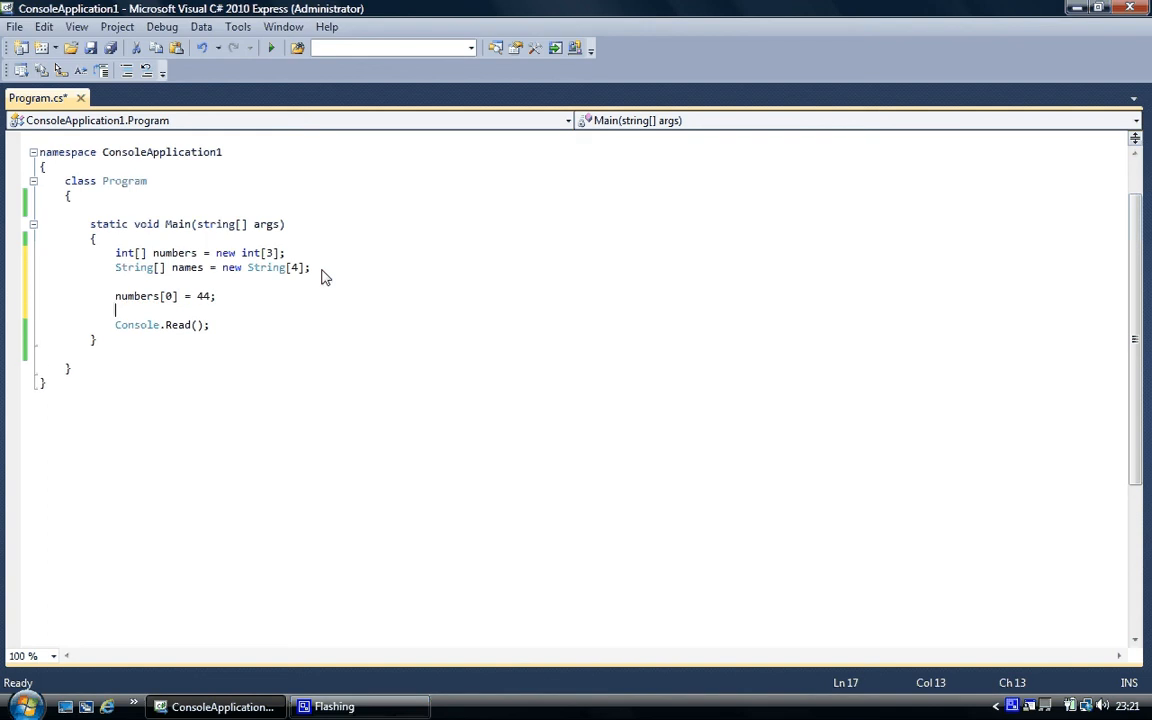
Write numbers[1] = 32; and numbers[2] = 82; on consecutive lines.
{"action": "type", "text": "numbers[1"}
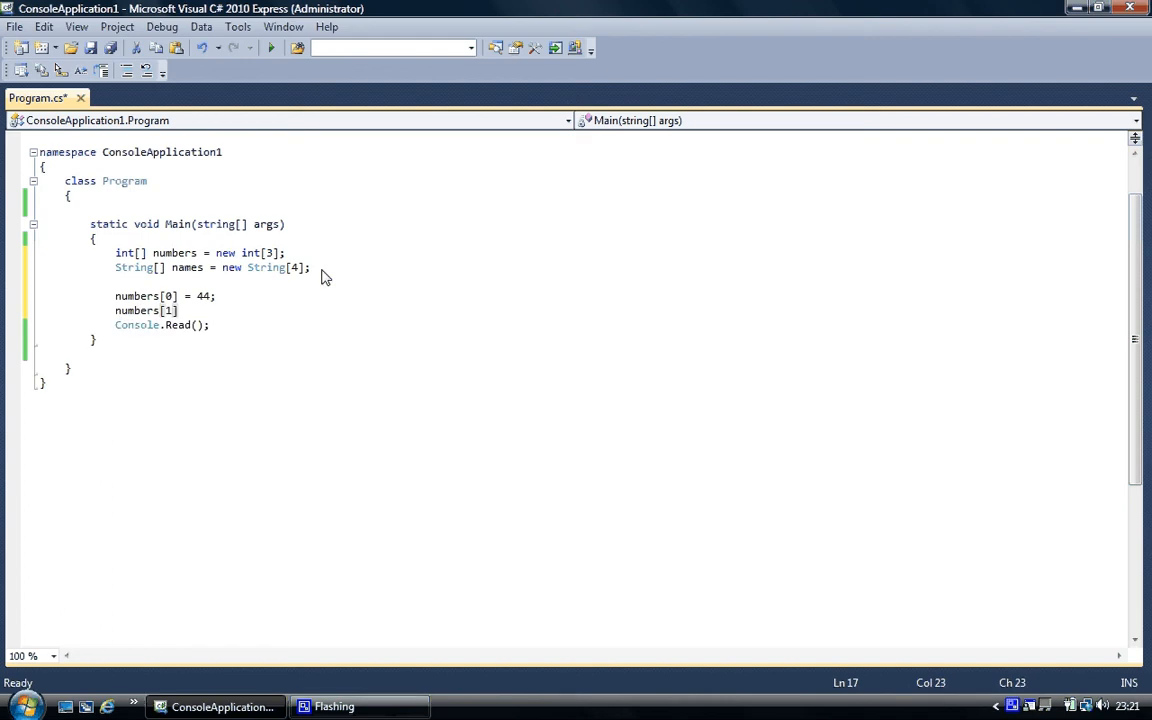
{"action": "type", "text": "="}
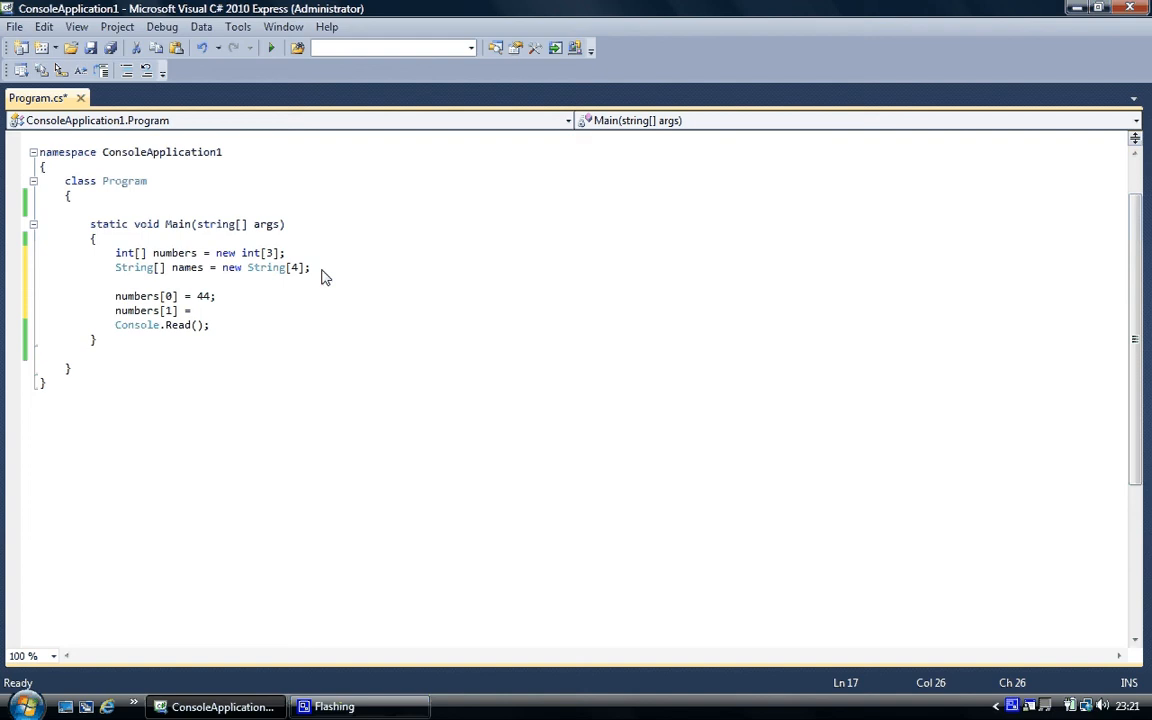
{"action": "type", "text": "32;"}
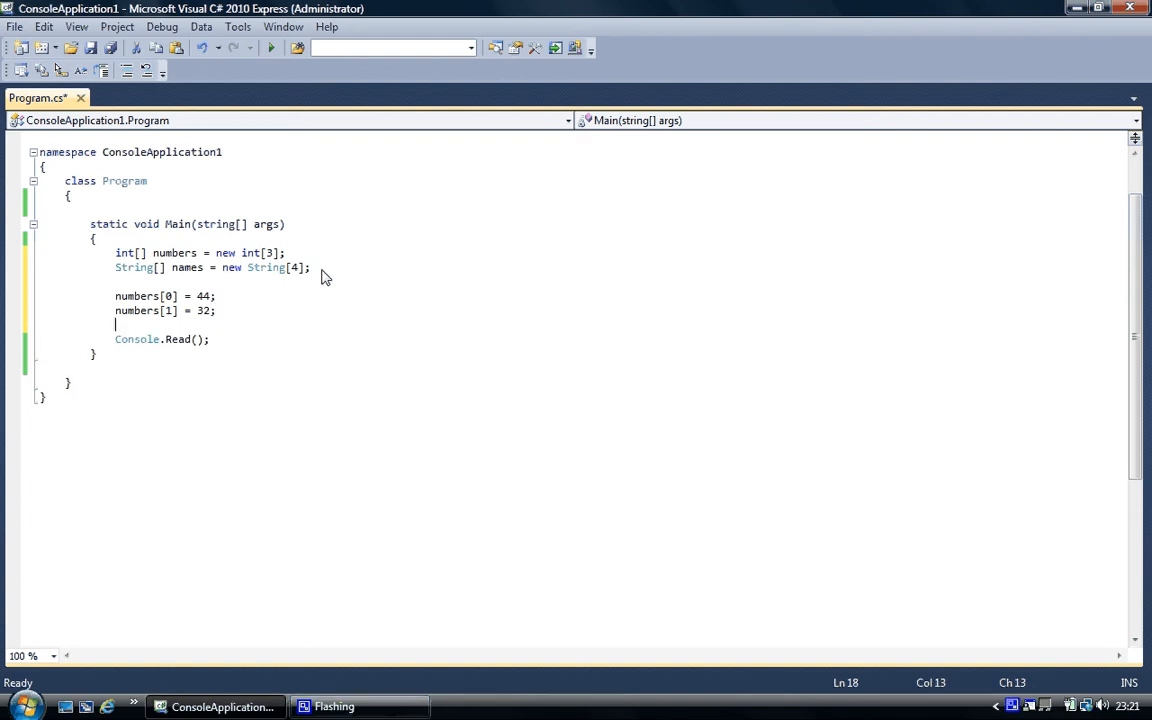
{"action": "type", "text": "numer"}
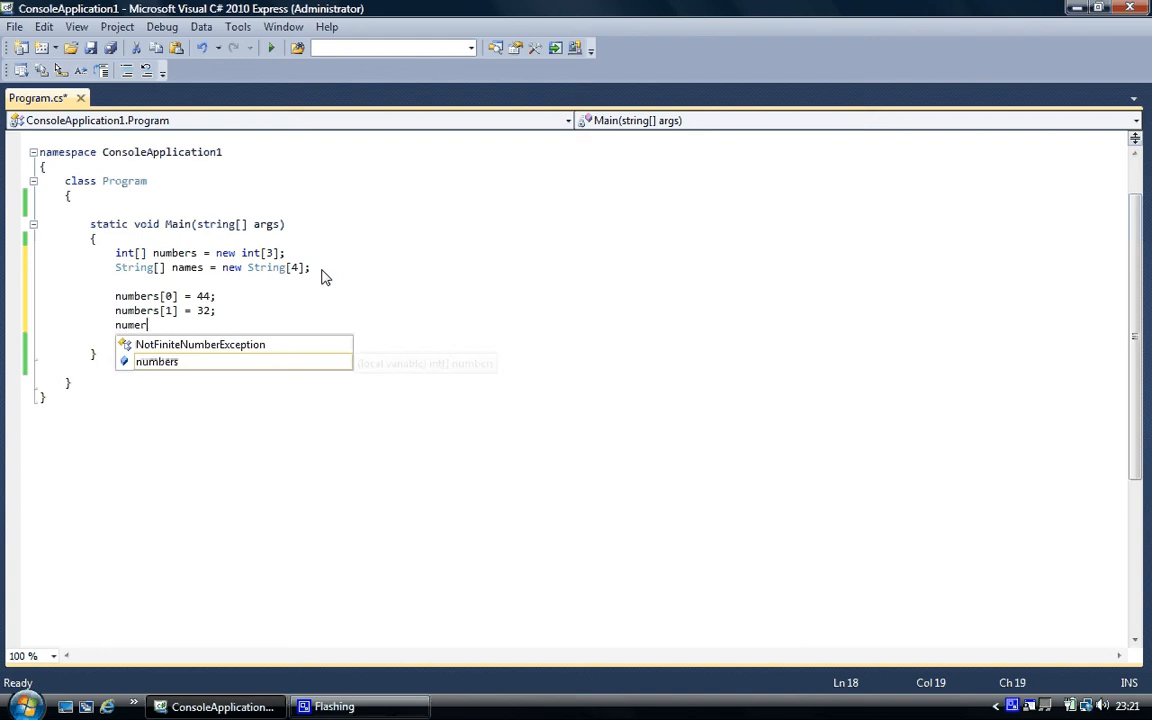
{"action": "key", "text": "BackSpace"}
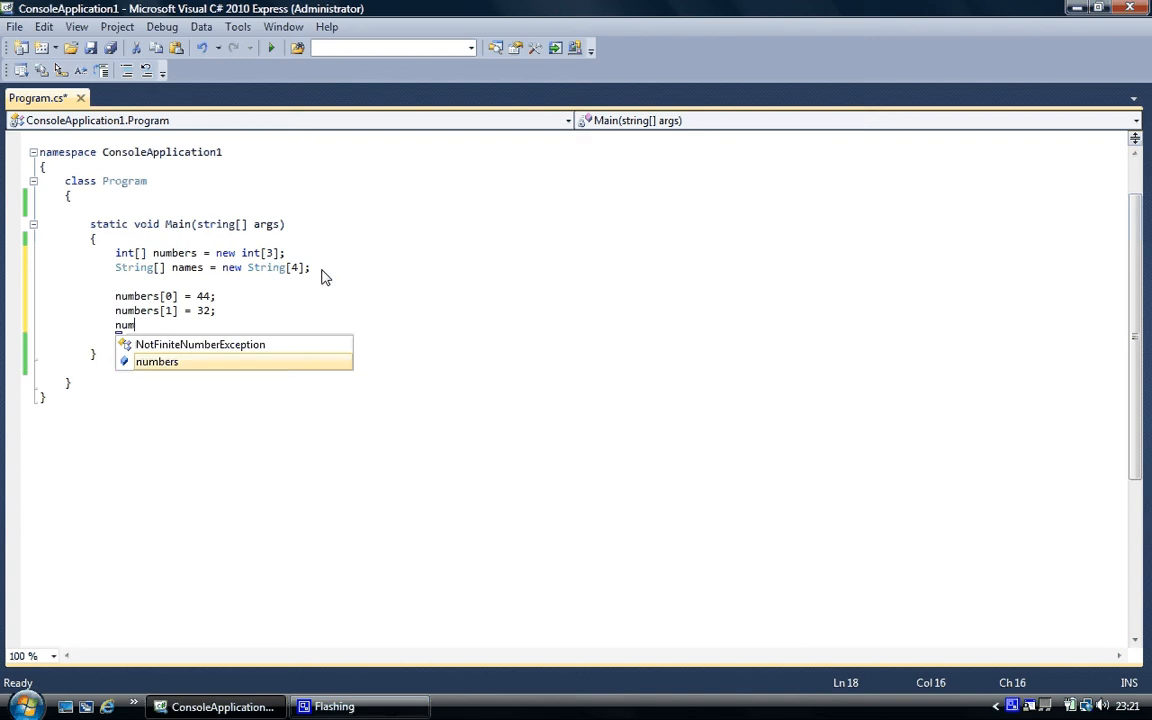
{"action": "type", "text": "bers"}
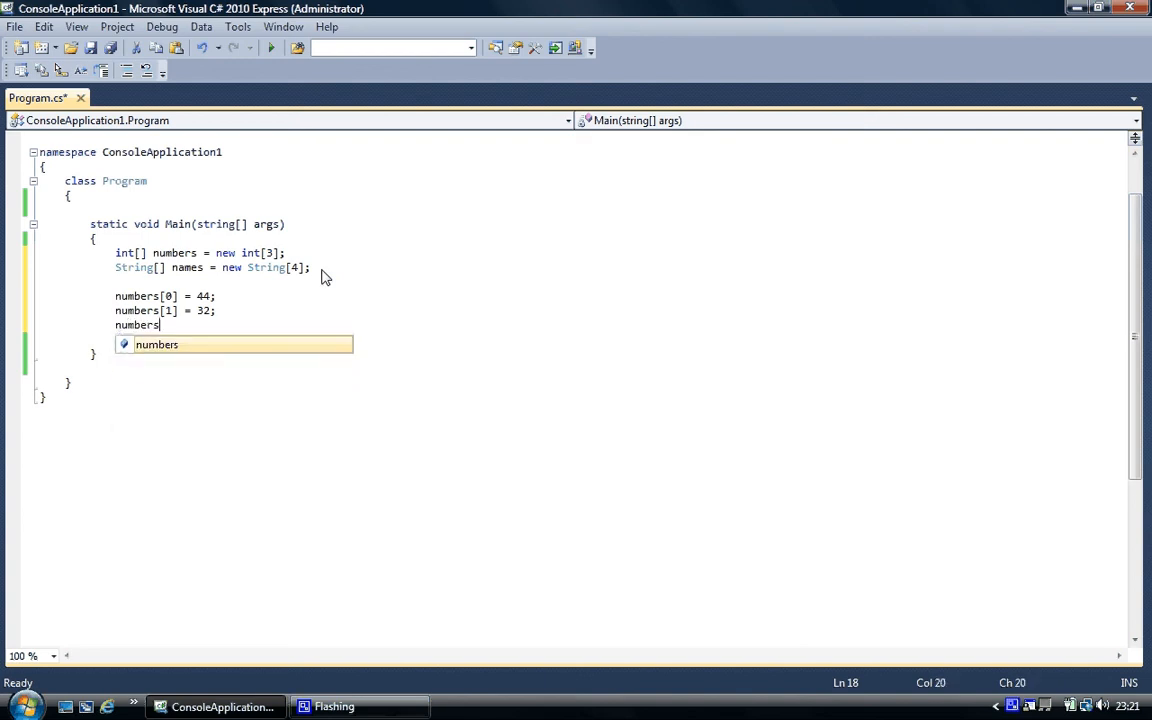
{"action": "type", "text": "[2] ="}
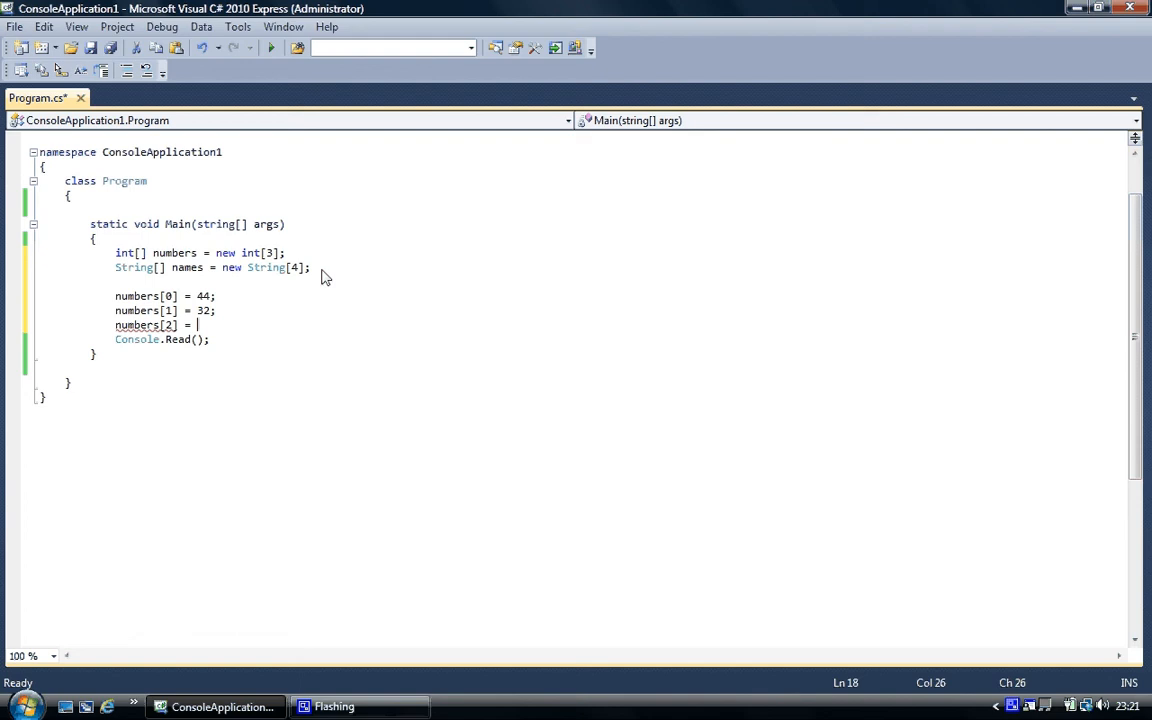
{"action": "type", "text": "82;"}
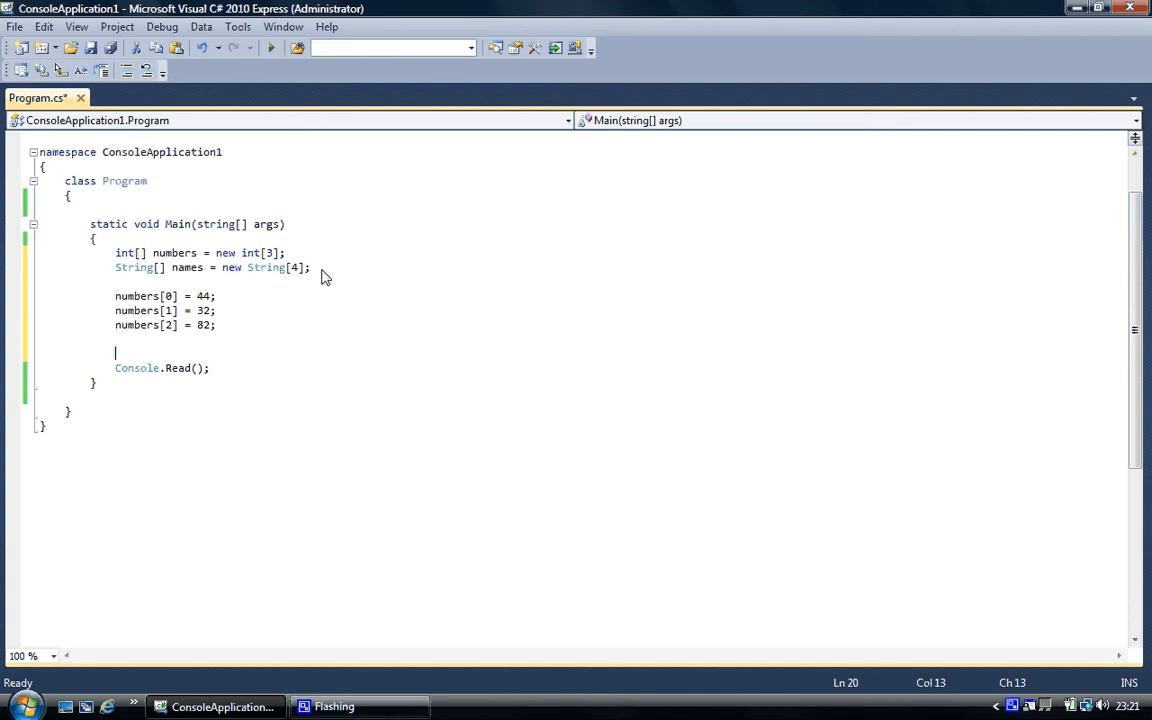
Write names[3] = "sam"; below the numbers assignments.
{"action": "type", "text": "nam"}
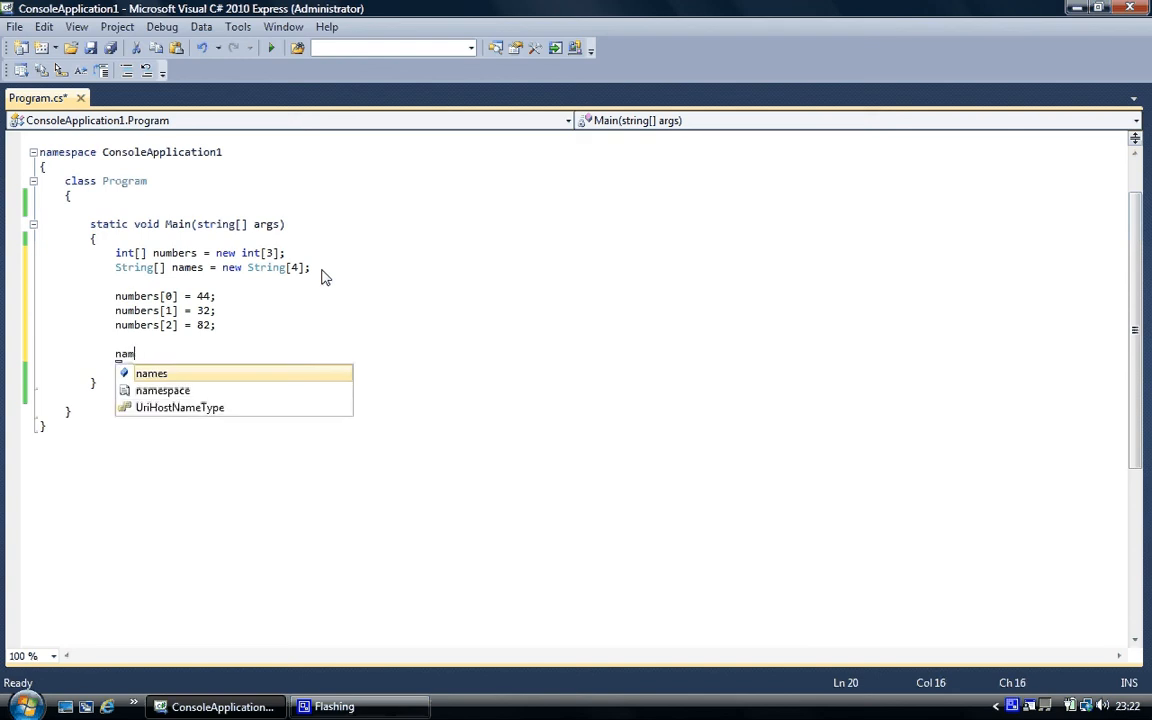
{"action": "type", "text": "es"}
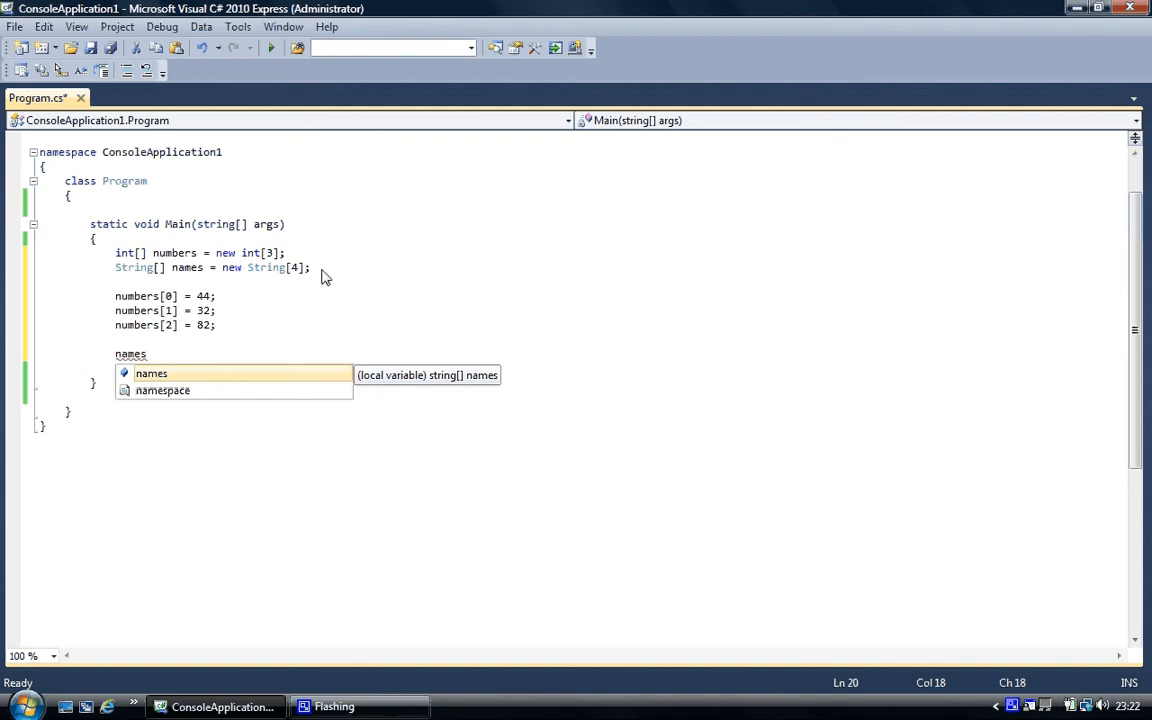
{"action": "type", "text": "["}
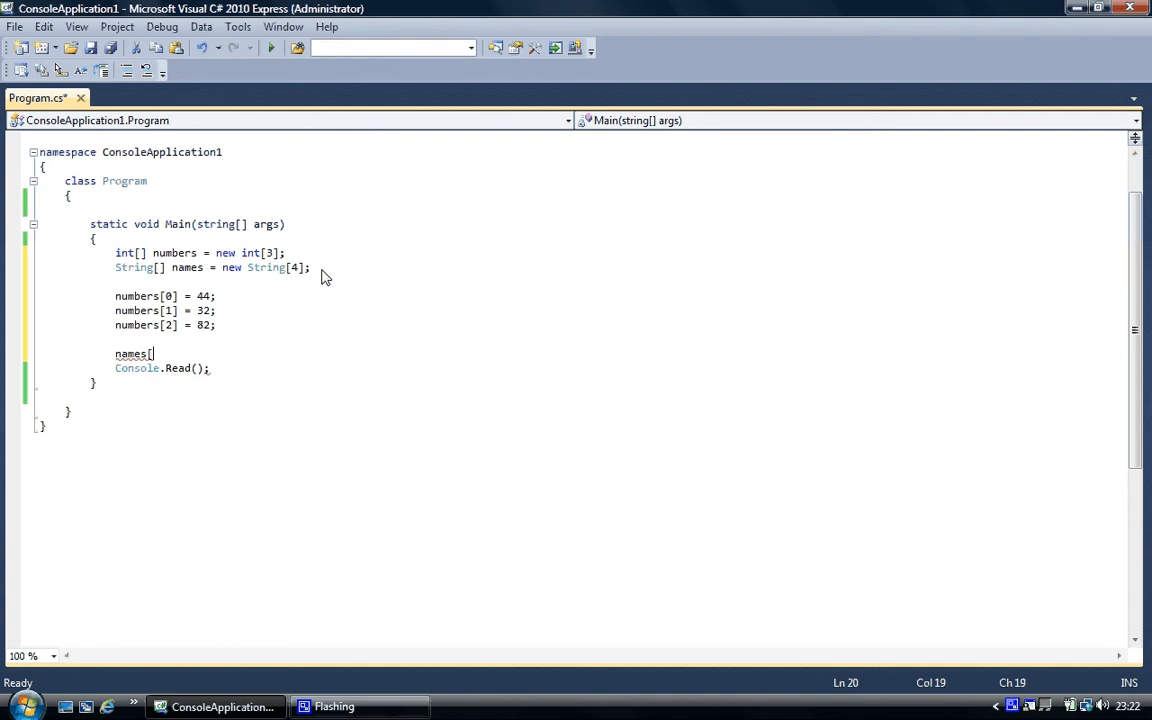
{"action": "type", "text": "3"}
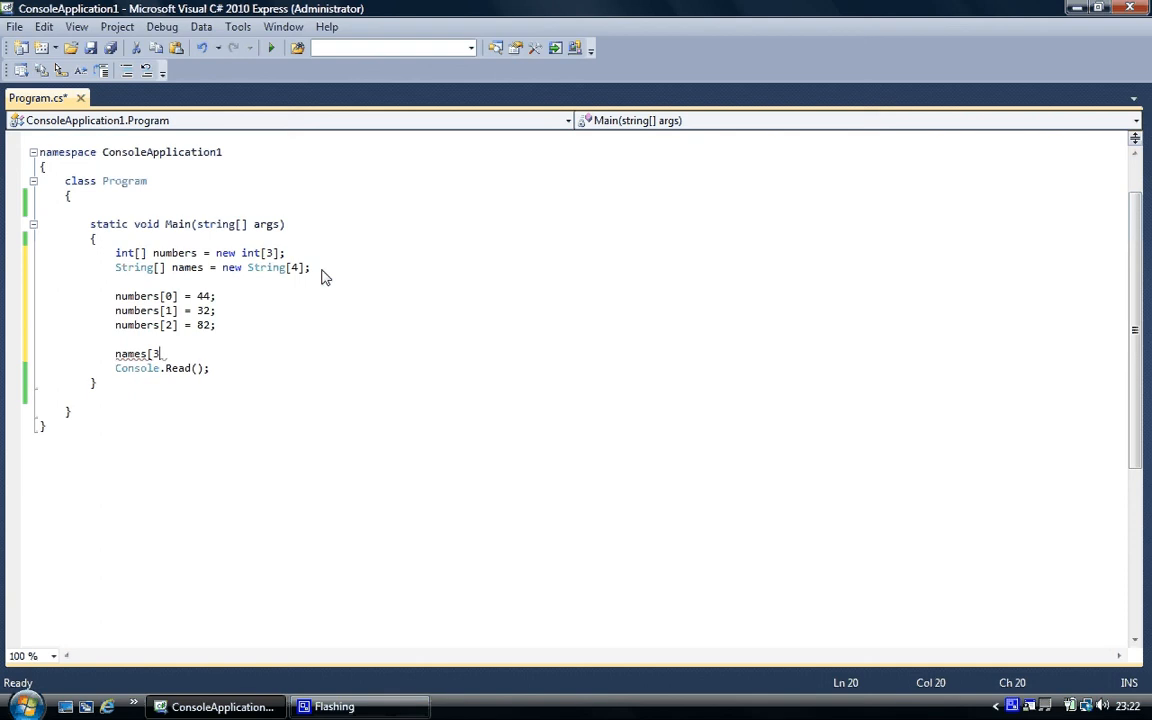
{"action": "type", "text": "]"}
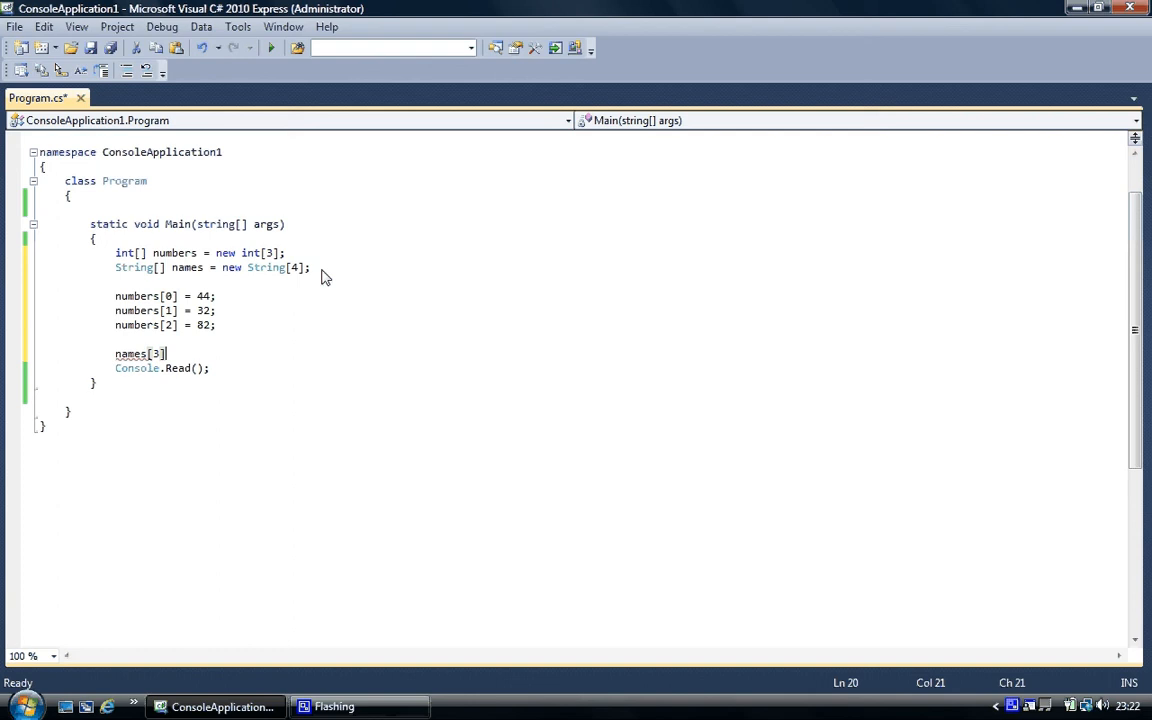
{"action": "type", "text": "=\""}
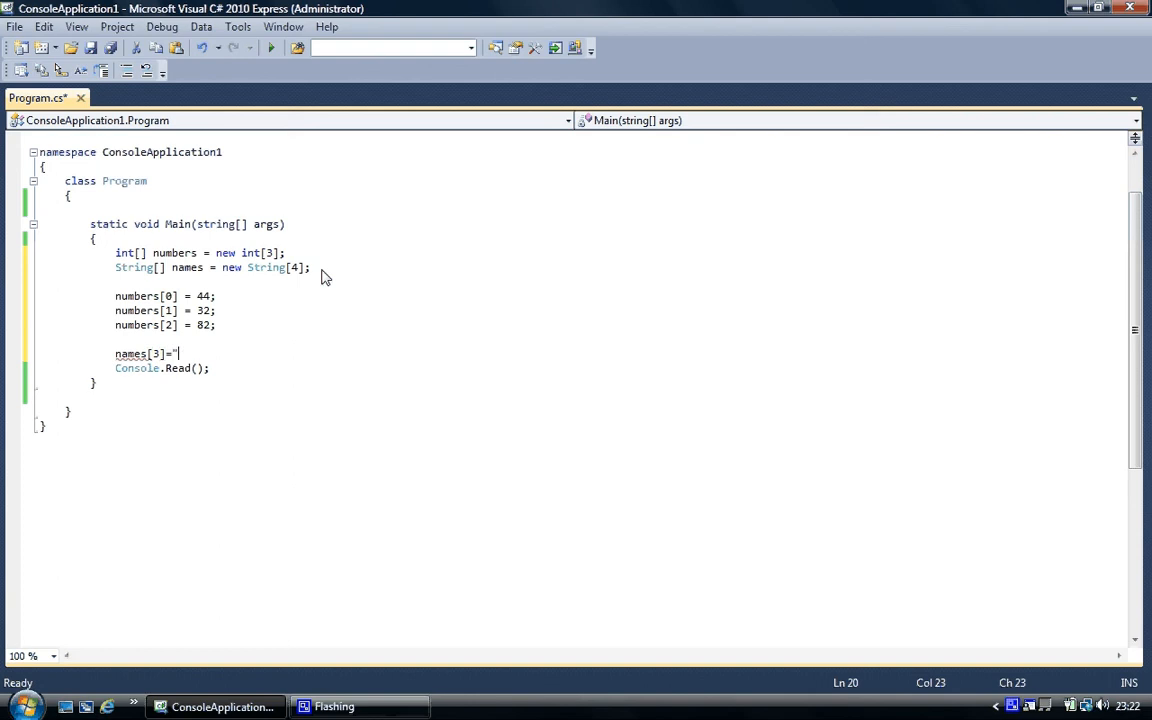
{"action": "type", "text": "s"}
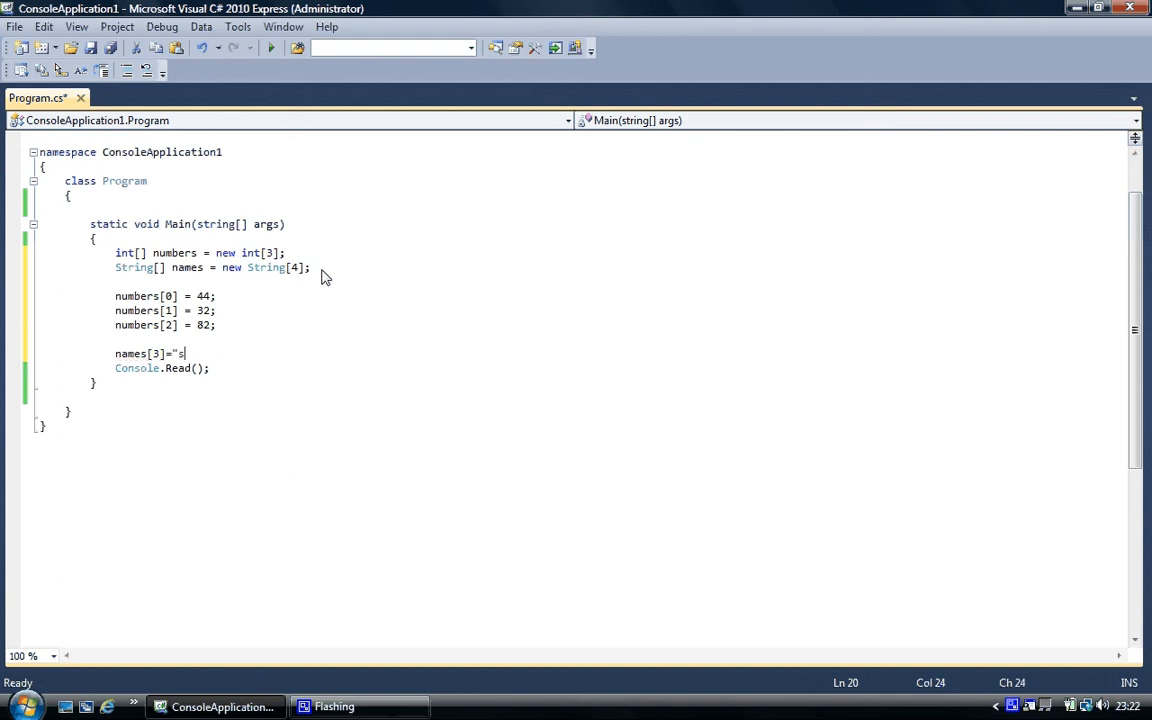
{"action": "type", "text": "am\";"}
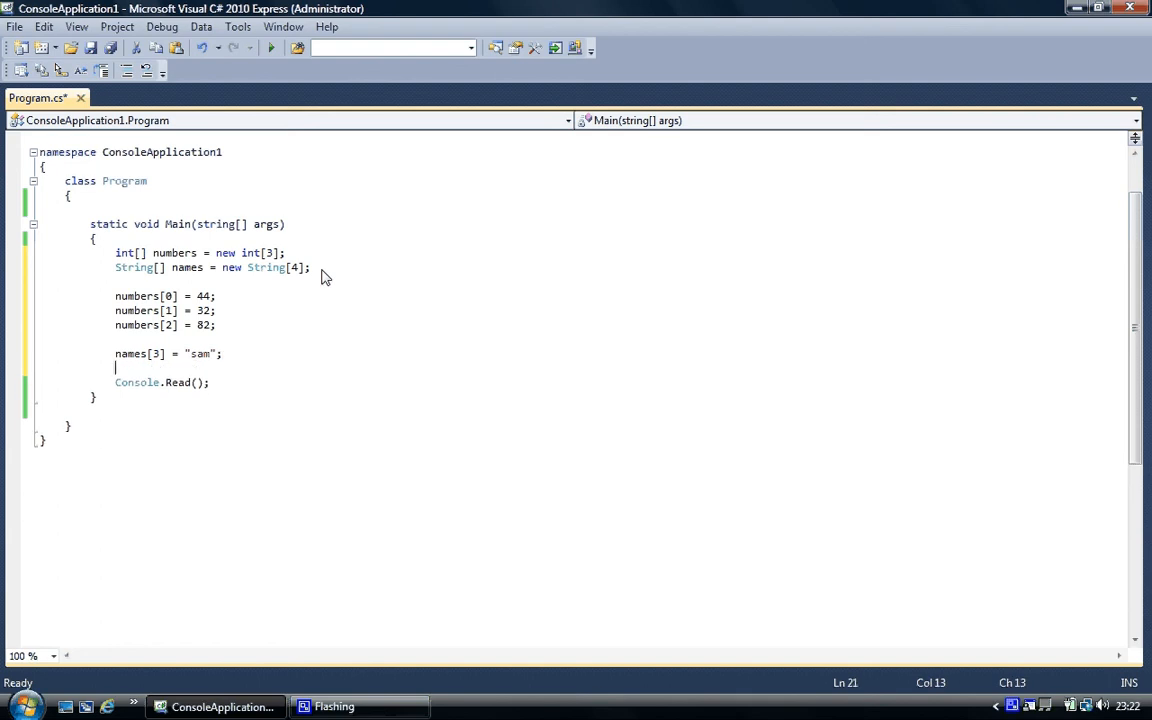
Type int[] oddnum = {1,3,5,7,9}, removing the extra comma after 9.
{"action": "type", "text": "int["}
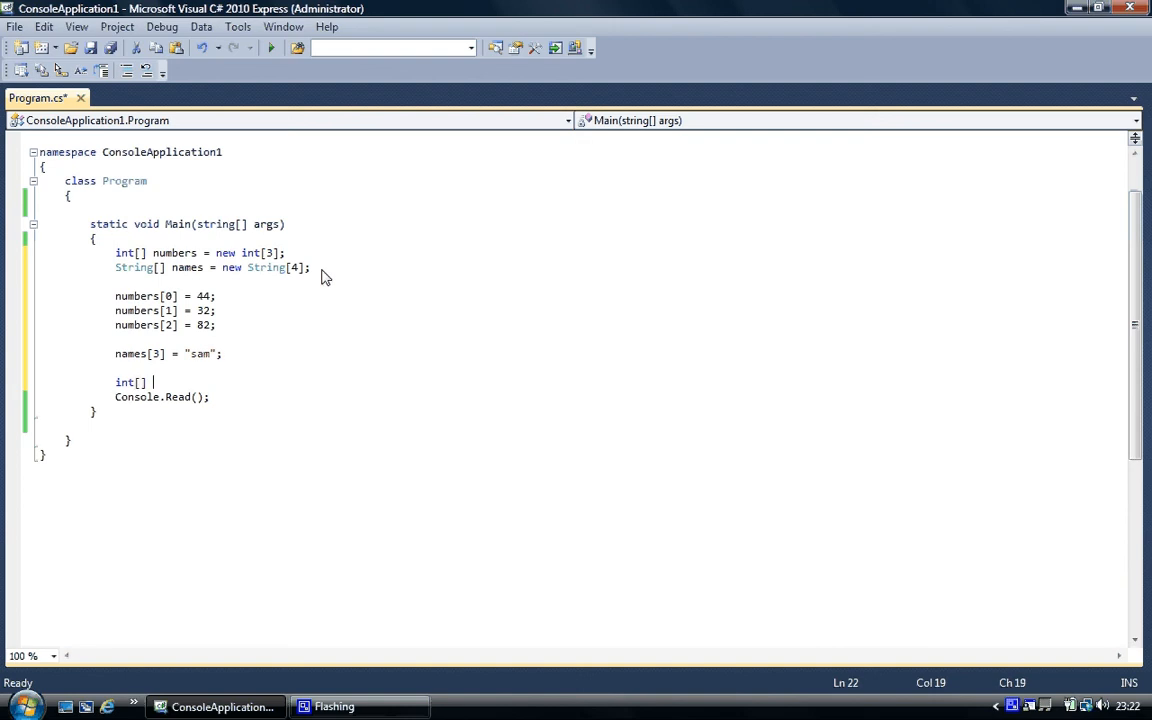
{"action": "type", "text": "number"}
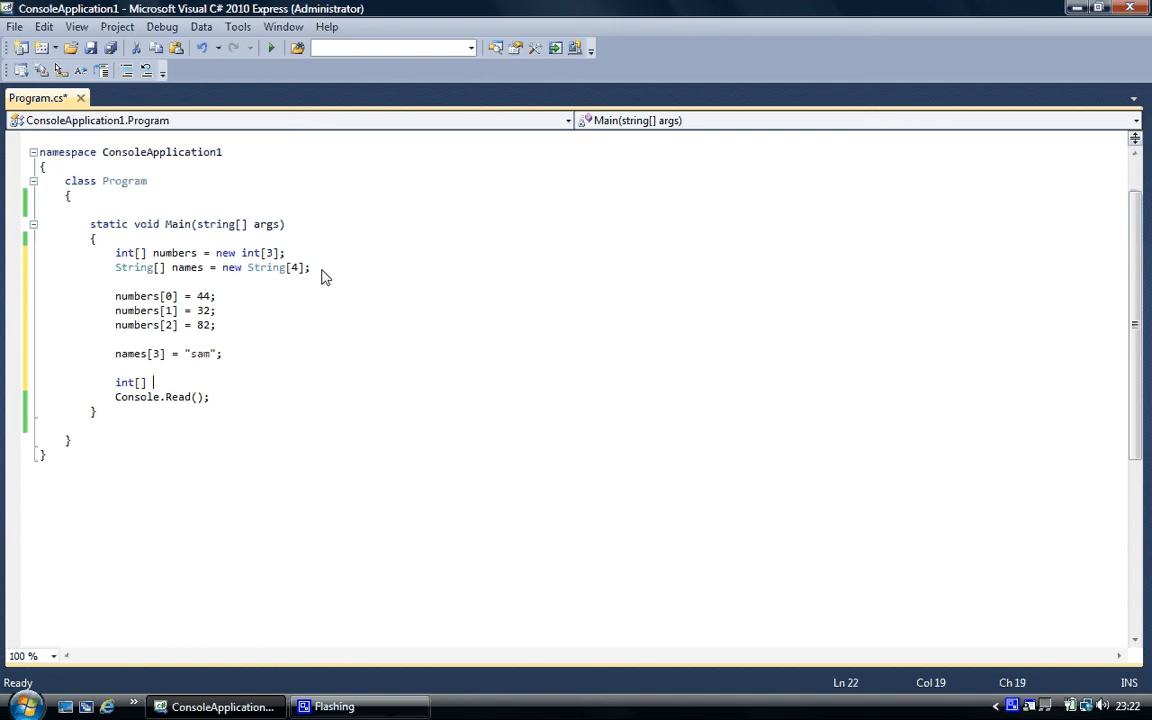
{"action": "type", "text": "oddnum ="}
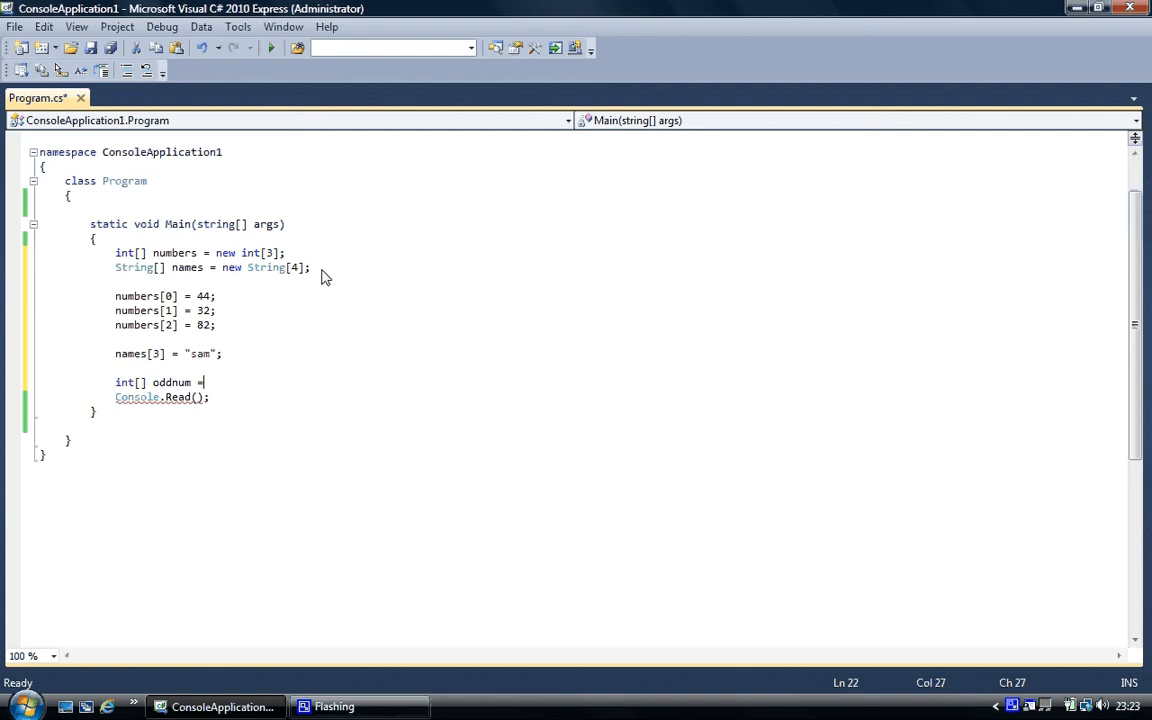
{"action": "type", "text": "{"}
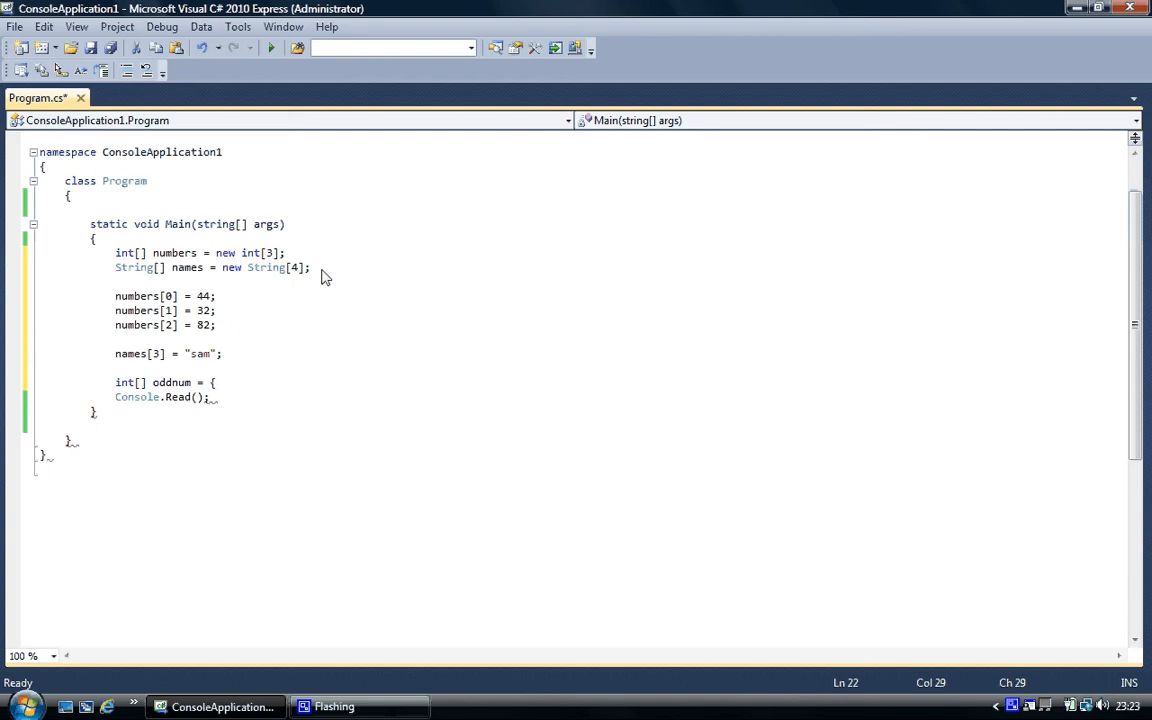
{"action": "type", "text": "1"}
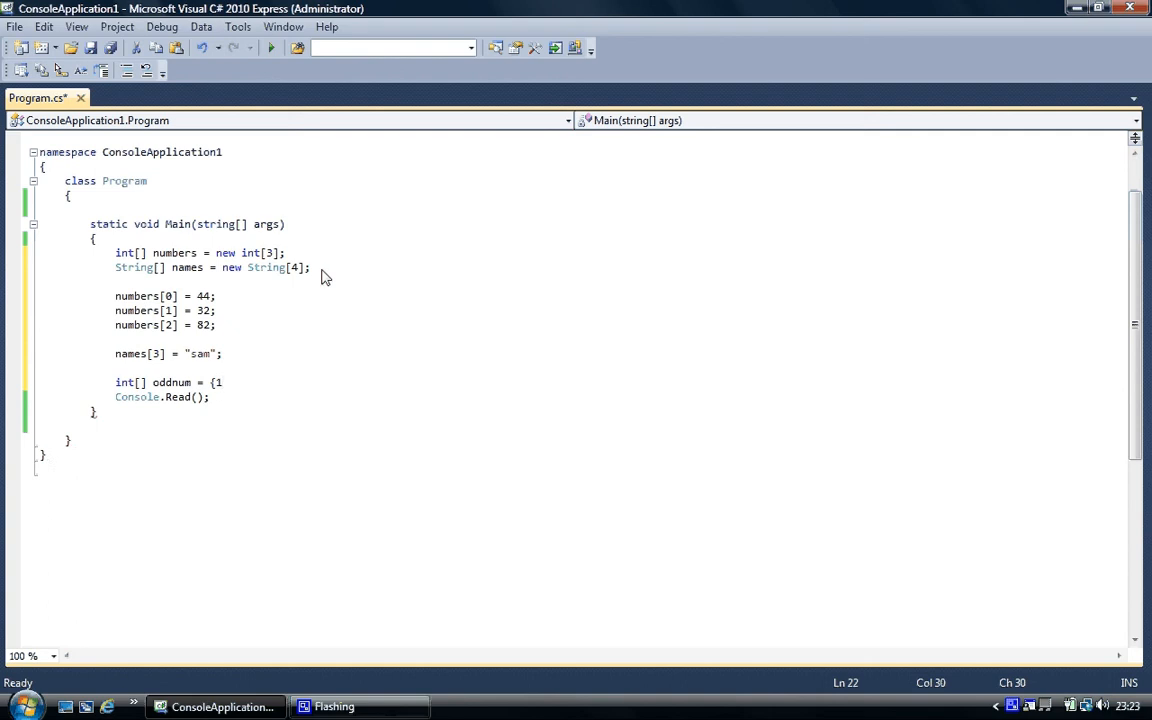
{"action": "type", "text": "1,"}
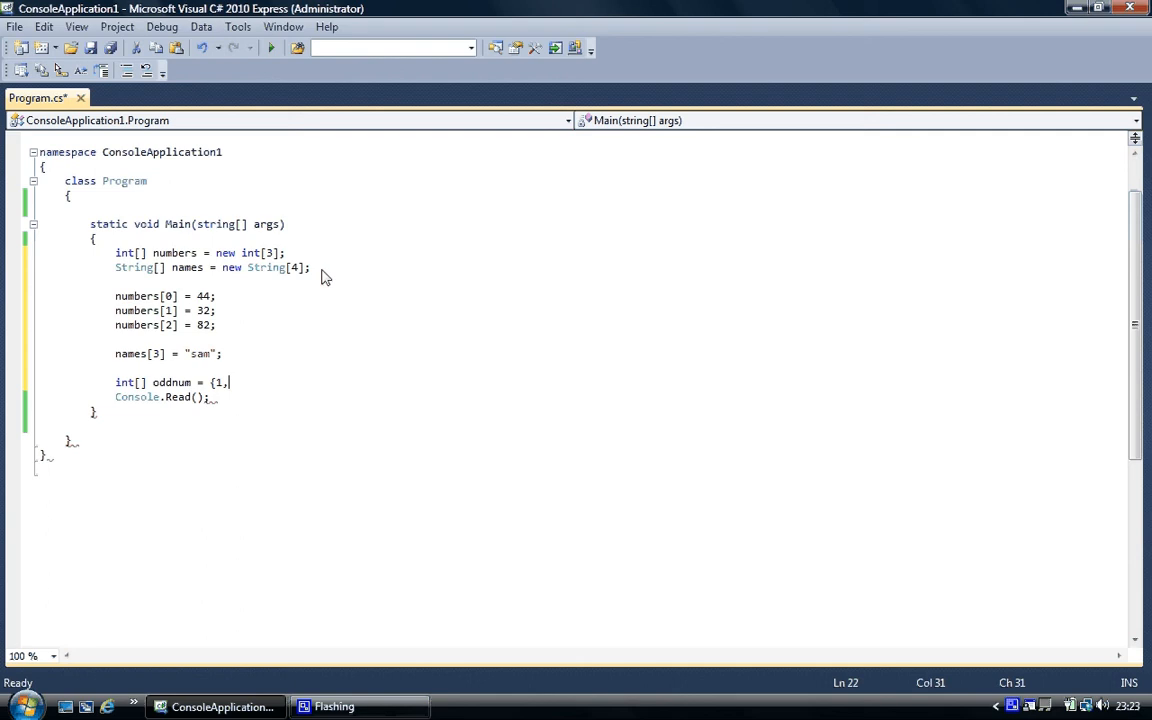
{"action": "type", "text": "3,5"}
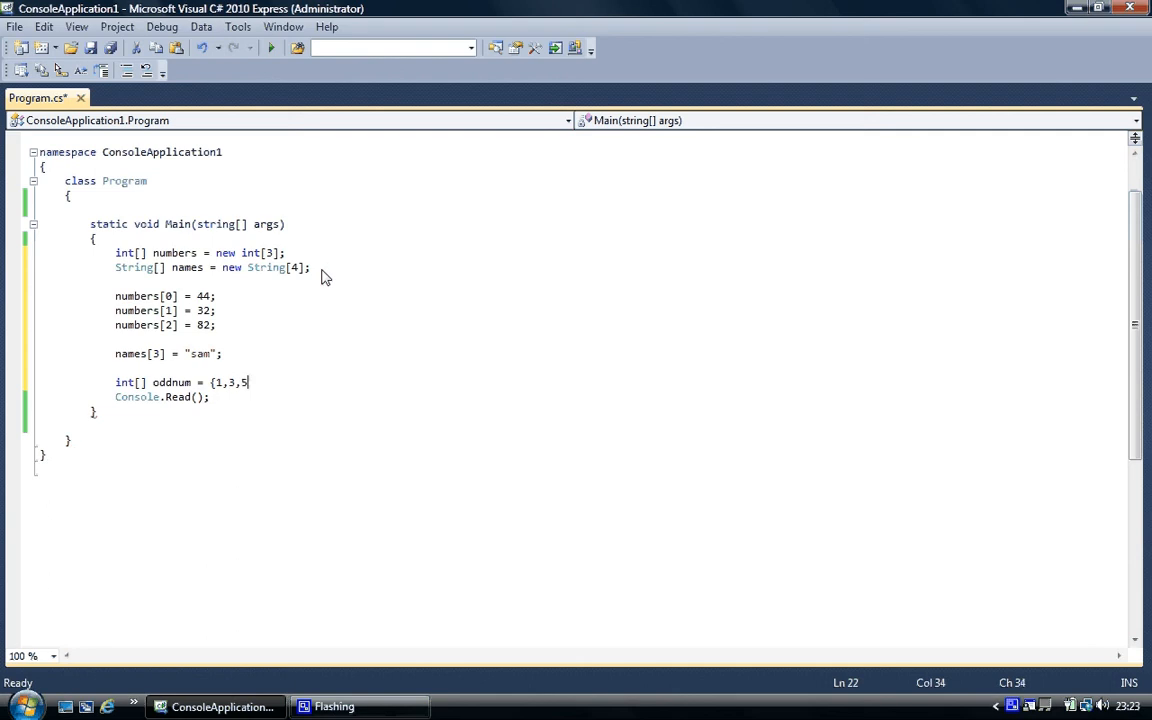
{"action": "type", "text": ",7,9,"}
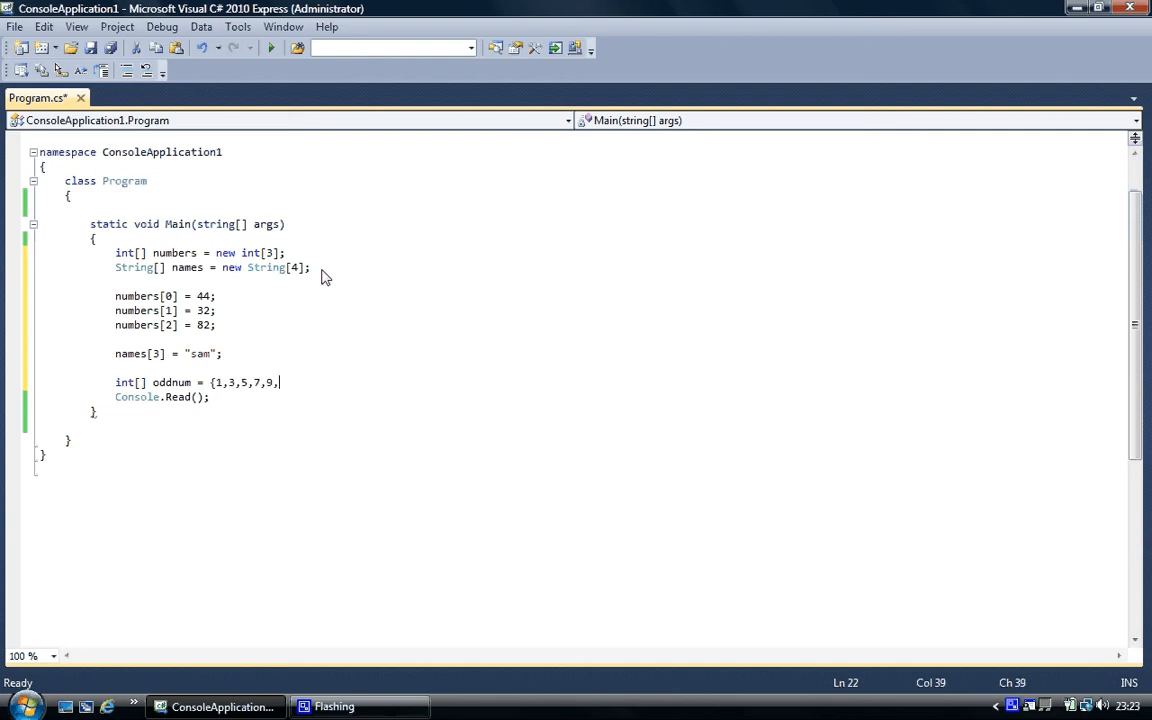
{"action": "key", "text": "Backspace"}
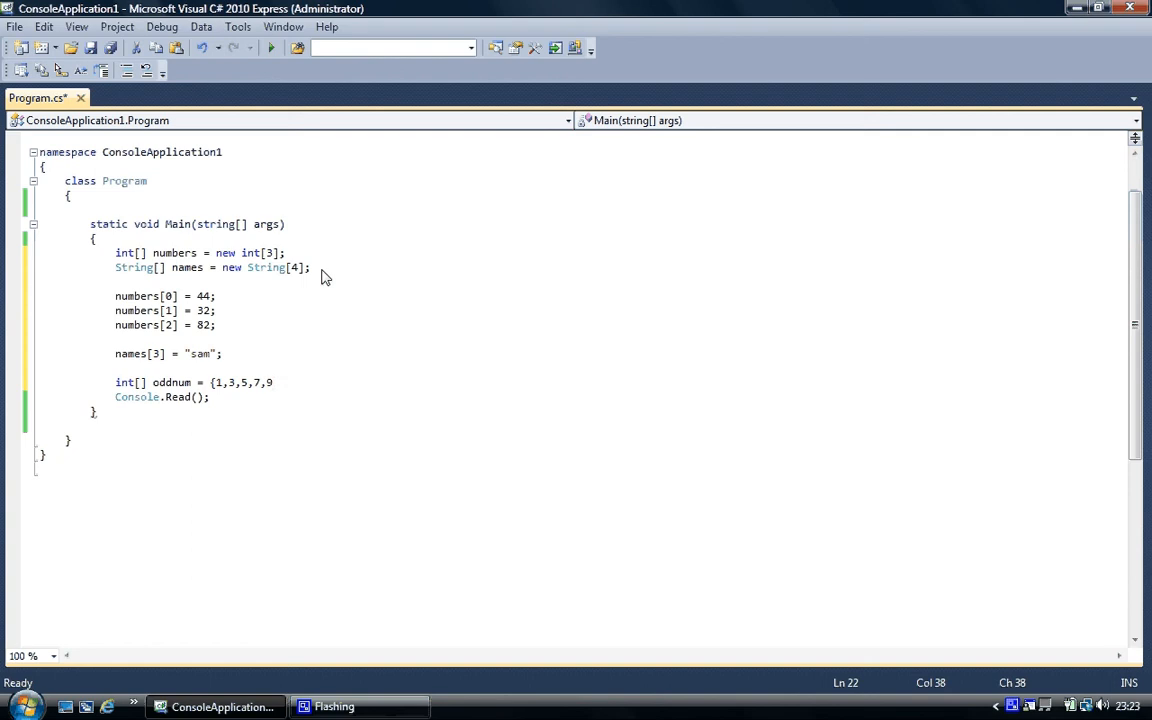
{"action": "type", "text": "};"}
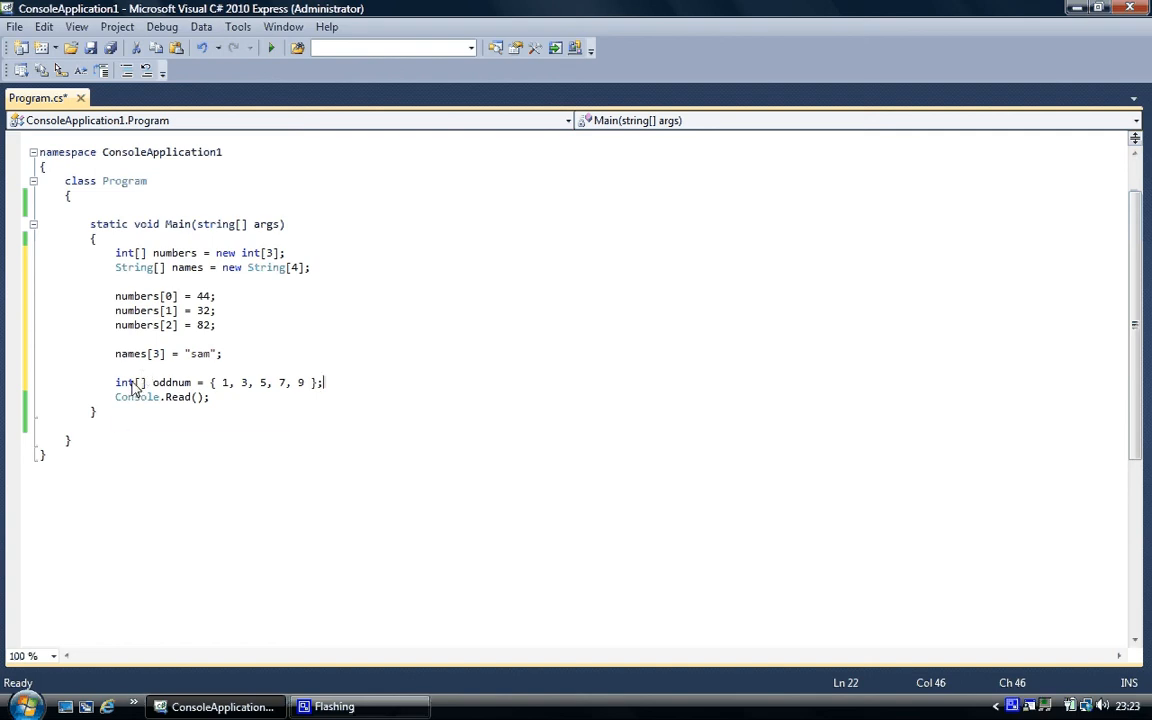
{"action": "mouse_move", "coordinate": [125, 383]}
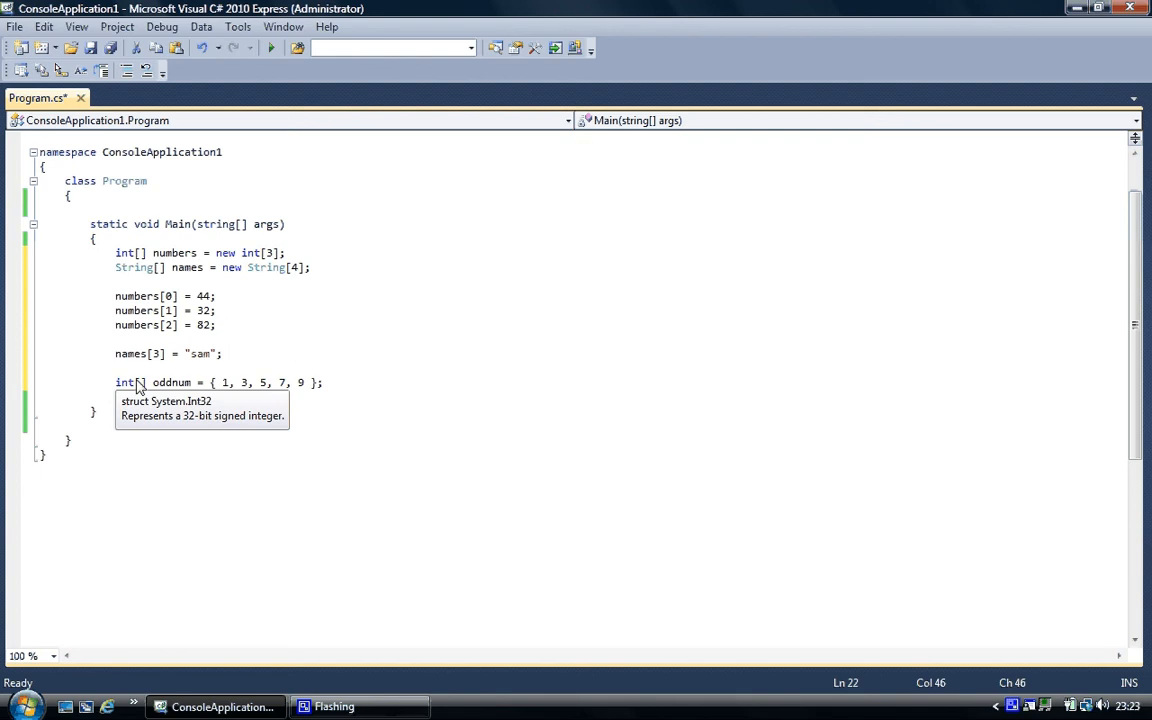
Retype Console.Read(); and select back across the oddnum declaration line.
{"action": "type", "text": "Console.Read();"}
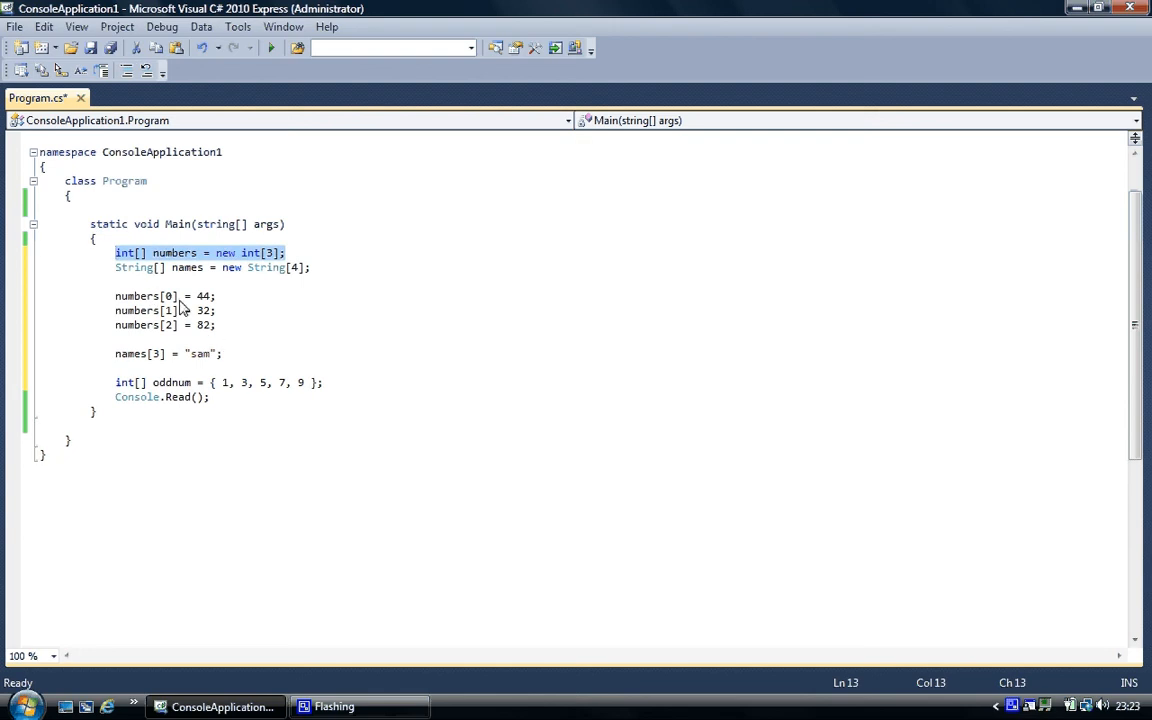
{"action": "left_click", "coordinate": [325, 382]}
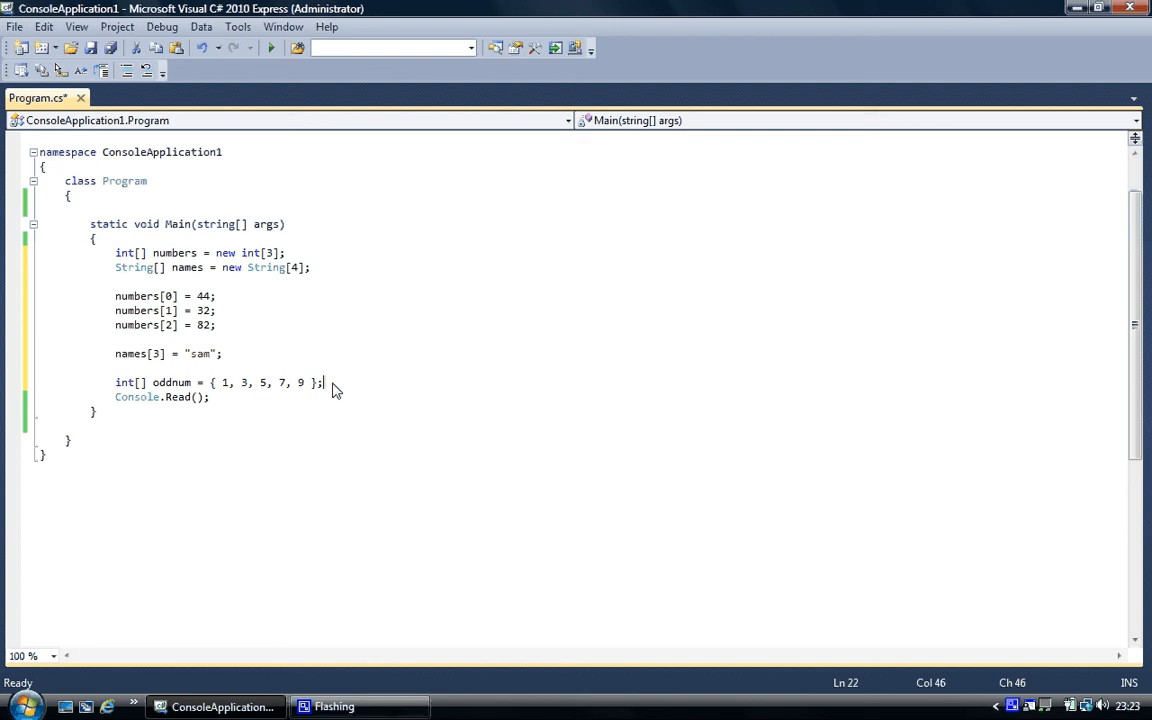
{"action": "left_click_drag", "start_coordinate": [324, 382], "coordinate": [118, 382]}
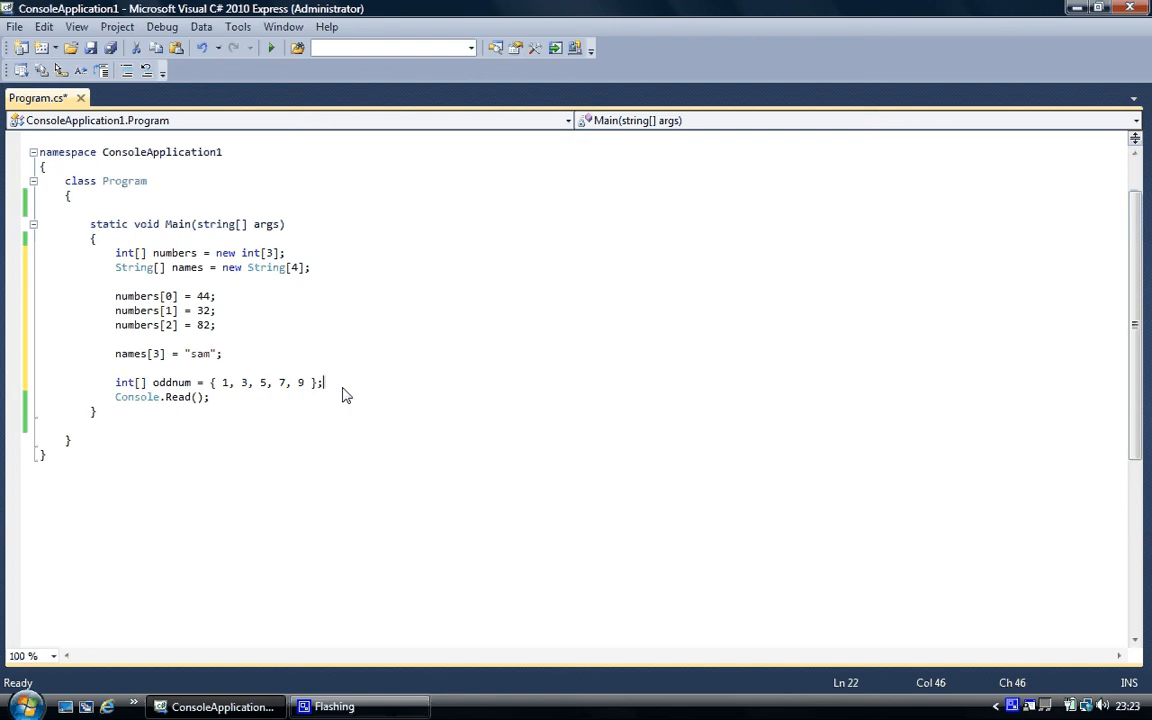
Run the program with Start Debugging and close the empty console window.
{"action": "left_click", "coordinate": [271, 48]}
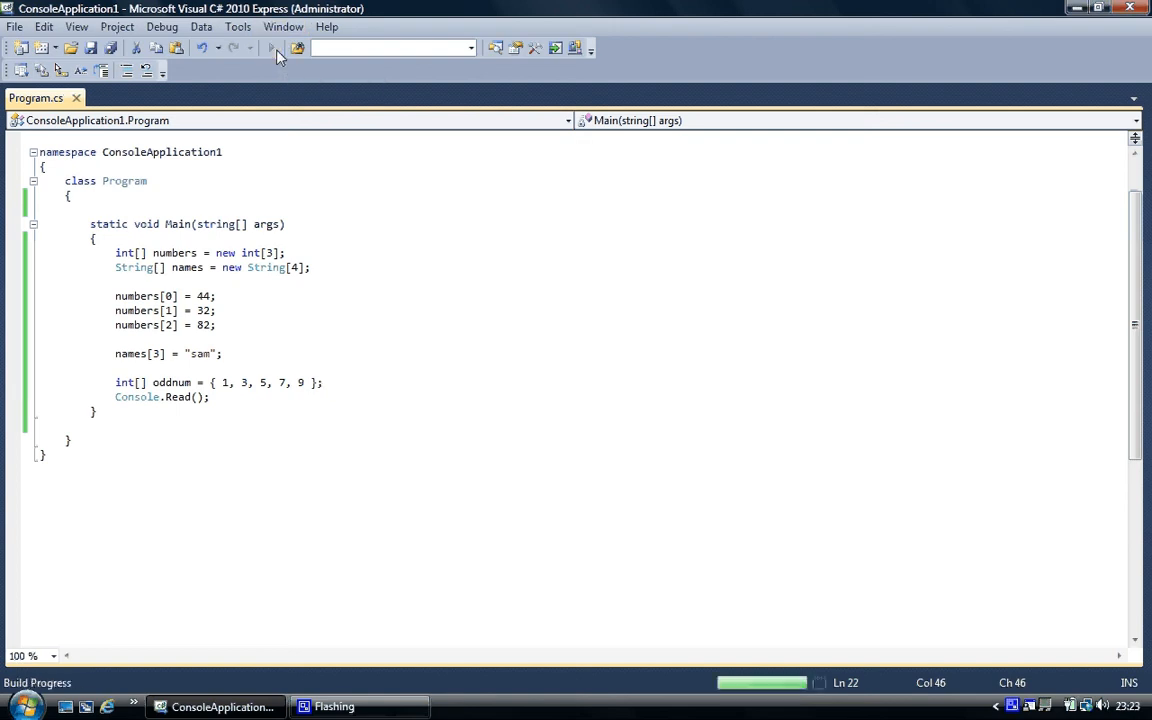
{"action": "left_click", "coordinate": [187, 69]}
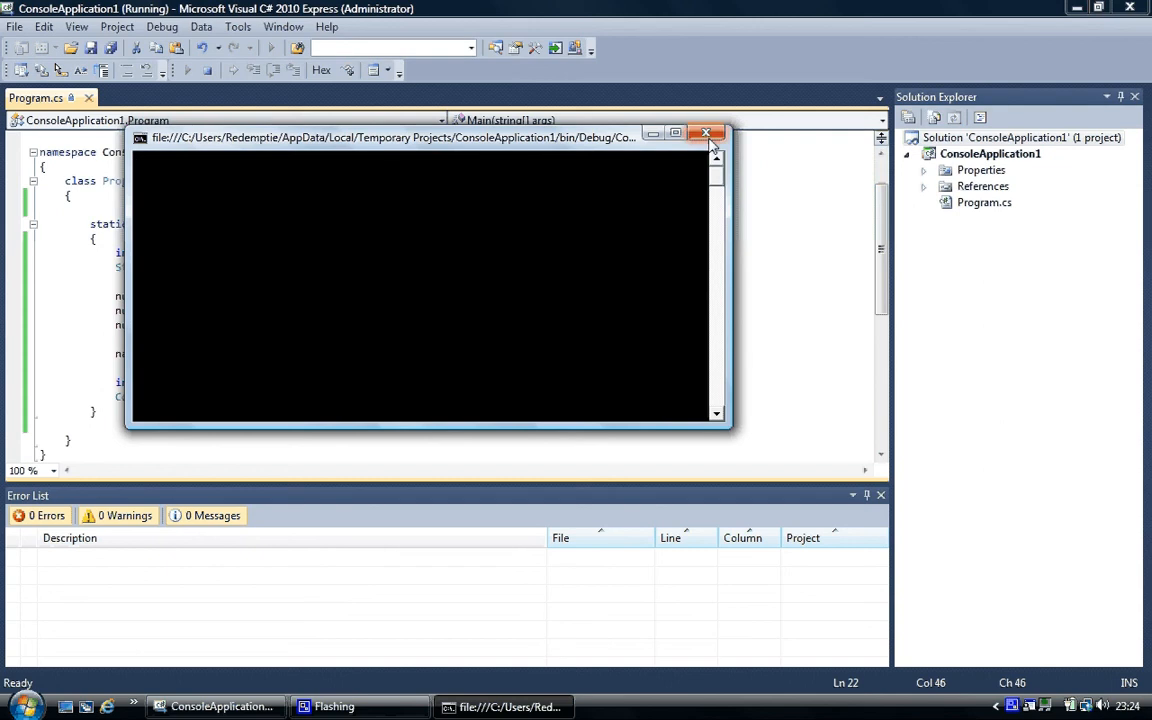
{"action": "left_click", "coordinate": [706, 133]}
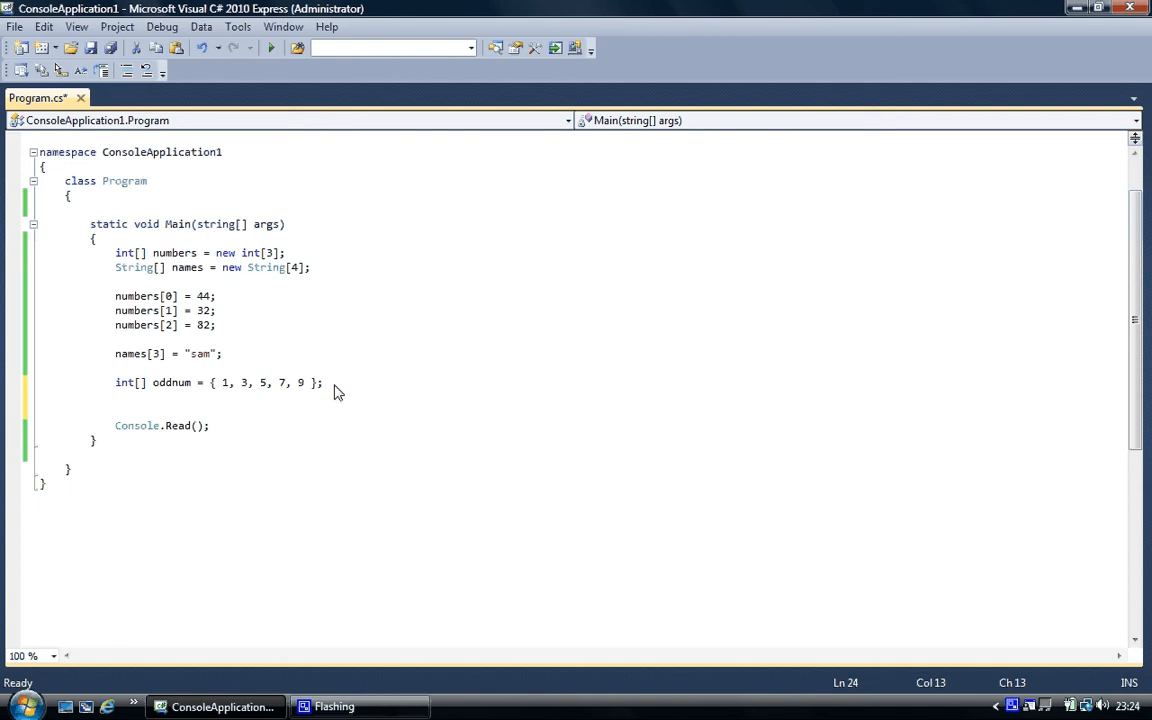
Add Console.WriteLine(oddnum[2]); just above Console.Read().
{"action": "type", "text": "Cole"}
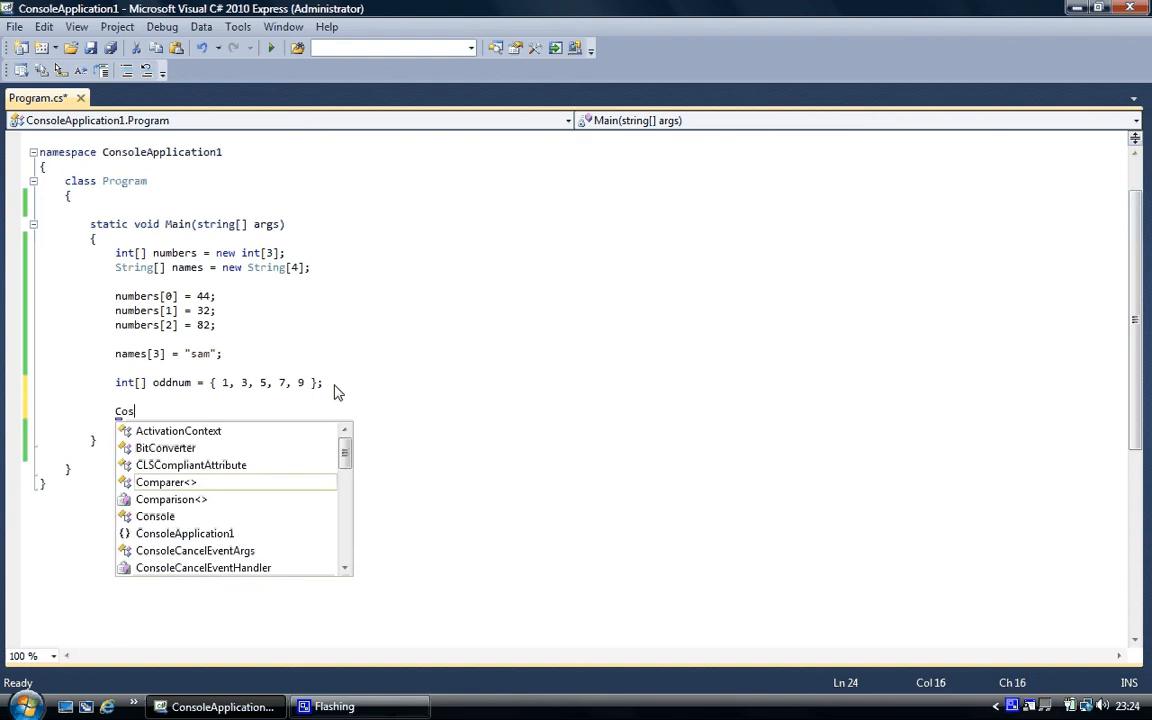
{"action": "type", "text": "ole"}
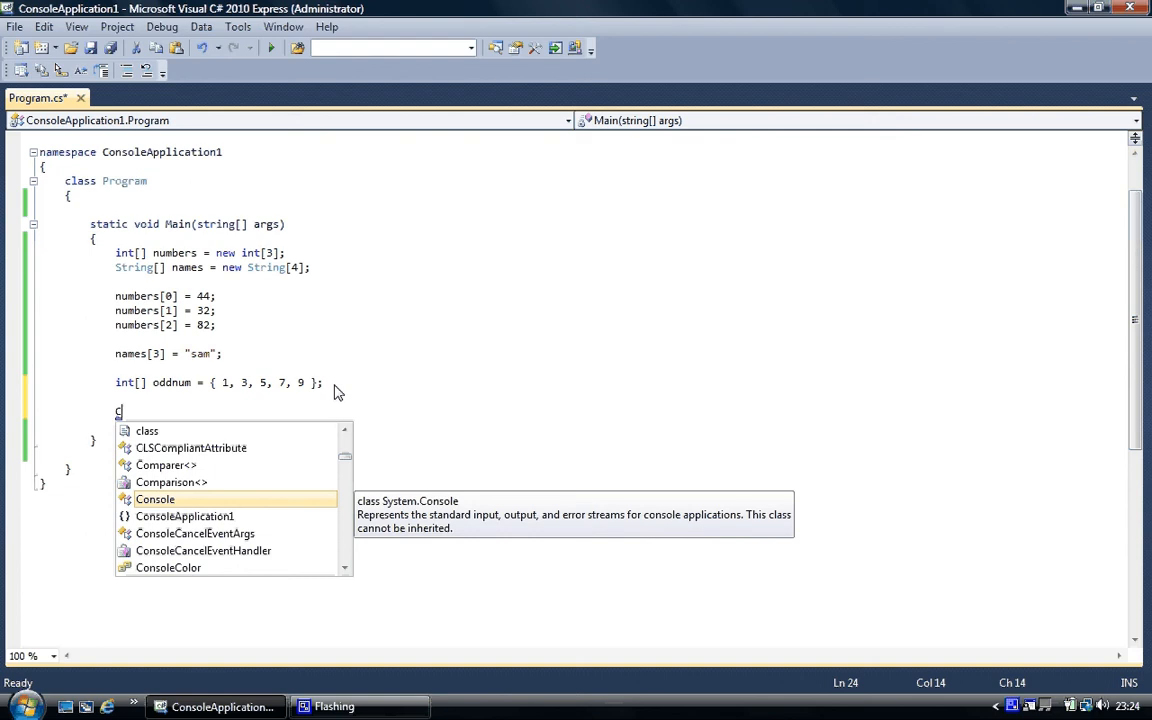
{"action": "type", "text": "onsole"}
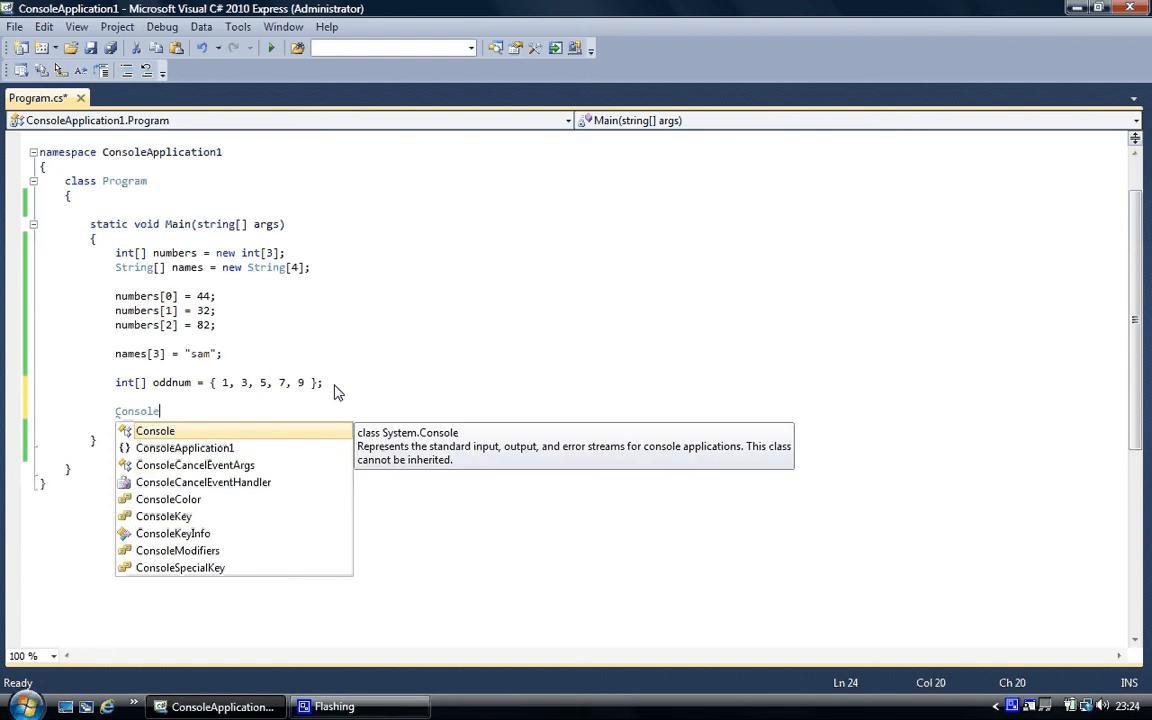
{"action": "type", "text": ".wr"}
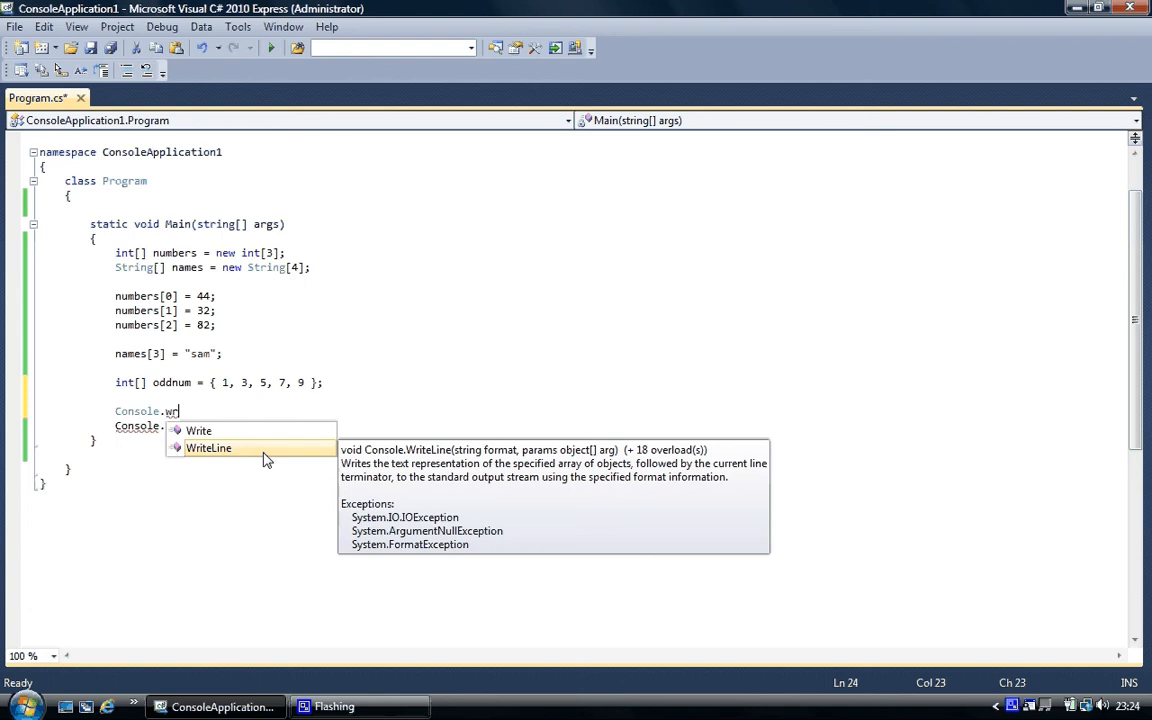
{"action": "type", "text": "WriteLine("}
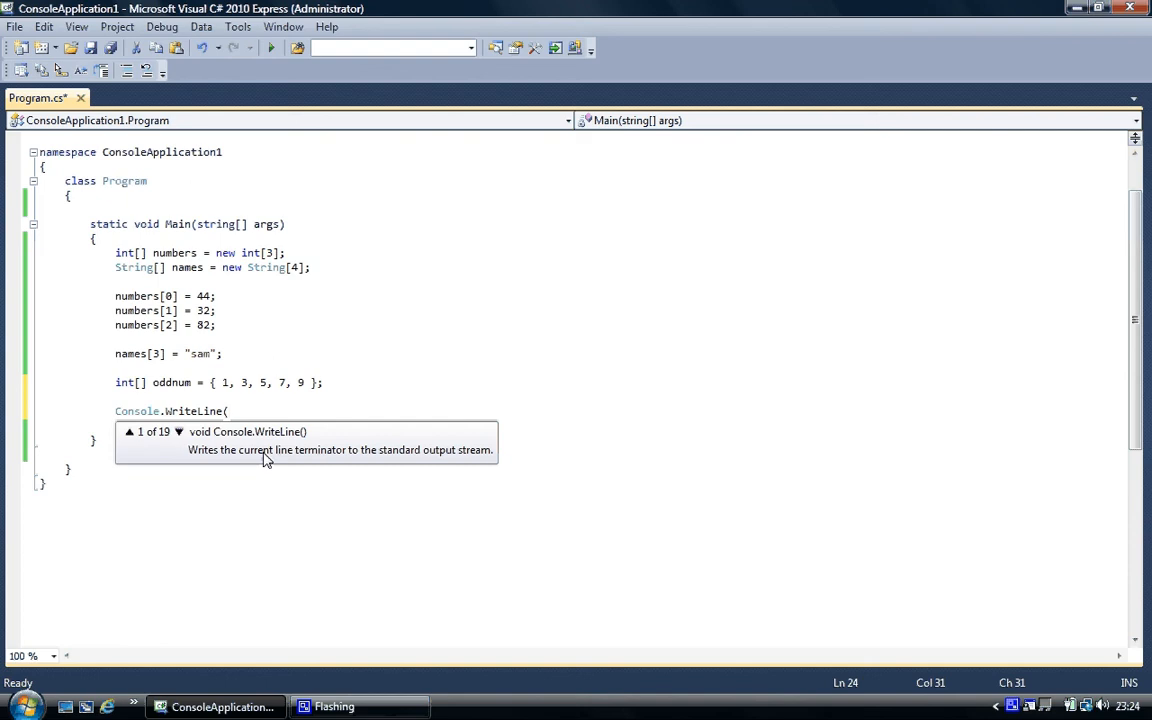
{"action": "type", "text": "od"}
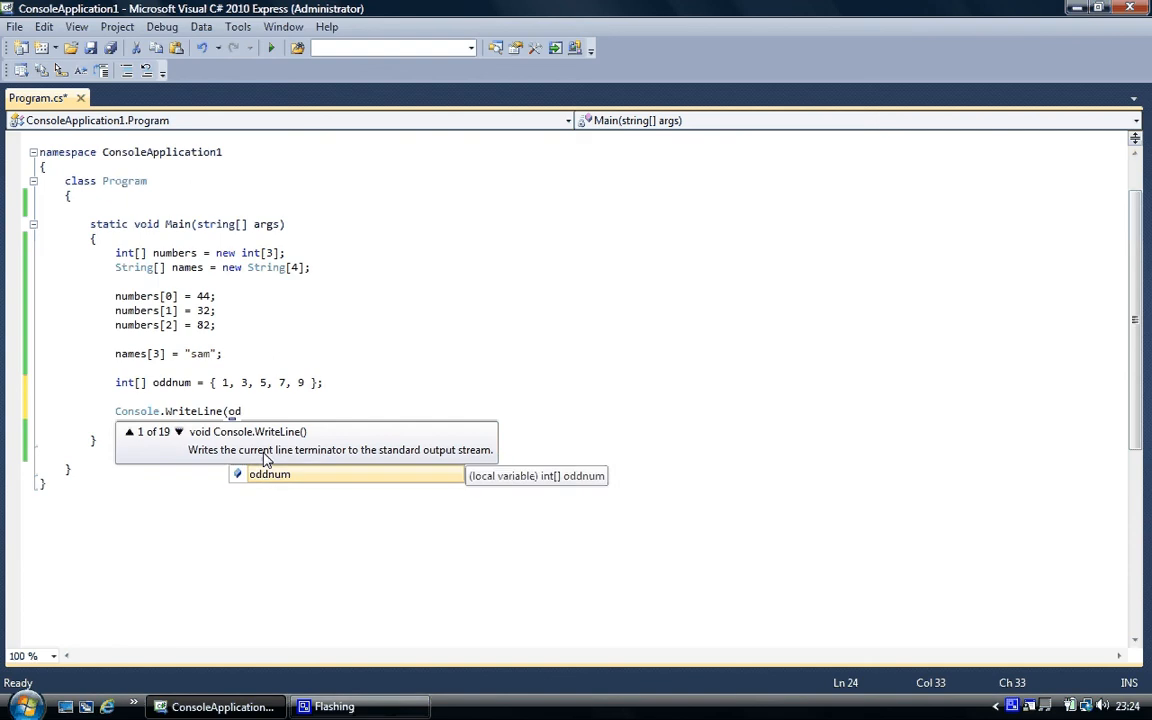
{"action": "type", "text": "dnum"}
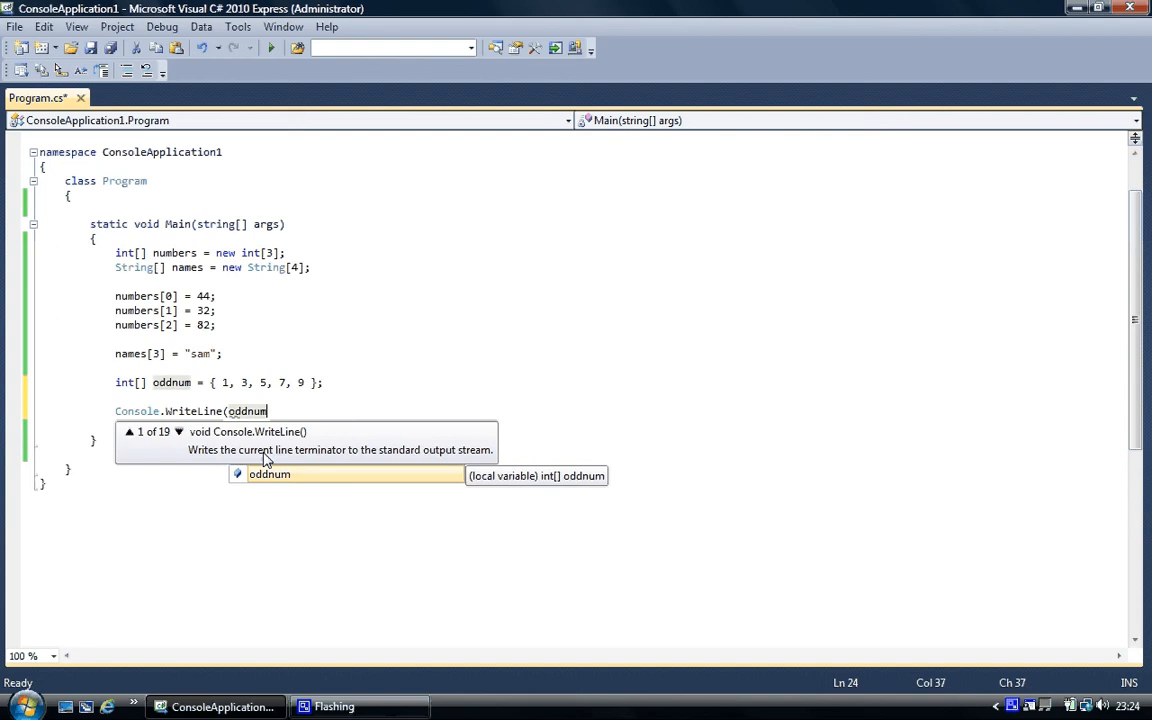
{"action": "type", "text": "["}
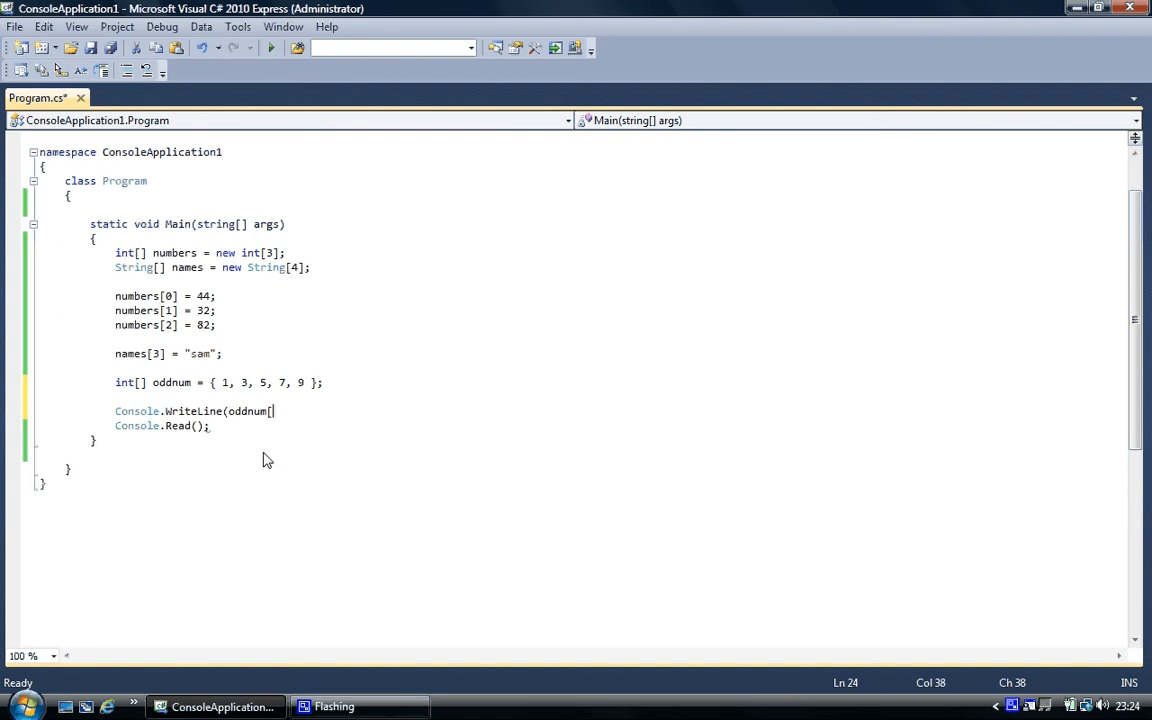
{"action": "type", "text": "2]"}
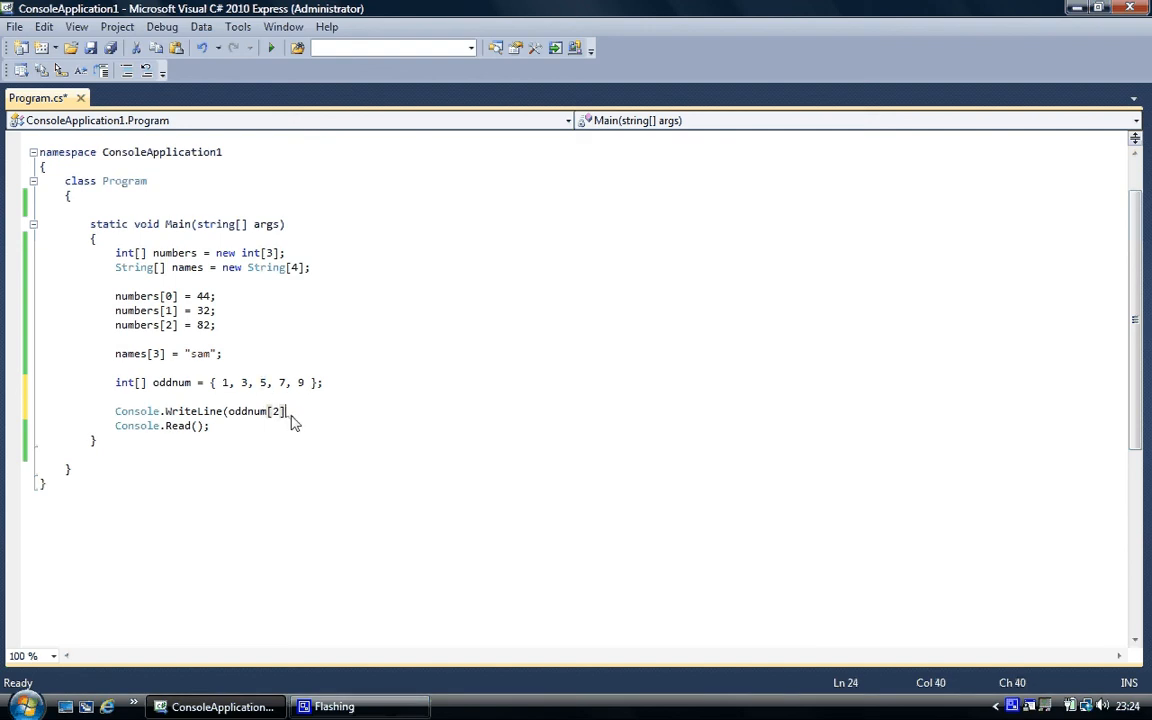
{"action": "type", "text": ")"}
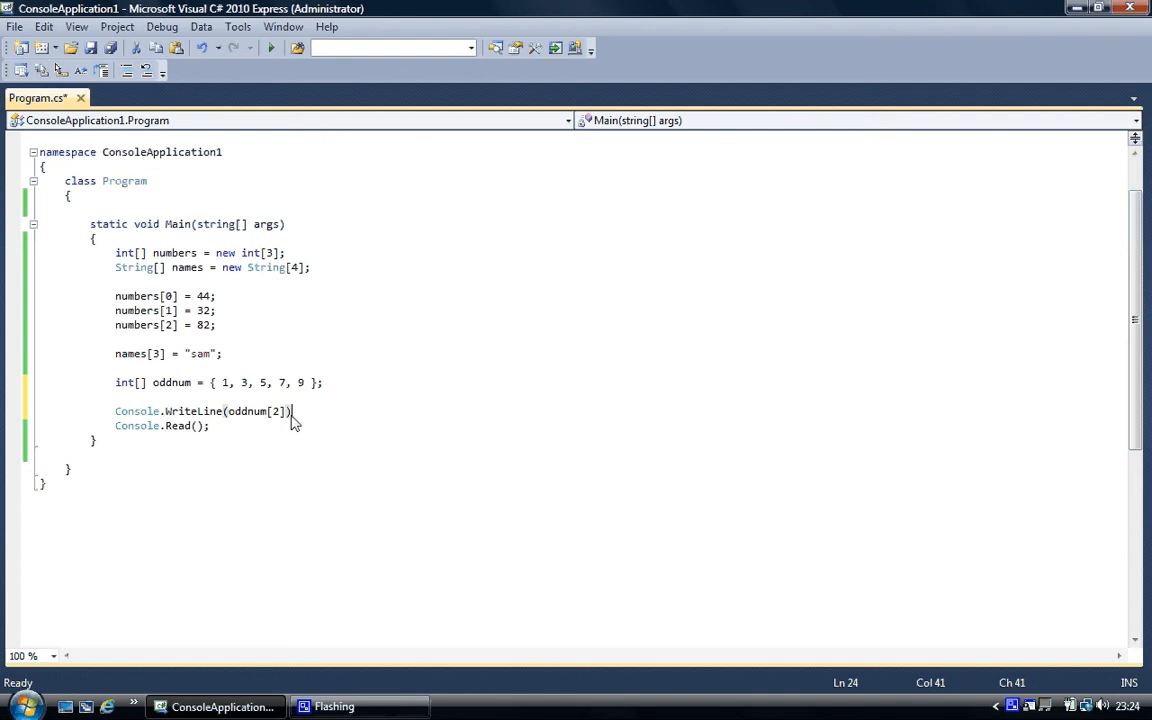
{"action": "type", "text": ";"}
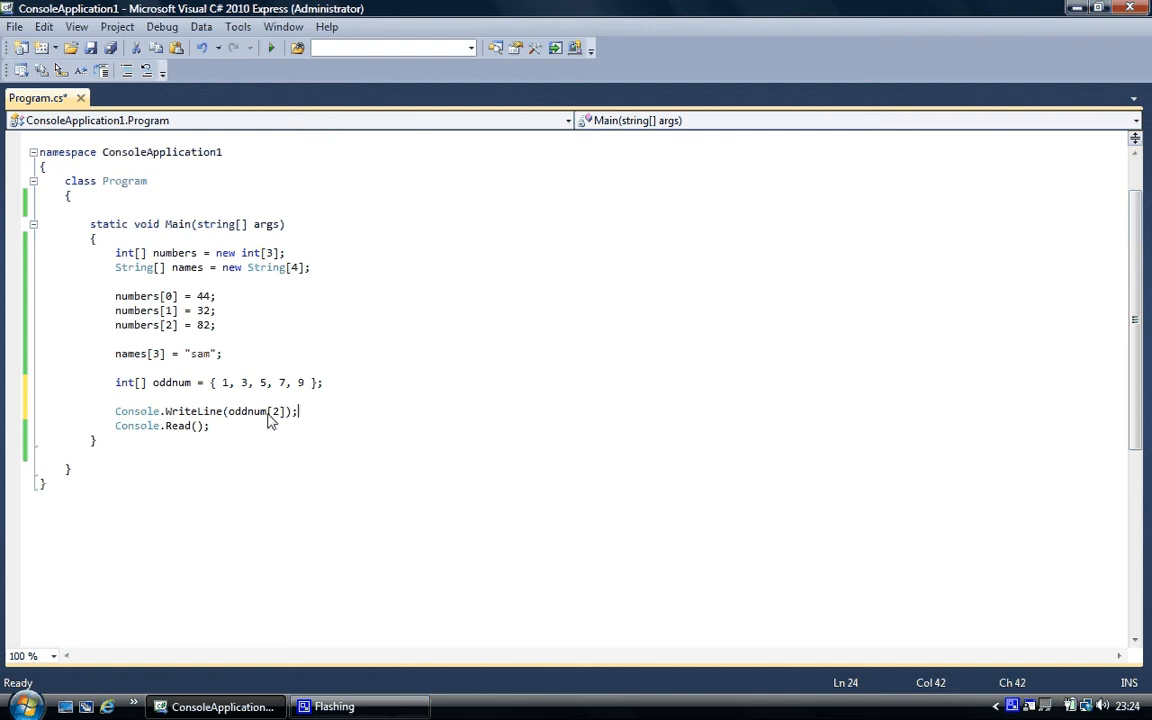
{"action": "mouse_move", "coordinate": [245, 382]}
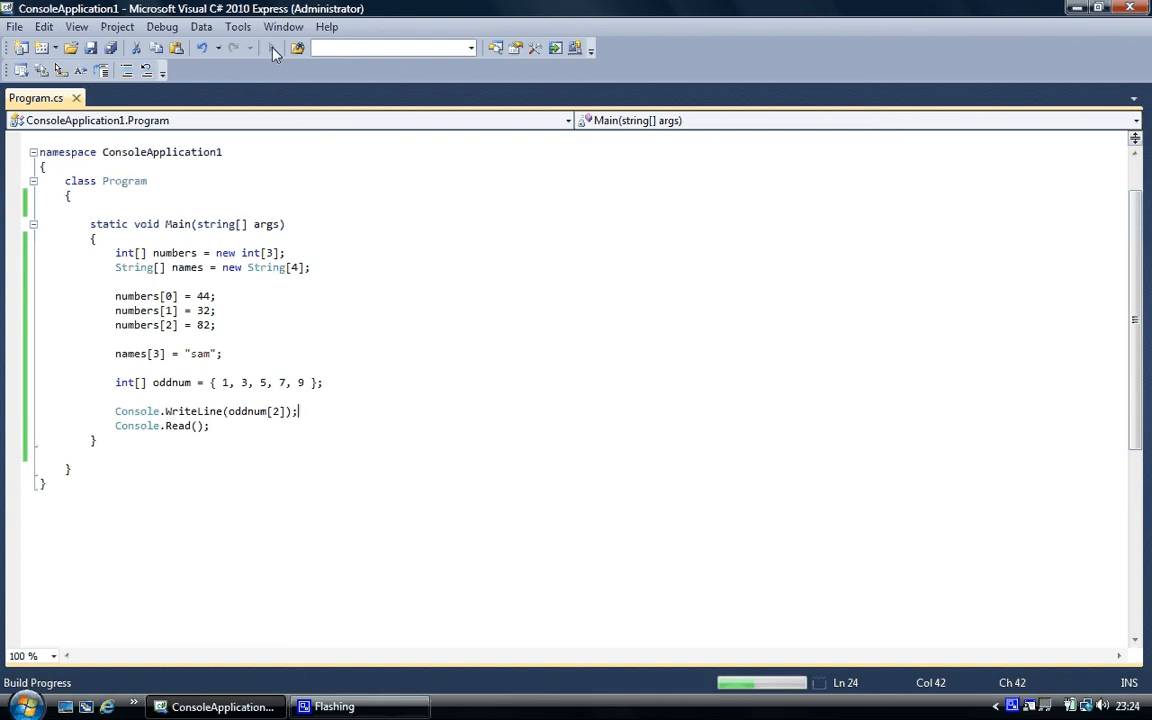
{"action": "key", "text": "F5"}
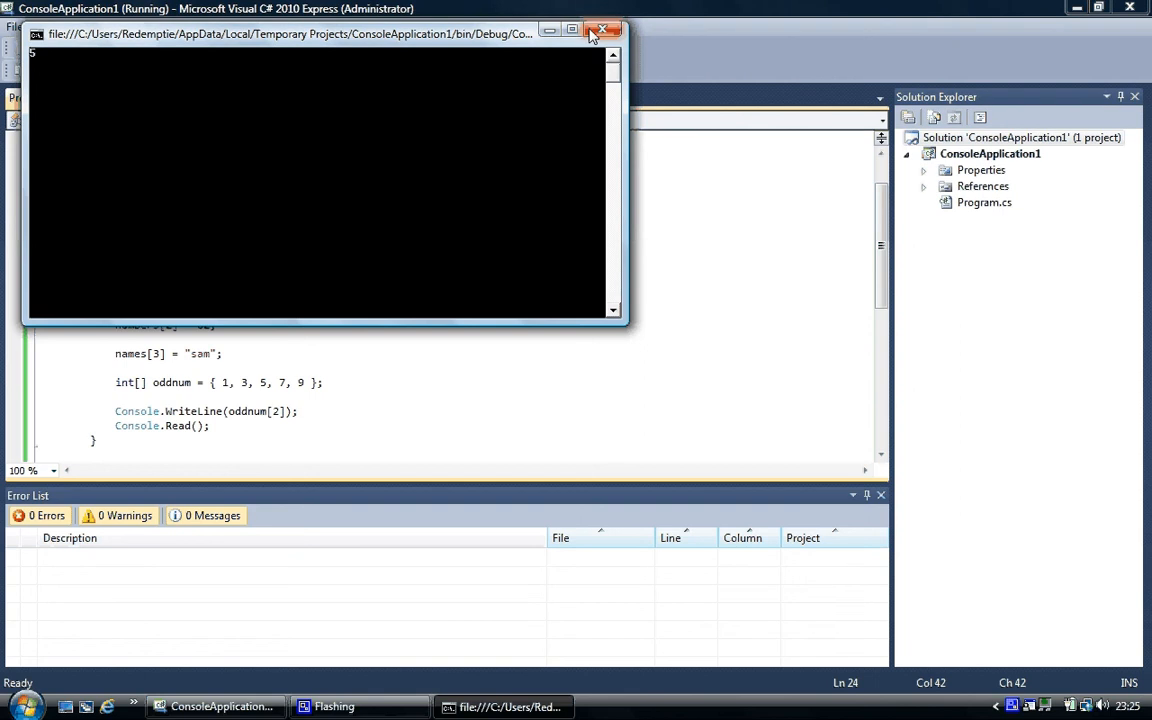
{"action": "left_click", "coordinate": [603, 29]}
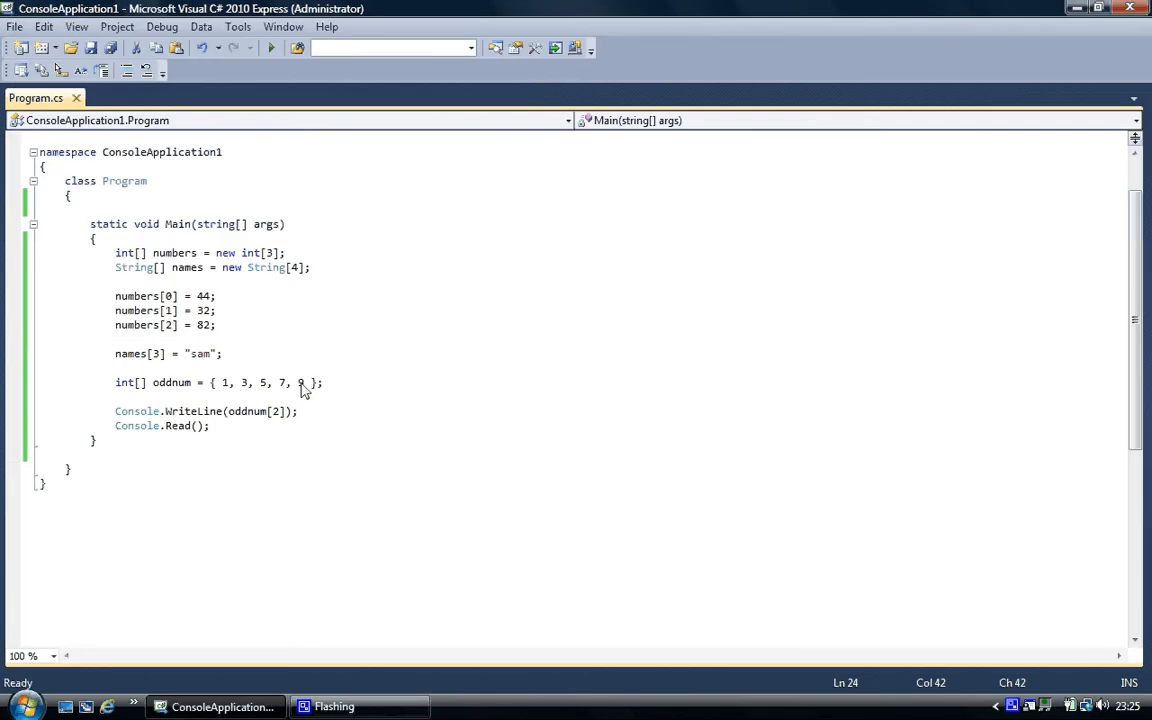
{"action": "mouse_move", "coordinate": [265, 392]}
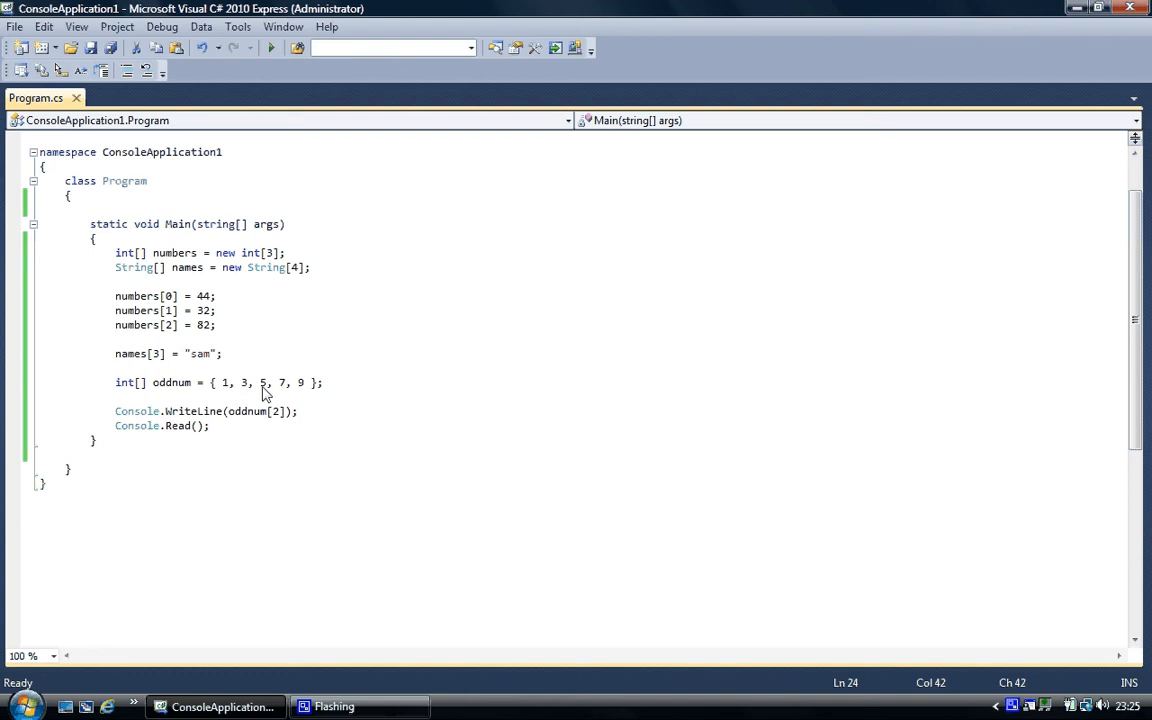
{"action": "mouse_move", "coordinate": [278, 411]}
{"action": "type", "text": "4"}
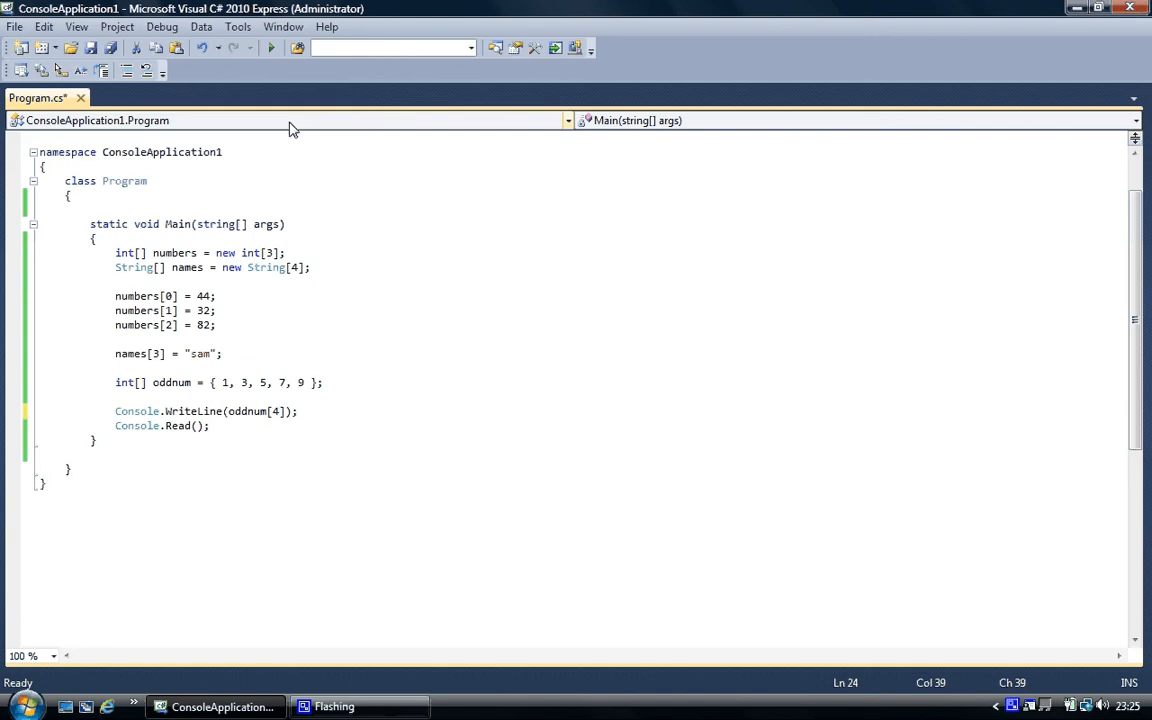
Run the oddnum[4] version, confirm it prints 9, and close the console.
{"action": "left_click", "coordinate": [271, 48]}
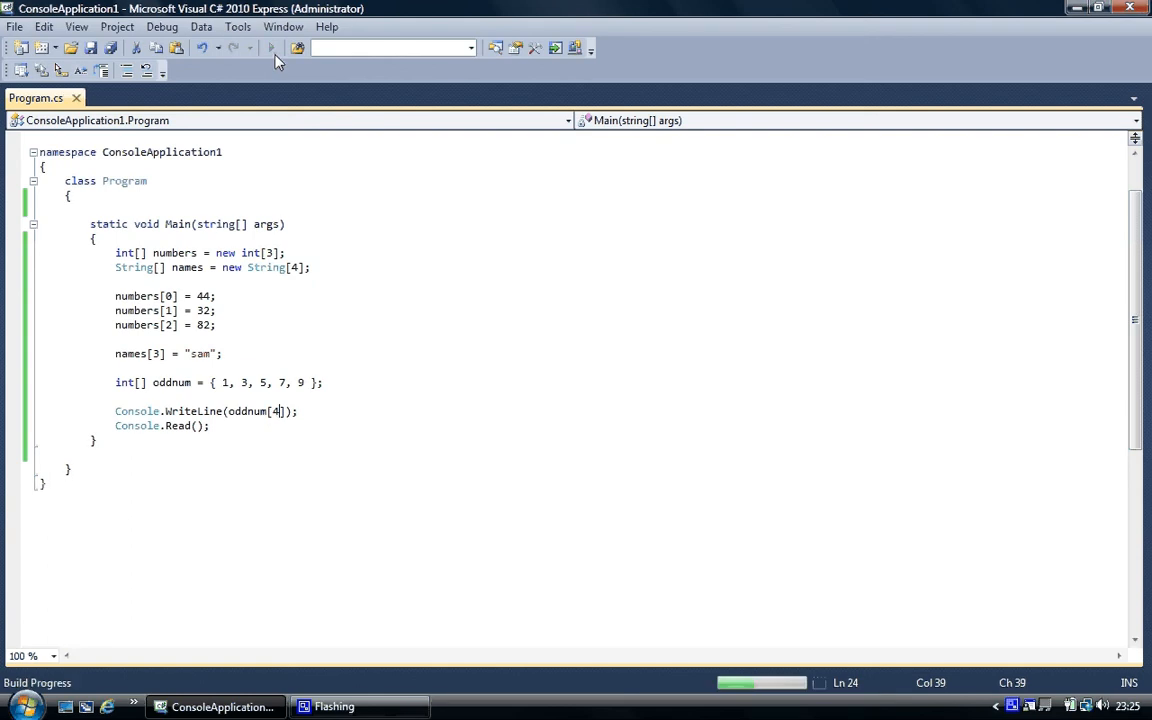
{"action": "left_click", "coordinate": [270, 48]}
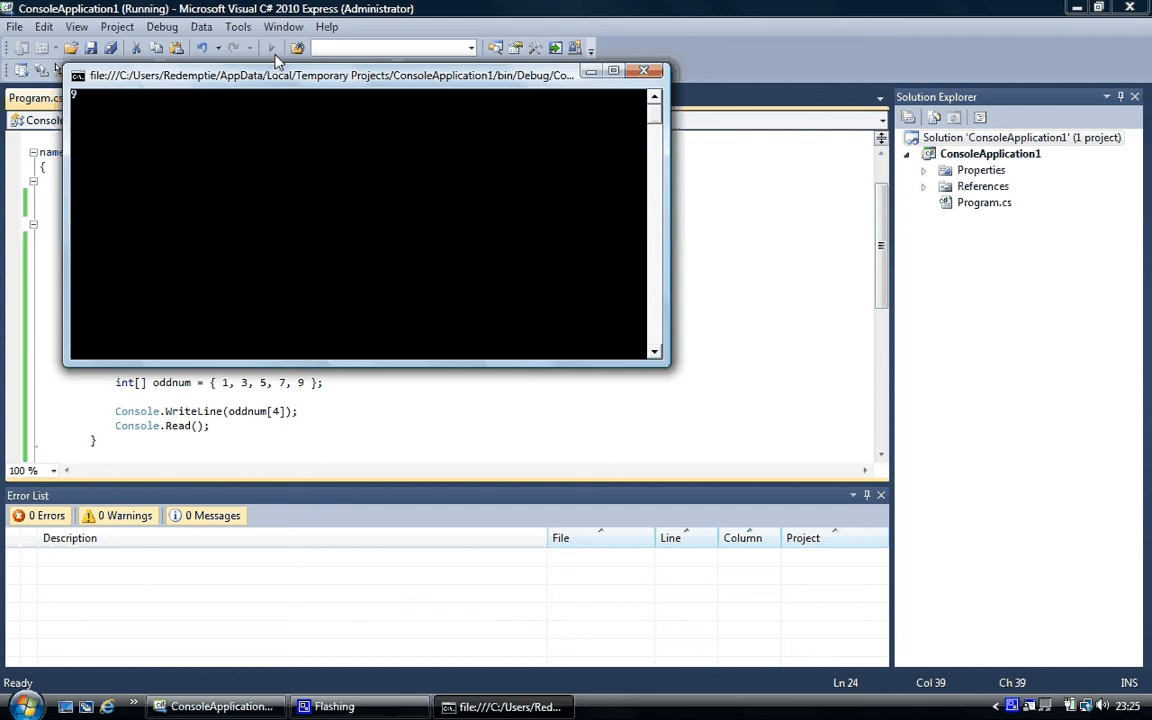
{"action": "left_click", "coordinate": [644, 70]}
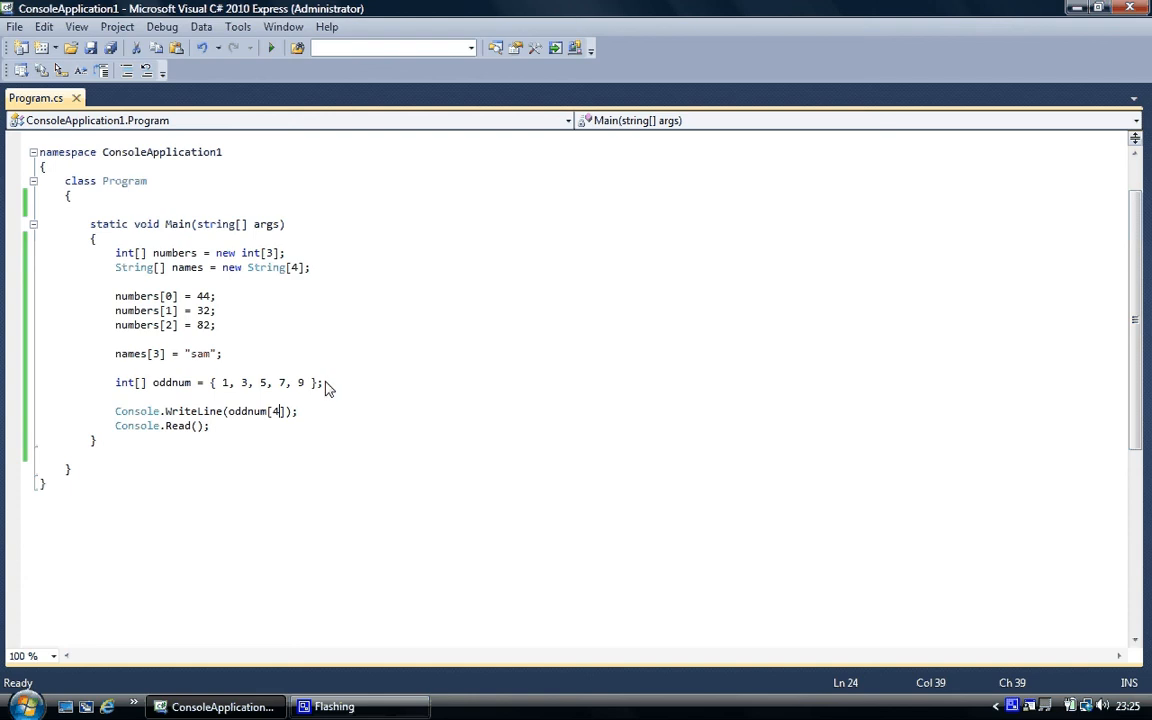
{"action": "mouse_move", "coordinate": [205, 258]}
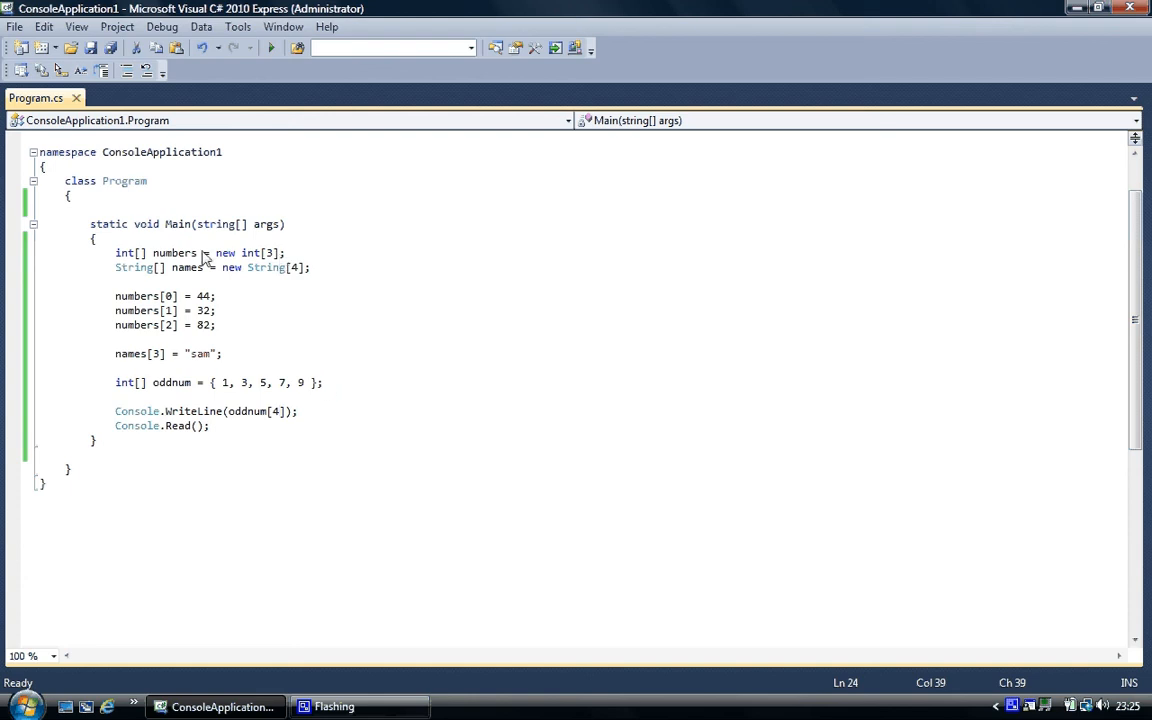
{"action": "mouse_move", "coordinate": [228, 330]}
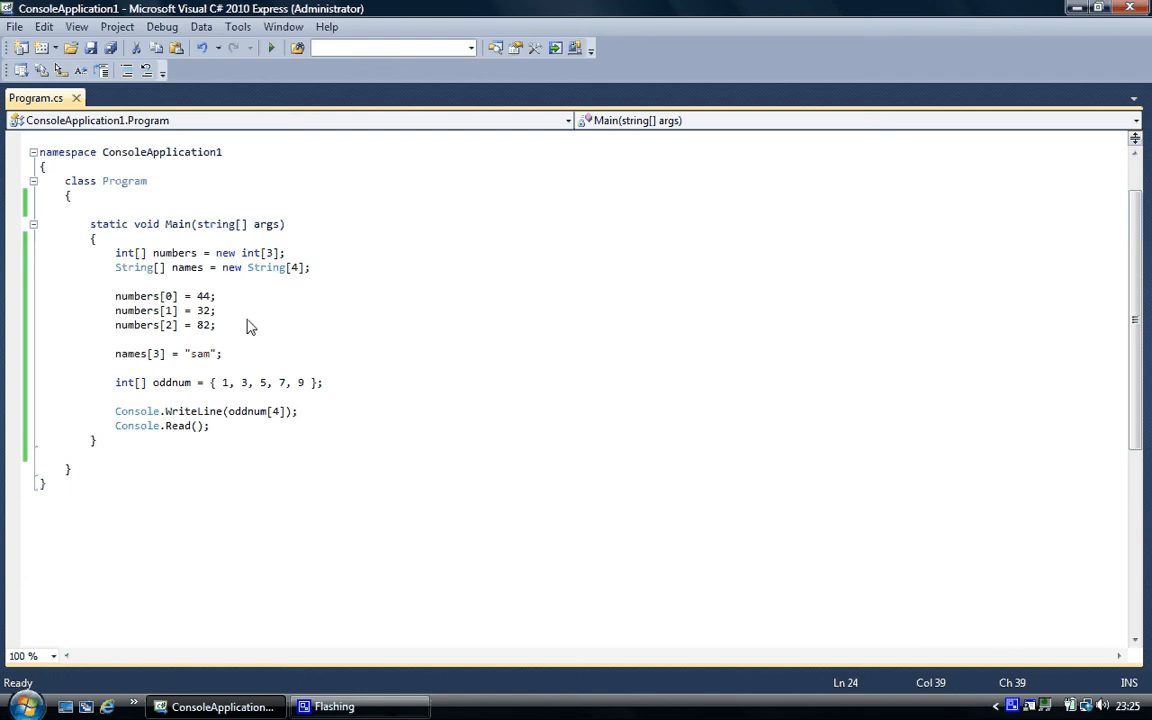
{"action": "mouse_move", "coordinate": [247, 341]}
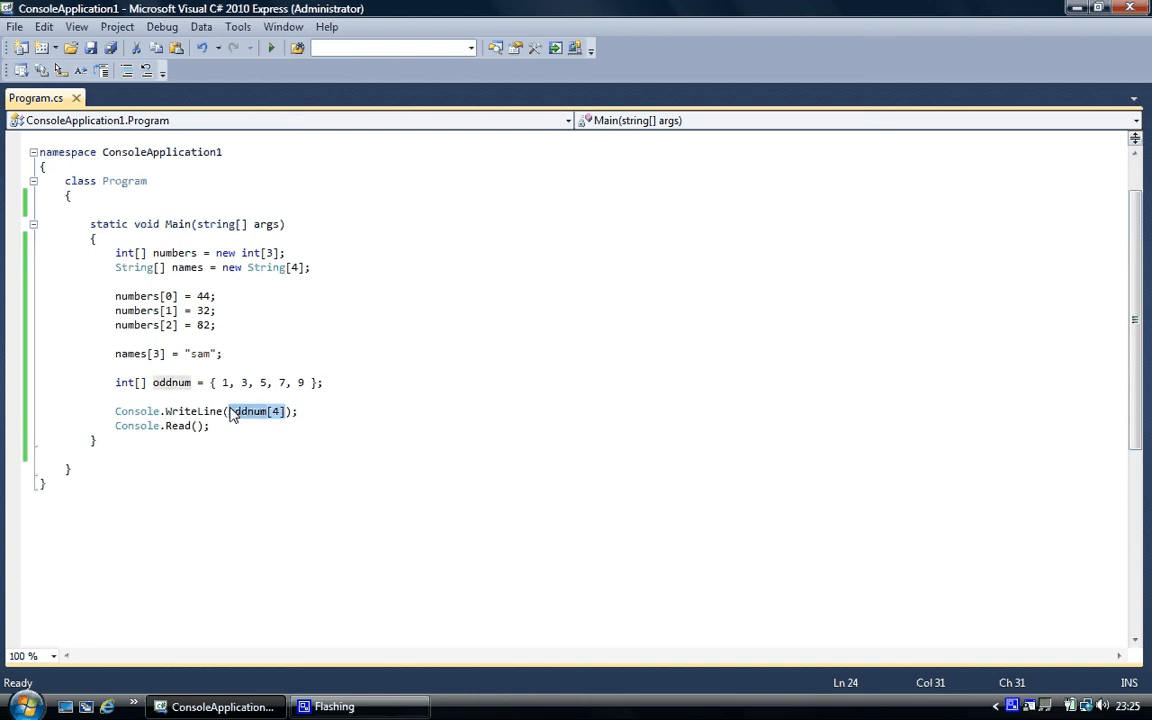
Replace the oddnum[4] argument in Console.WriteLine with numbers.
{"action": "type", "text": "numbers"}
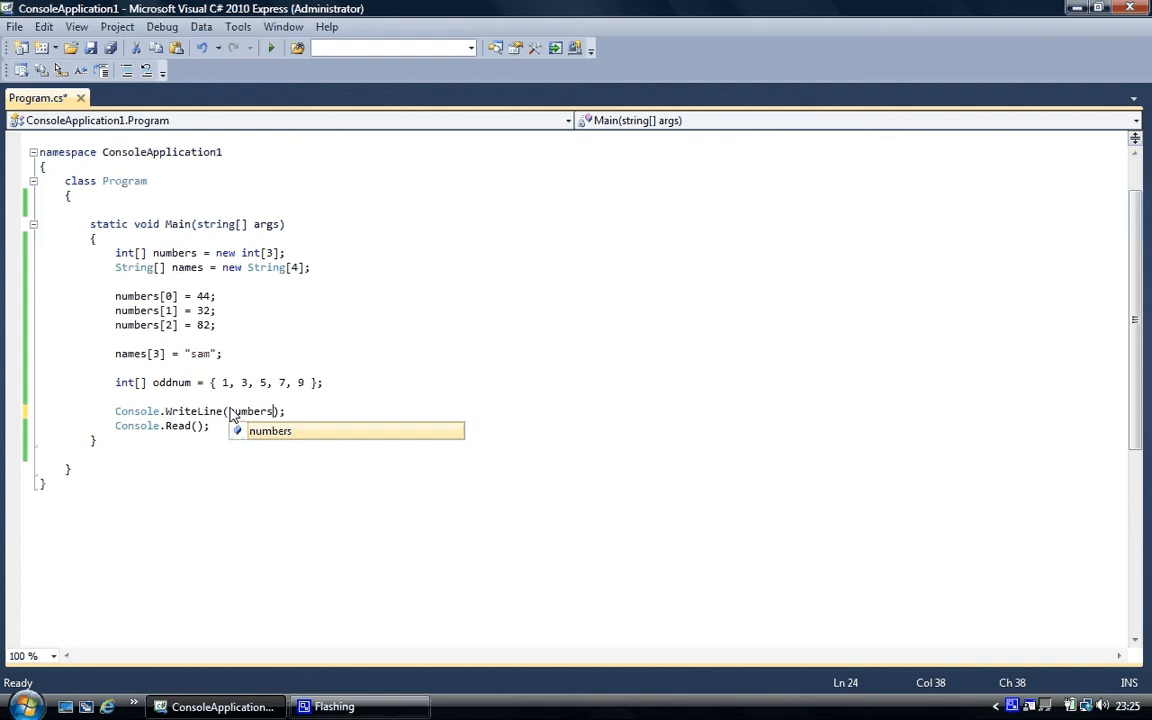
Print numbers[1], run the program to see 32, and close the console.
{"action": "type", "text": "["}
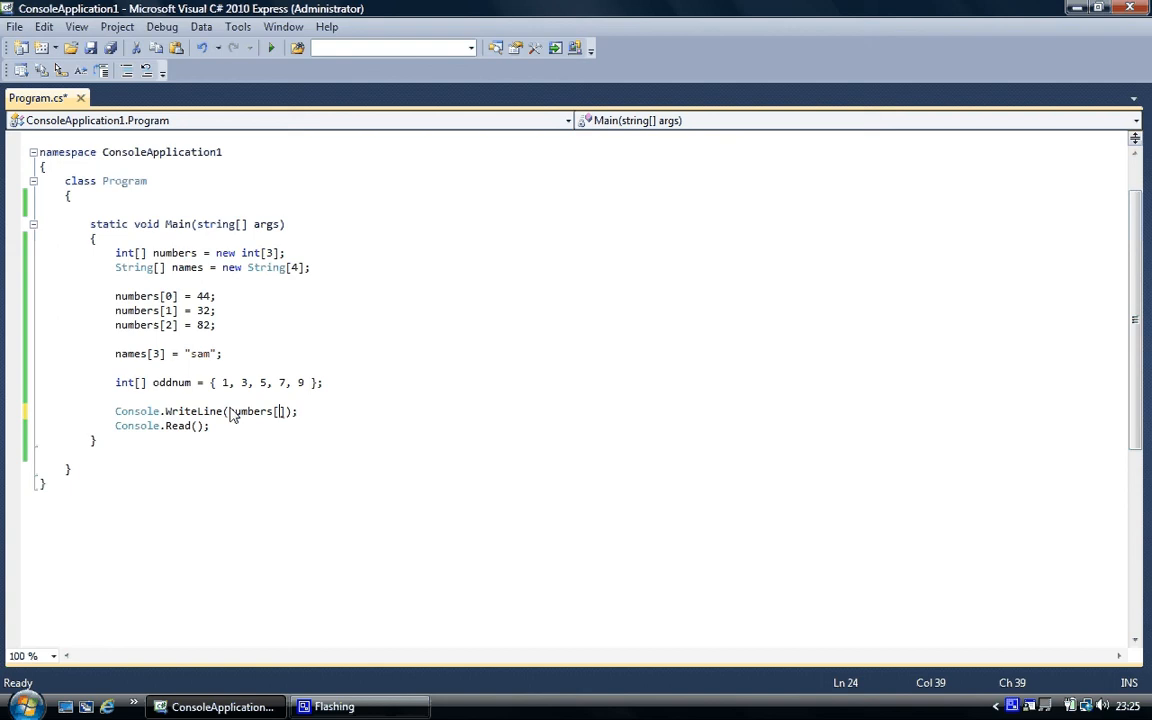
{"action": "type", "text": "1"}
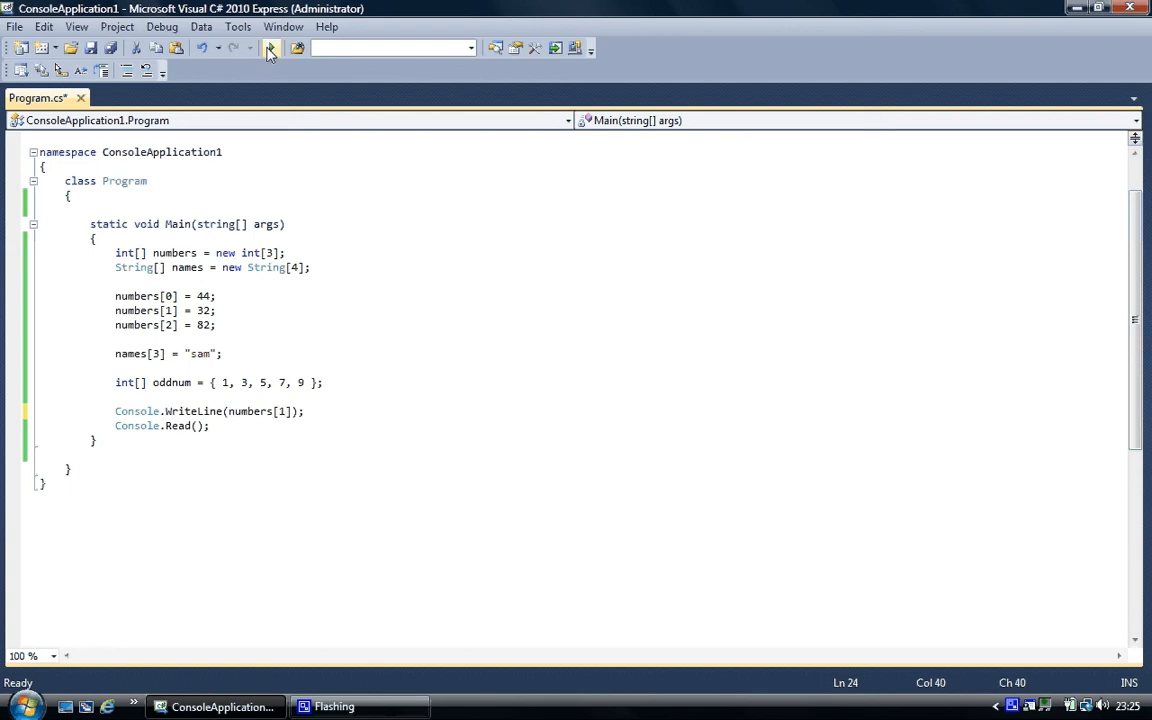
{"action": "left_click", "coordinate": [270, 48]}
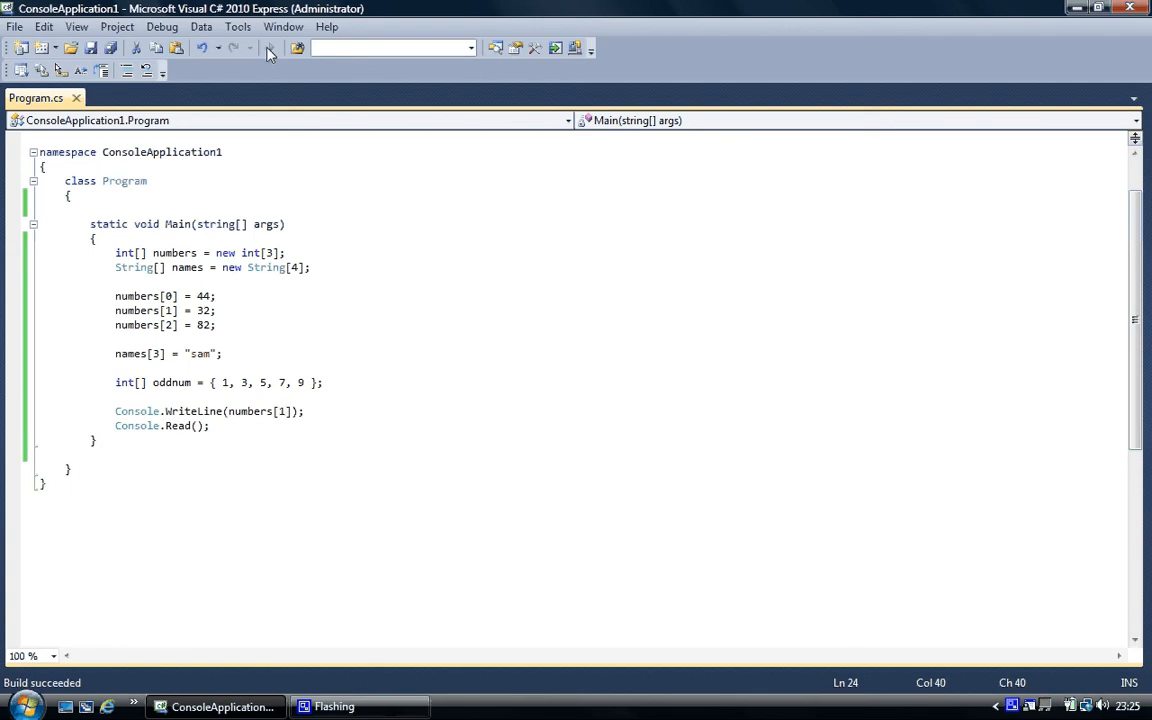
{"action": "left_click", "coordinate": [187, 47]}
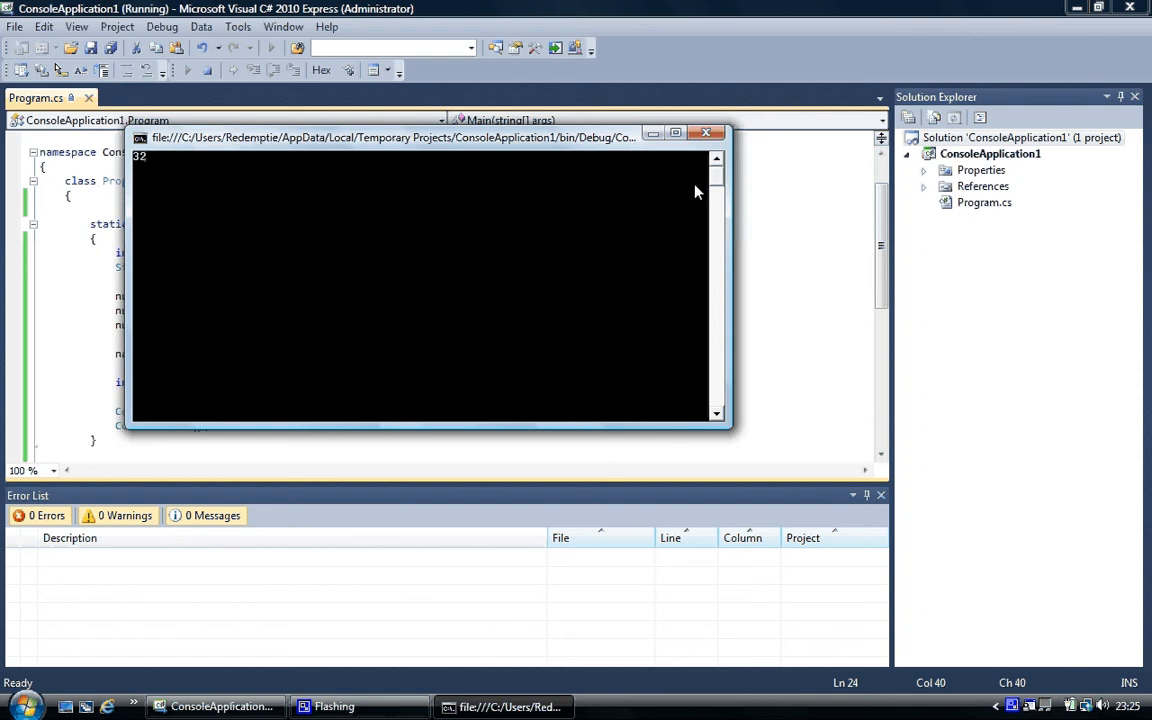
{"action": "left_click", "coordinate": [706, 132]}
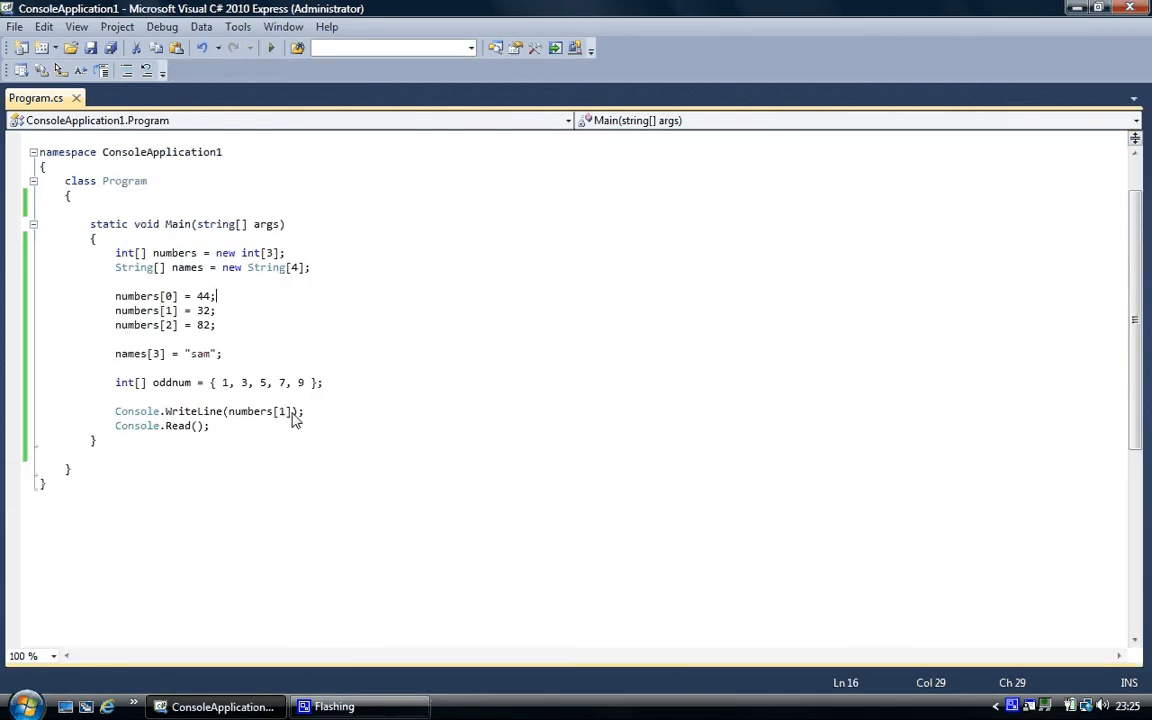
Change the print argument to names[3], run it showing sam, and close the console.
{"action": "double_click", "coordinate": [254, 411]}
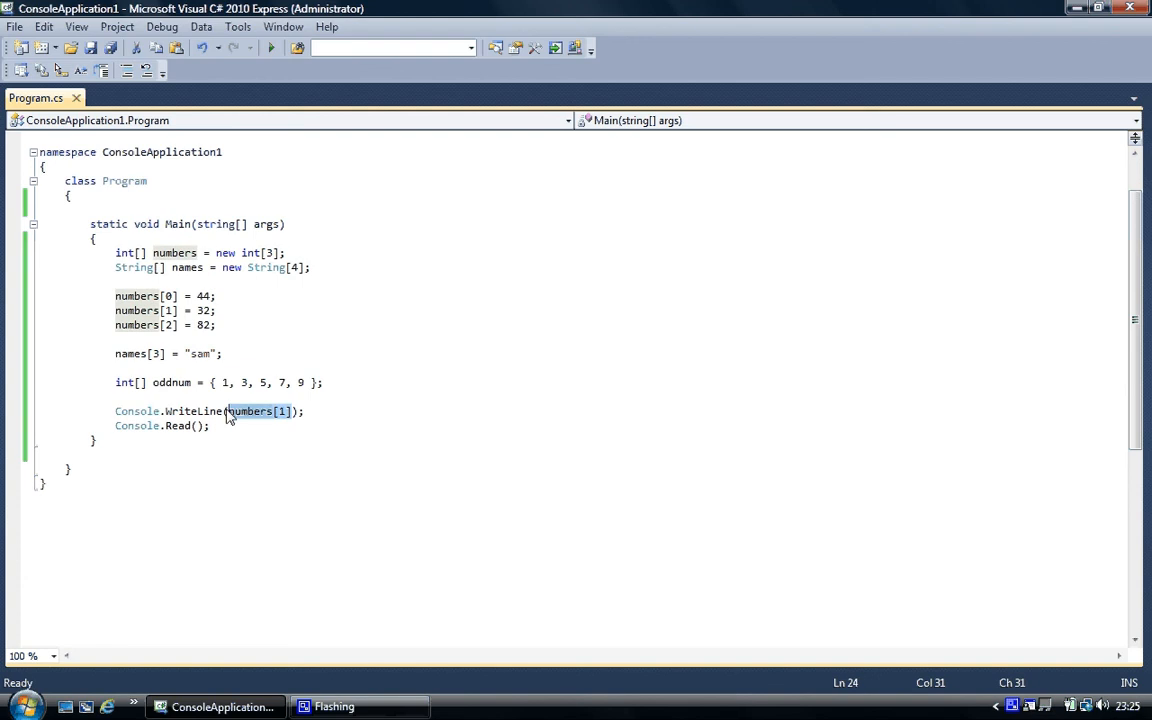
{"action": "type", "text": "nan"}
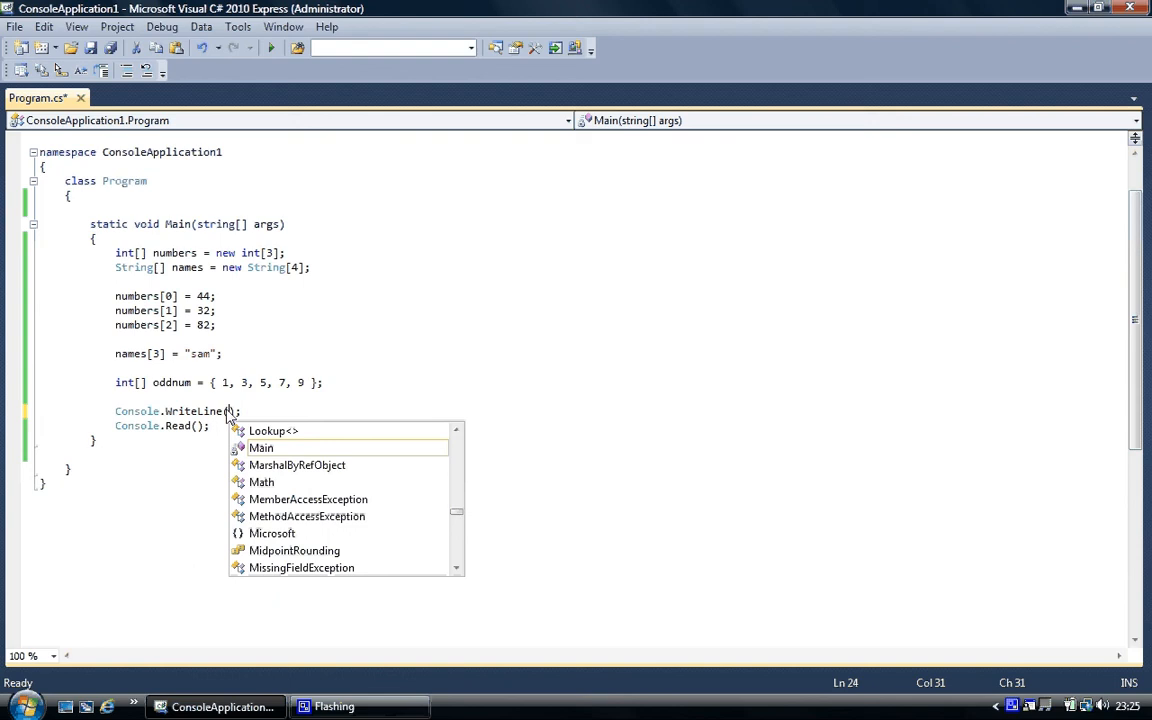
{"action": "type", "text": "names"}
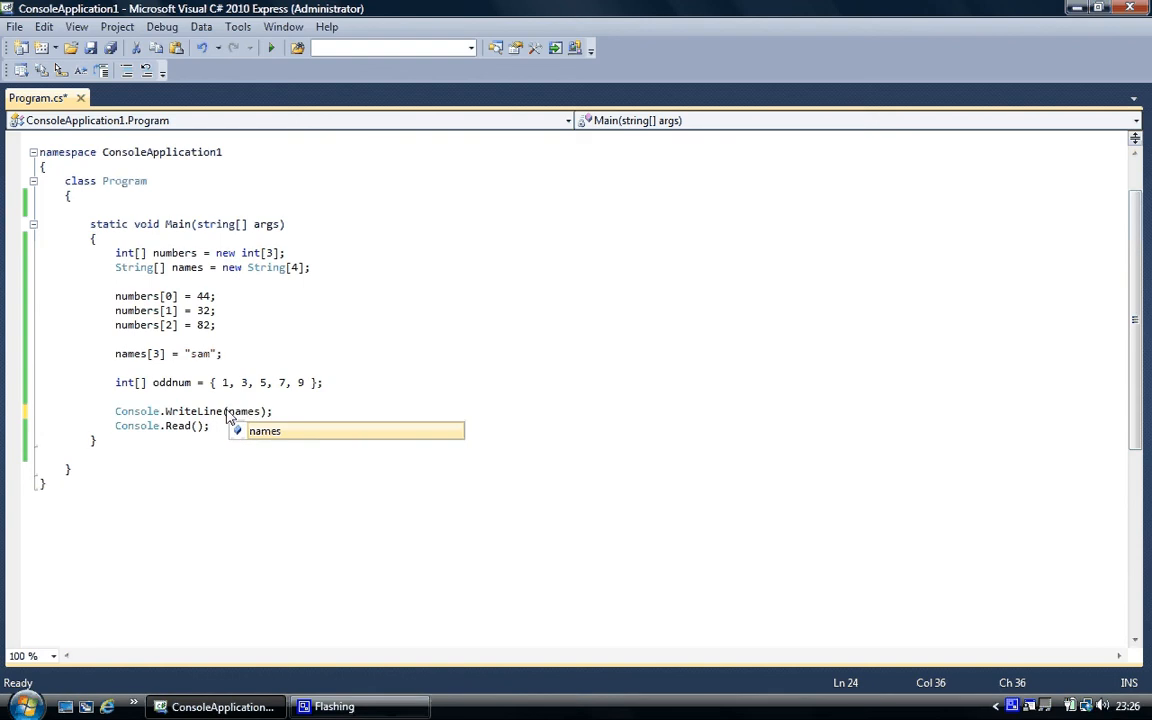
{"action": "type", "text": "["}
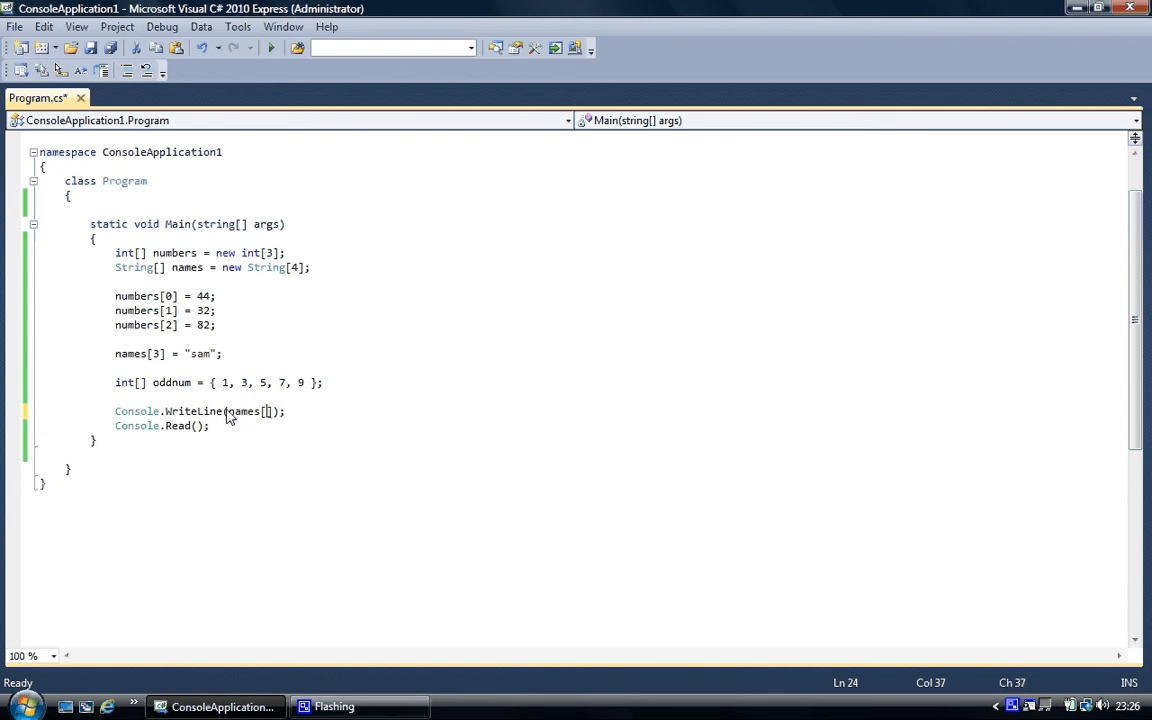
{"action": "type", "text": "3"}
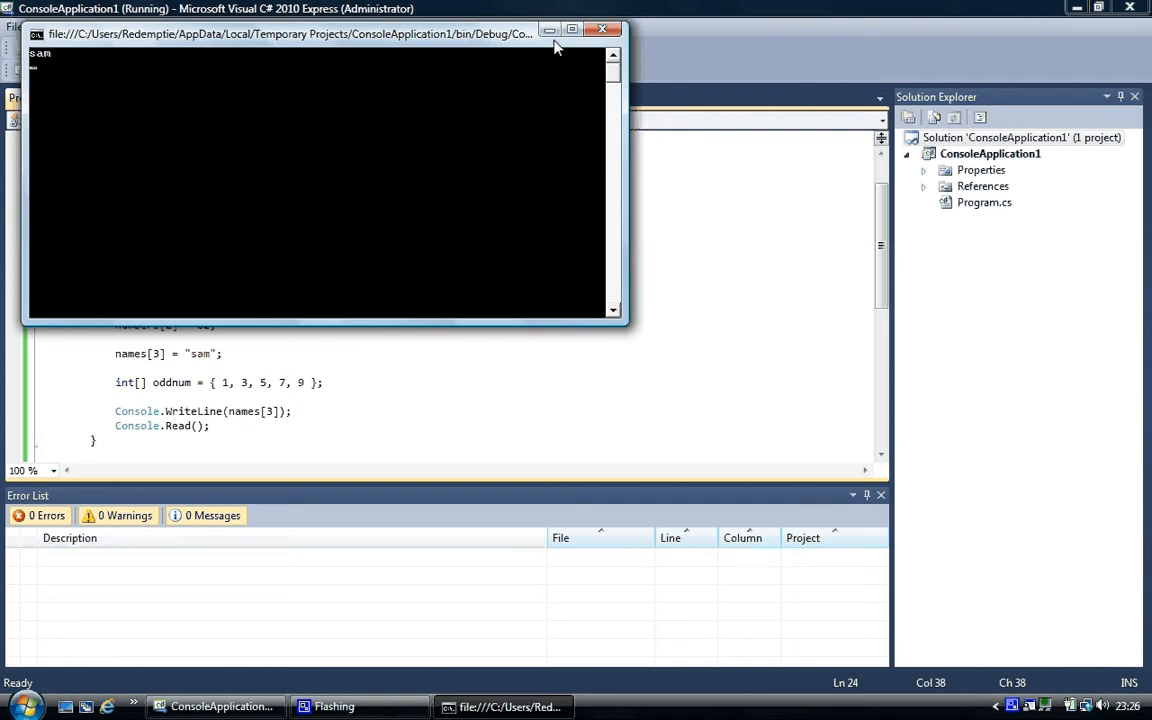
{"action": "left_click", "coordinate": [603, 29]}
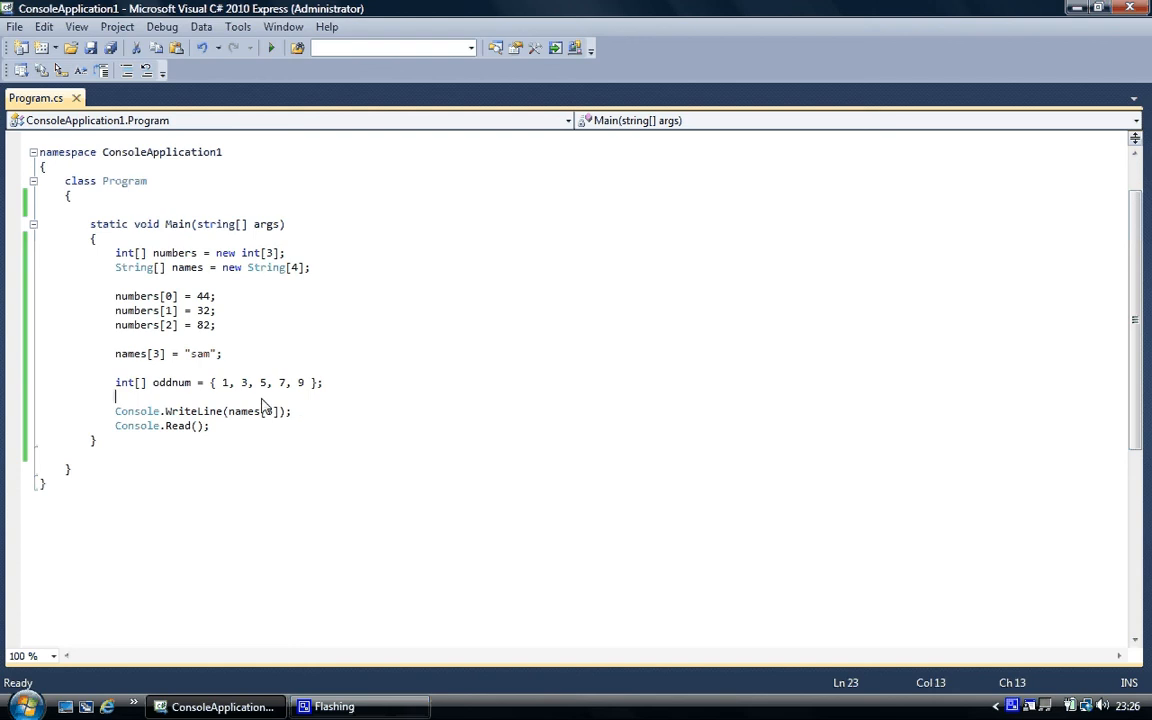
Write a for loop header over int x from 0 while x < 3, incrementing x.
{"action": "type", "text": "for"}
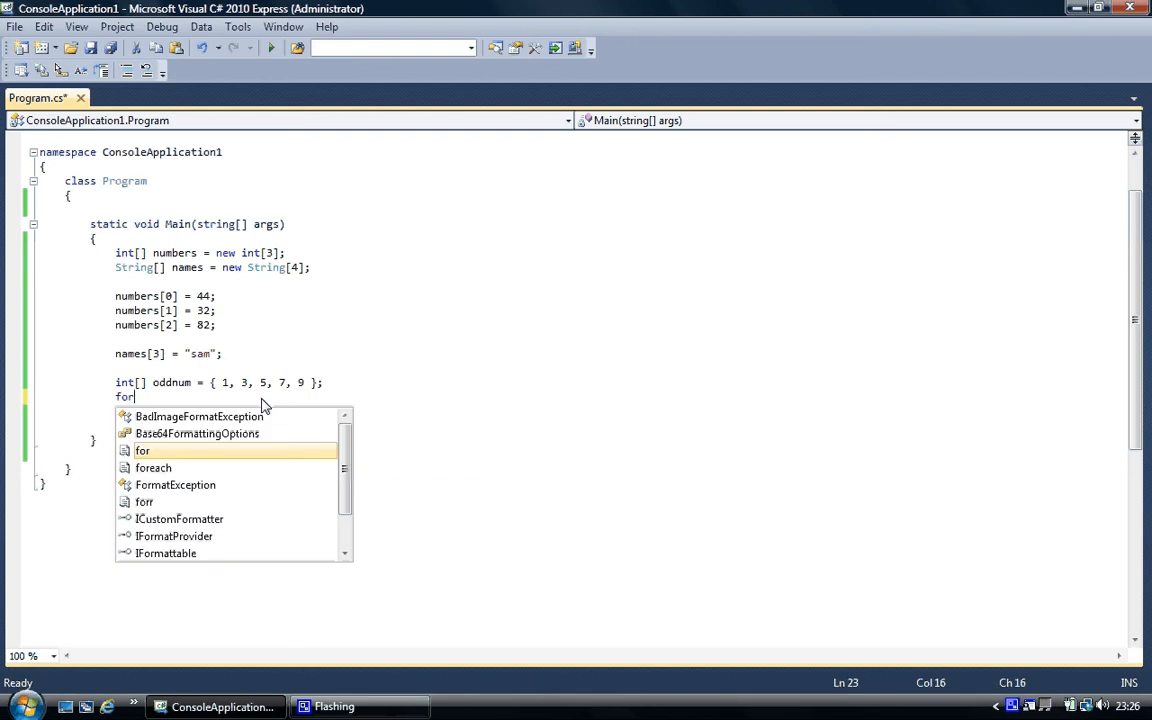
{"action": "type", "text": "("}
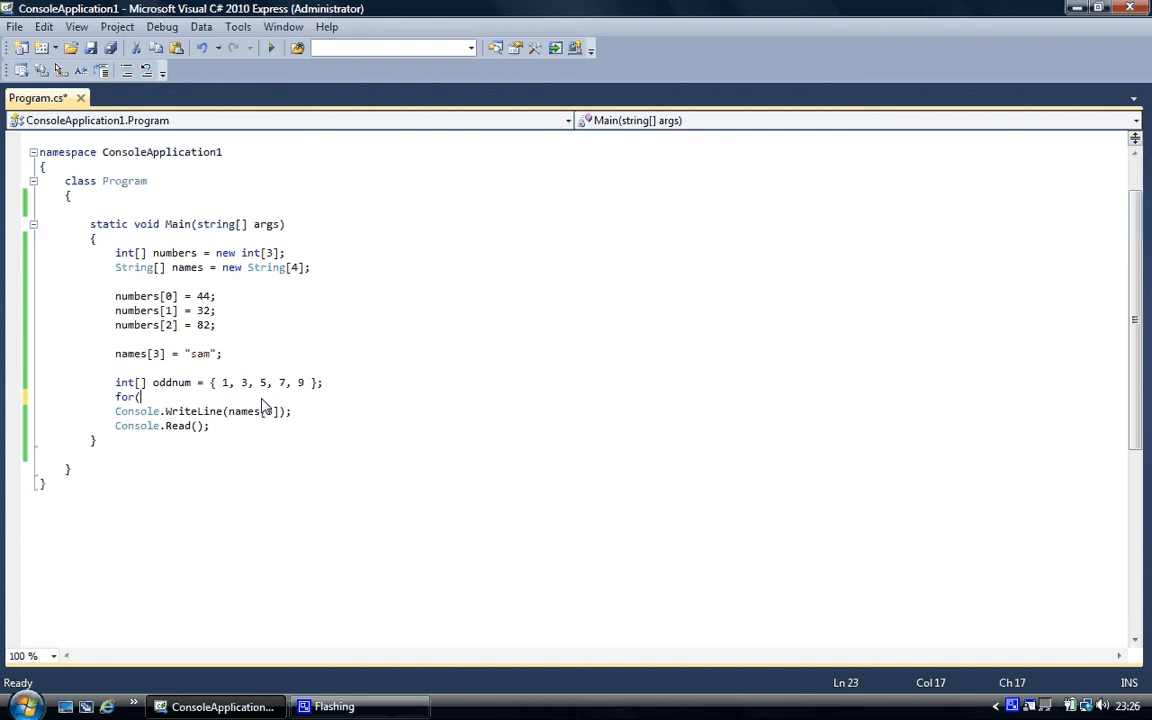
{"action": "type", "text": "int ="}
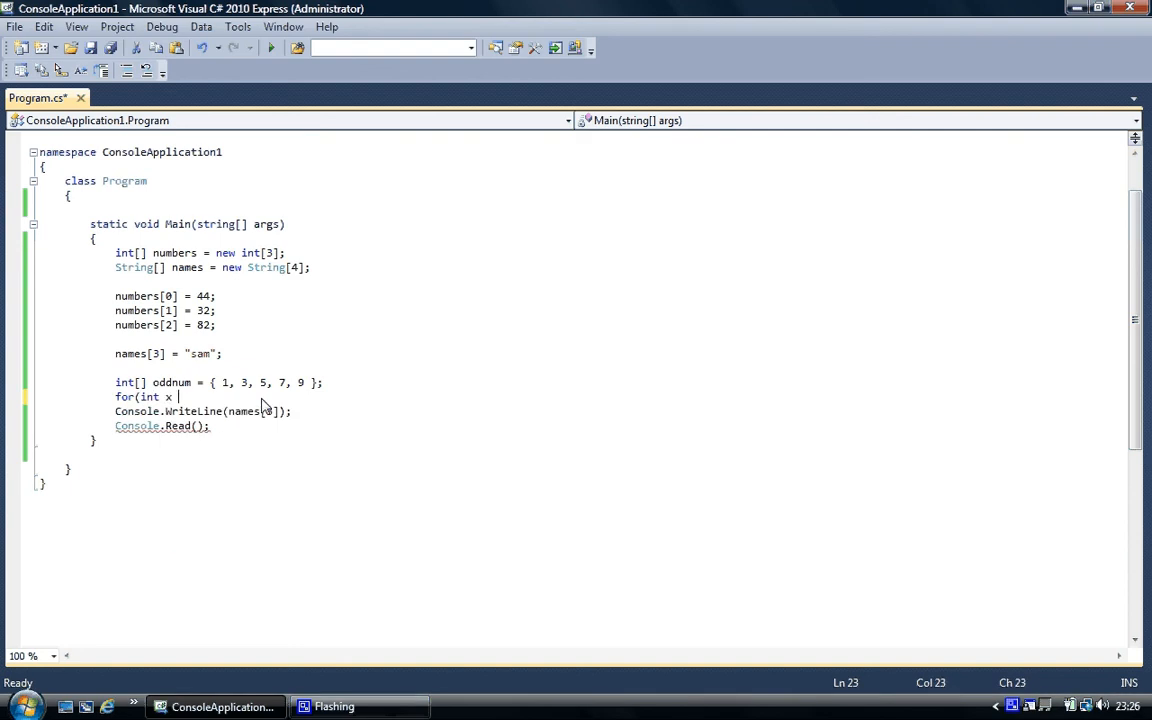
{"action": "type", "text": "= 0"}
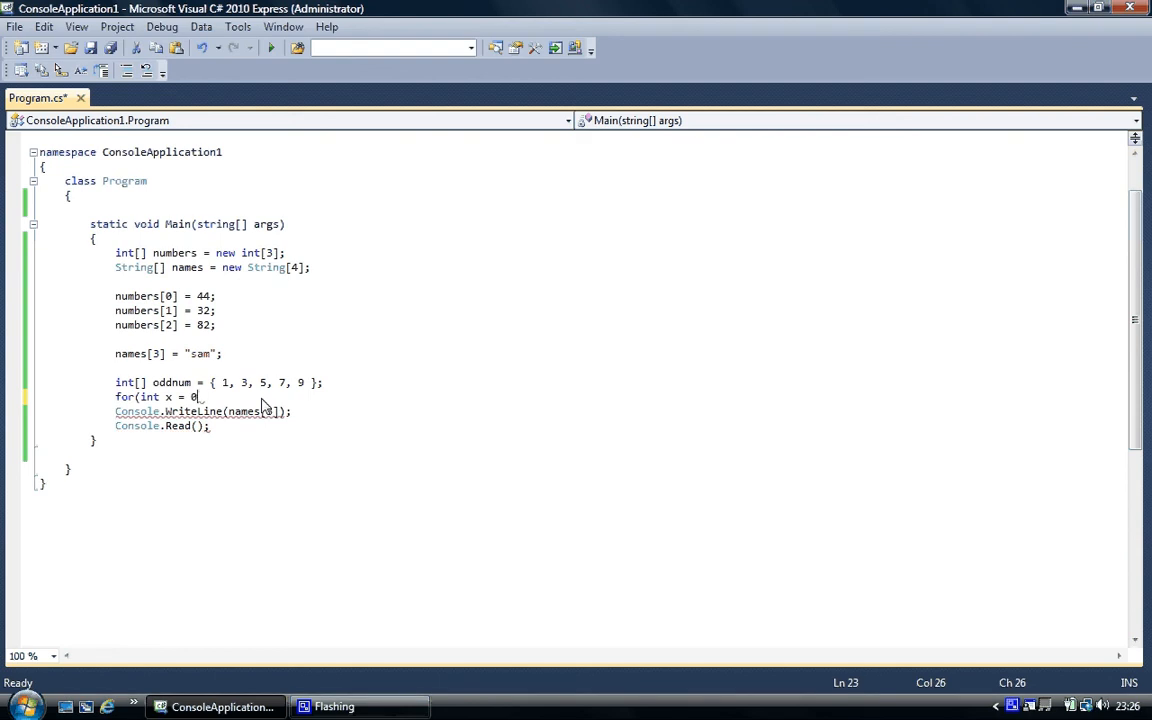
{"action": "type", "text": ";"}
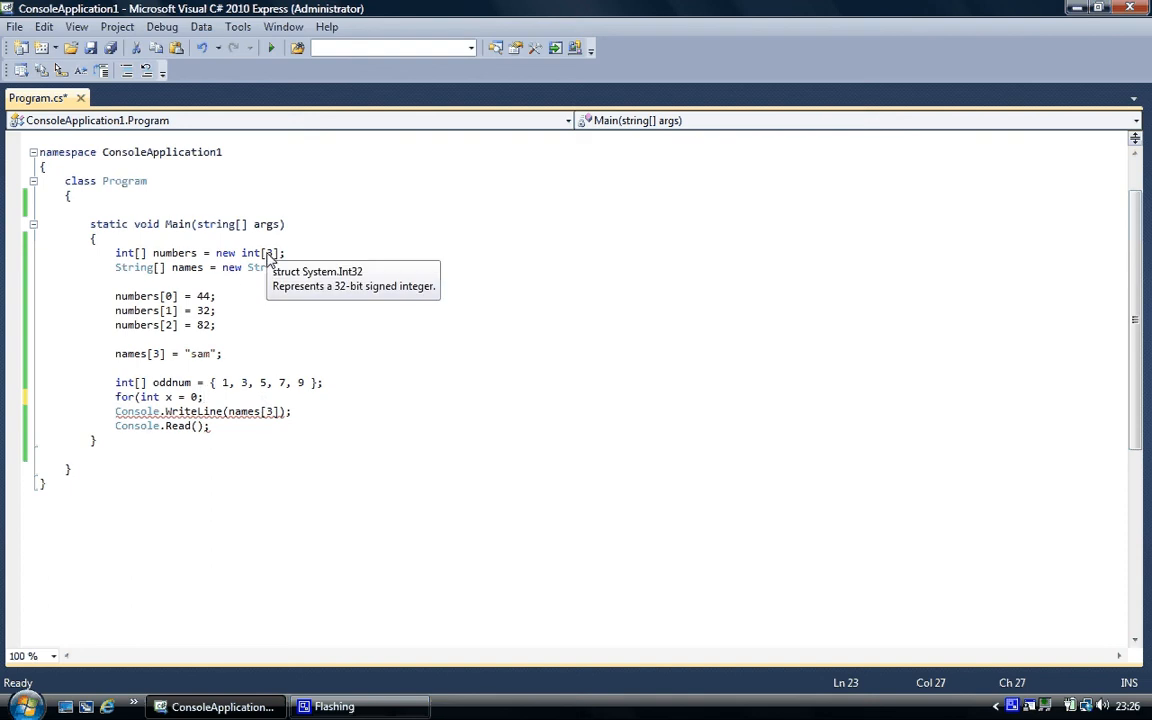
{"action": "type", "text": "x"}
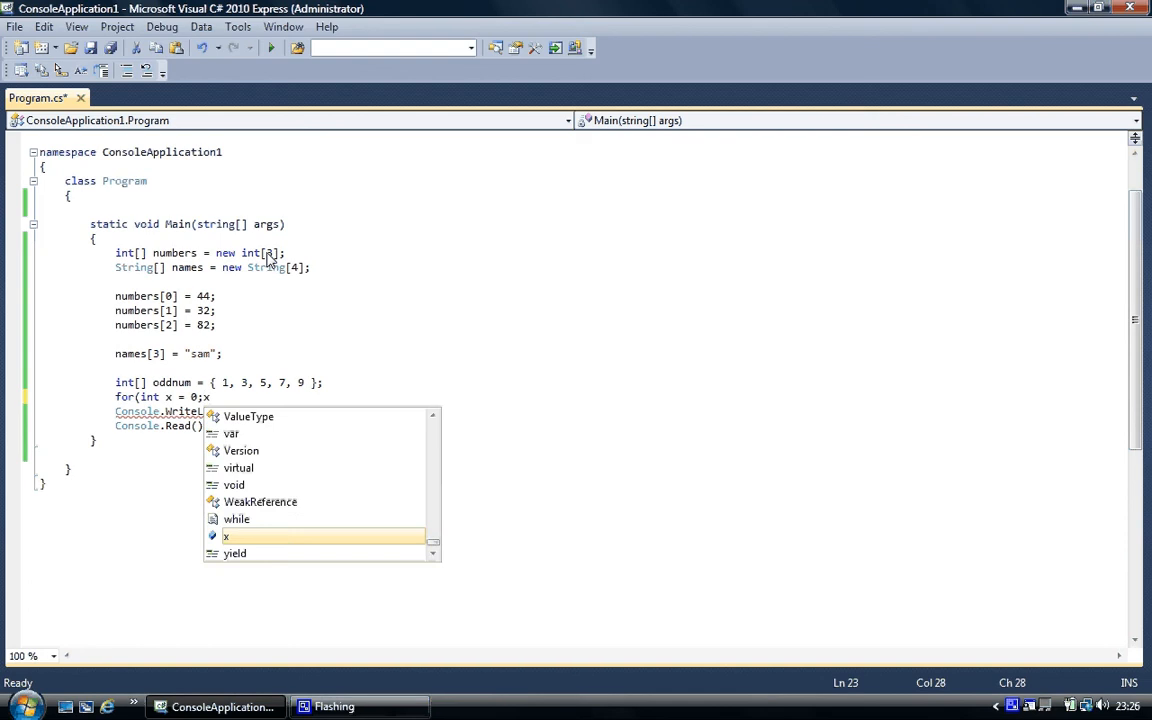
{"action": "type", "text": "< 3"}
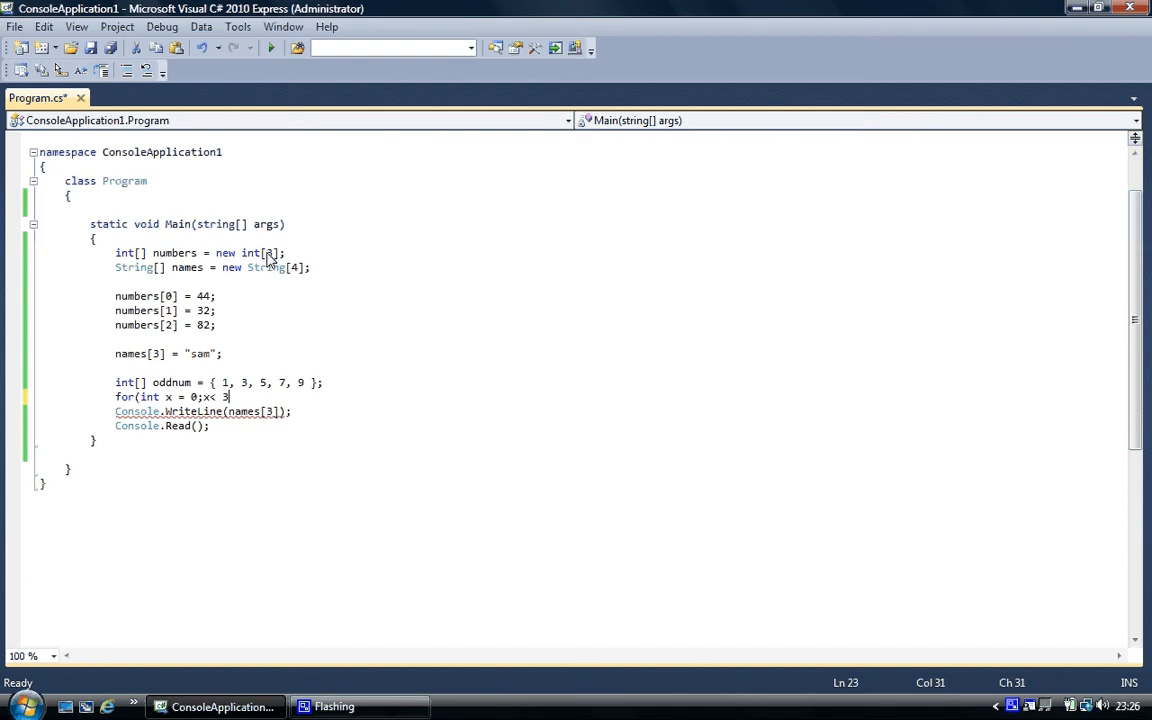
{"action": "type", "text": ";"}
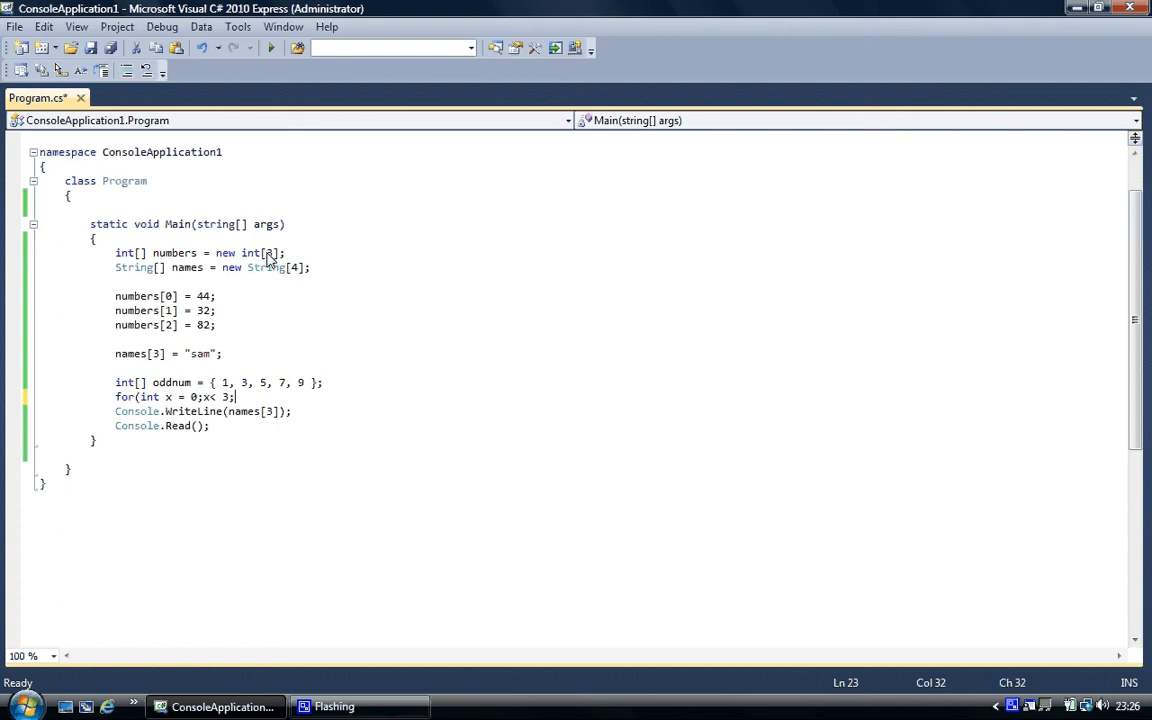
{"action": "type", "text": "x++"}
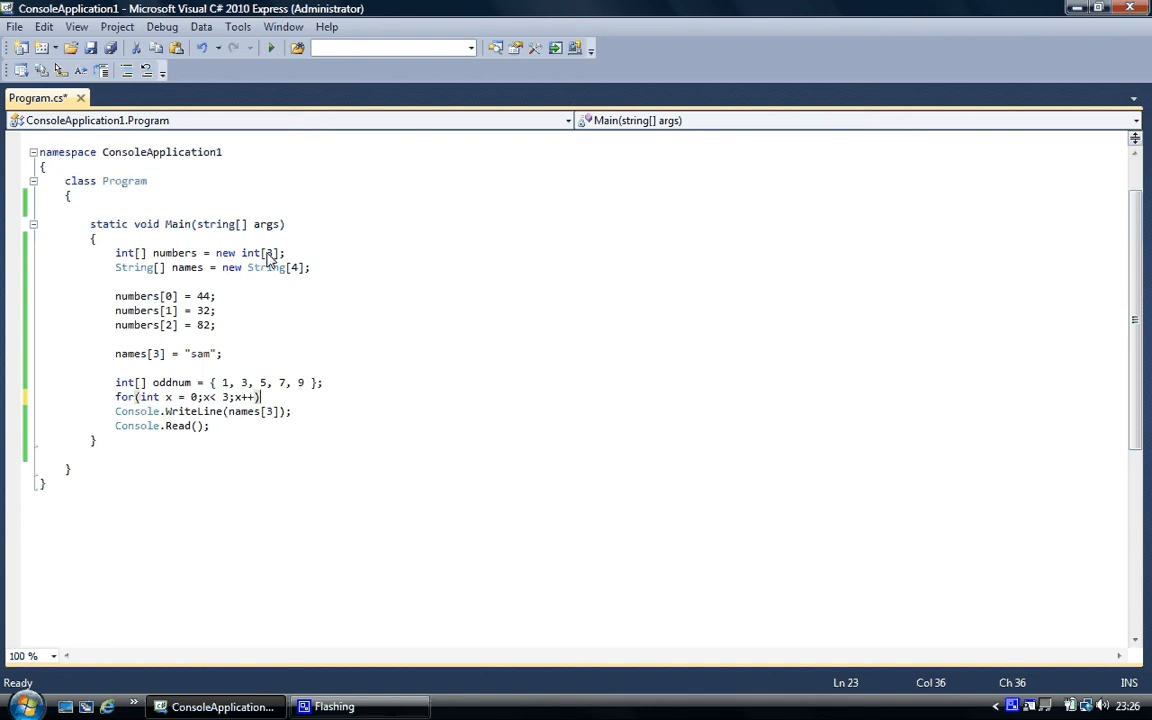
{"action": "type", "text": "{"}
{"action": "type", "text": "}"}
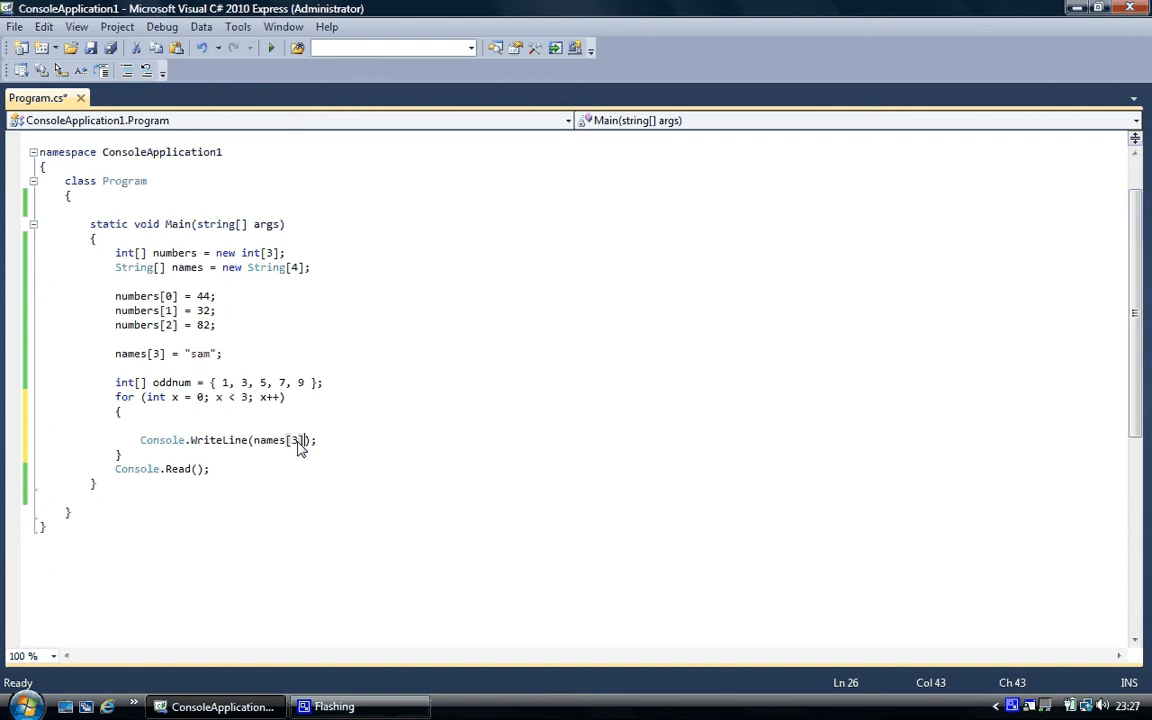
Change the printed element to nnumbers[x] and run, which reports build errors.
{"action": "double_click", "coordinate": [270, 440]}
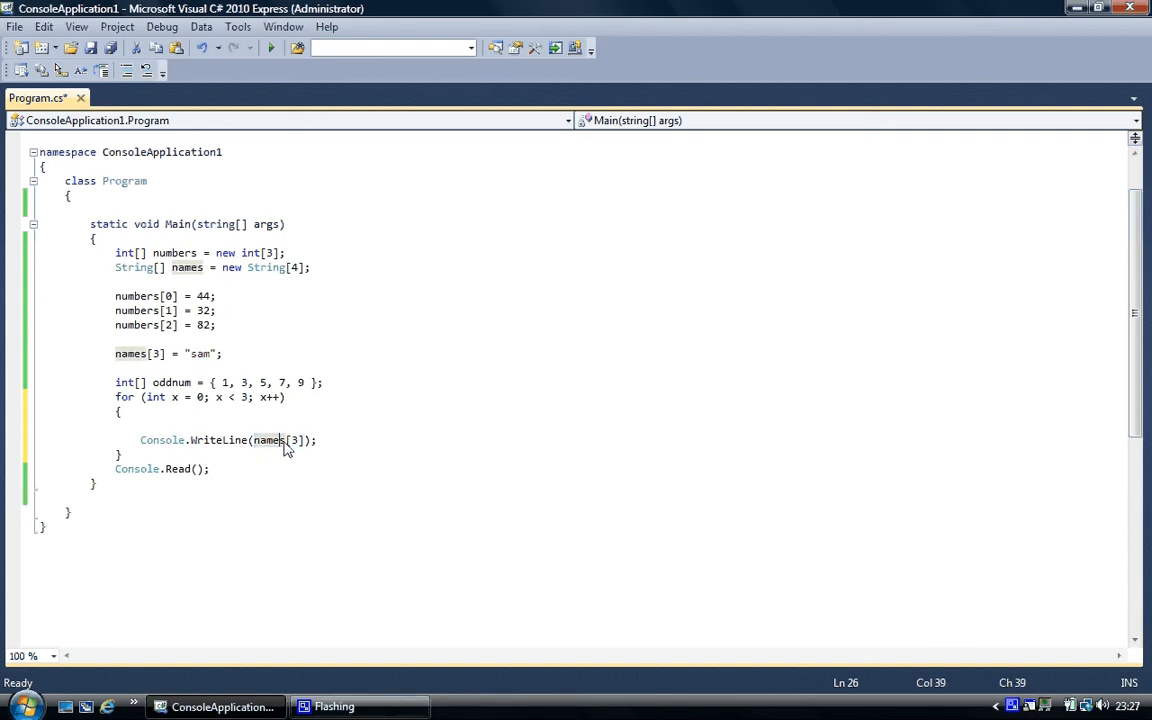
{"action": "double_click", "coordinate": [268, 440]}
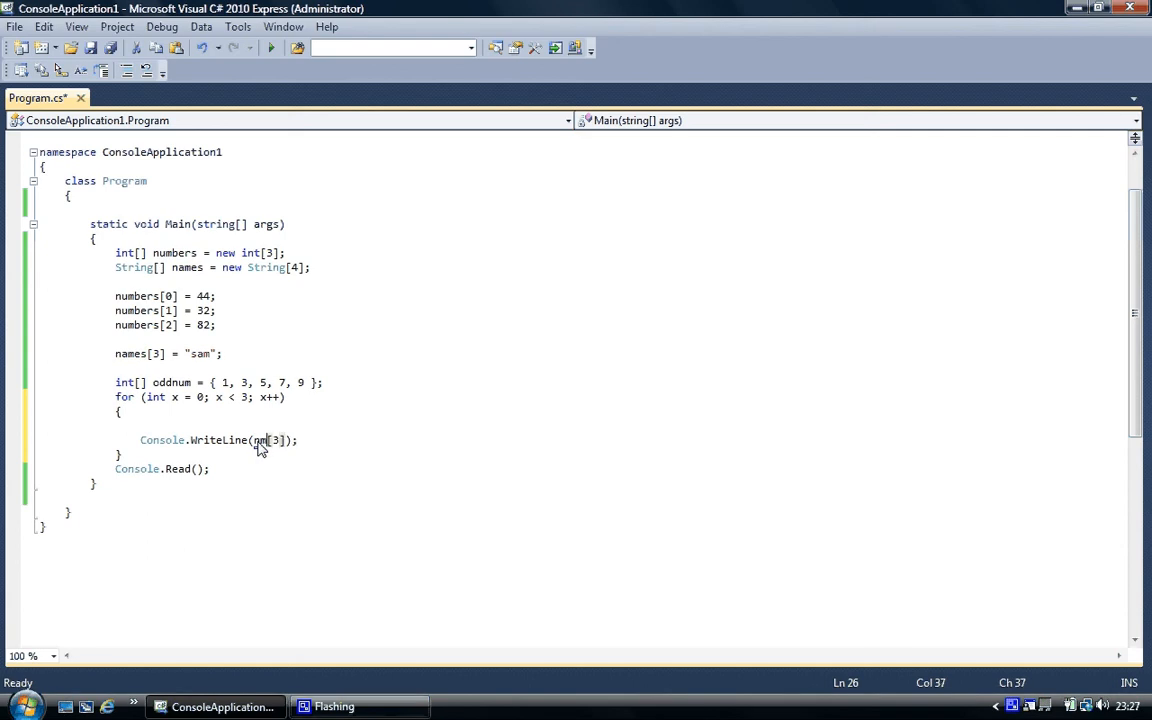
{"action": "type", "text": "numbers"}
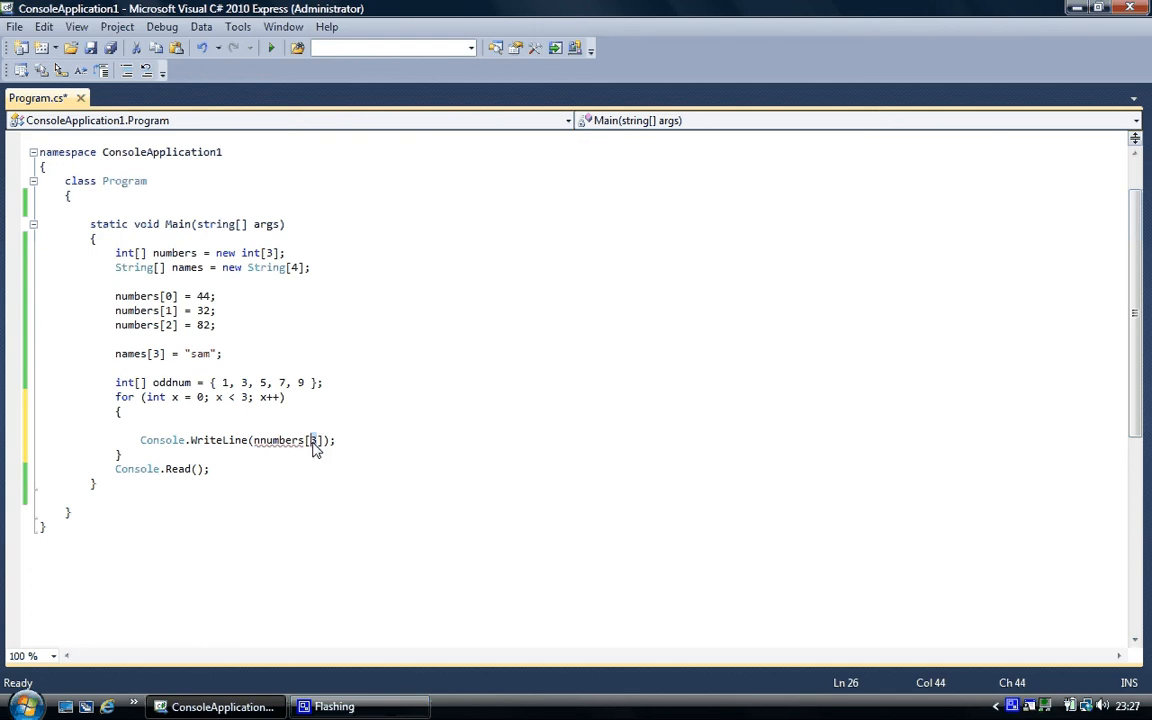
{"action": "mouse_move", "coordinate": [175, 405]}
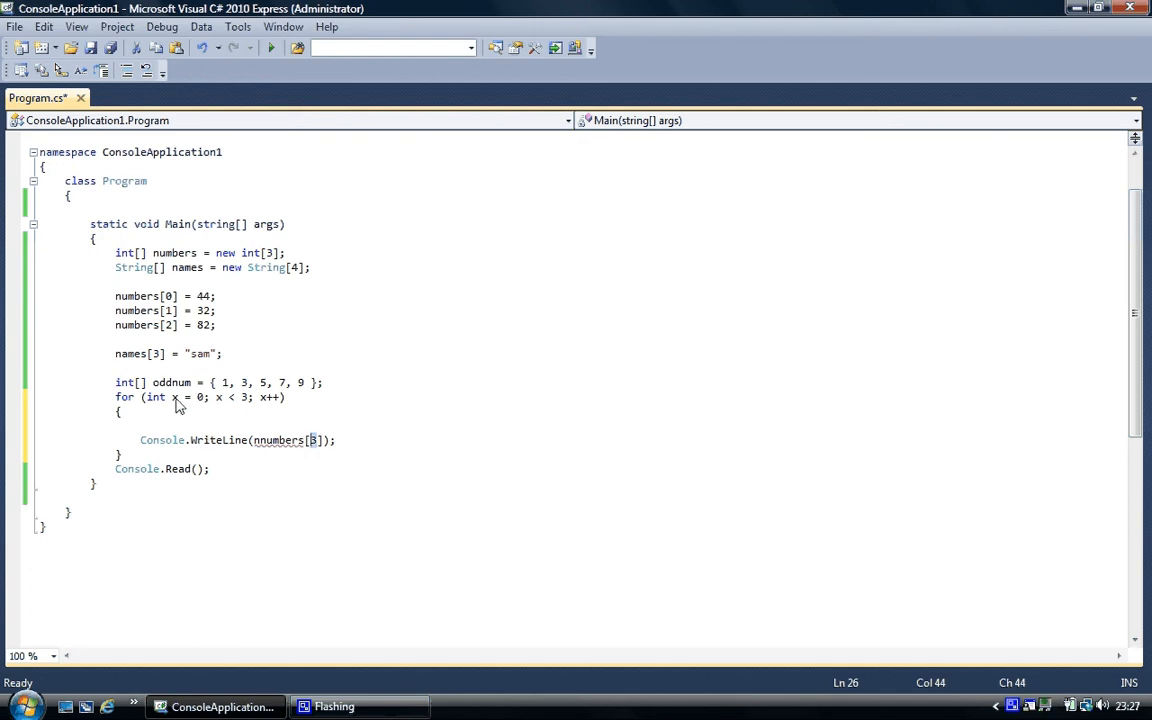
{"action": "mouse_move", "coordinate": [192, 401]}
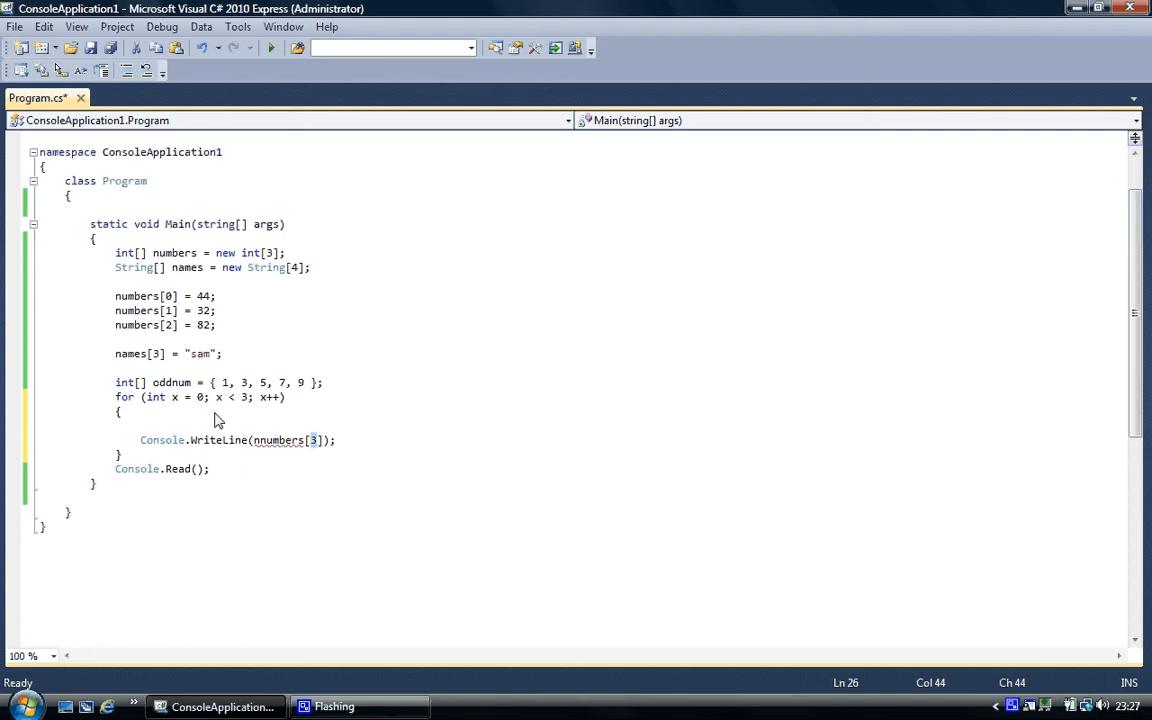
{"action": "mouse_move", "coordinate": [262, 433]}
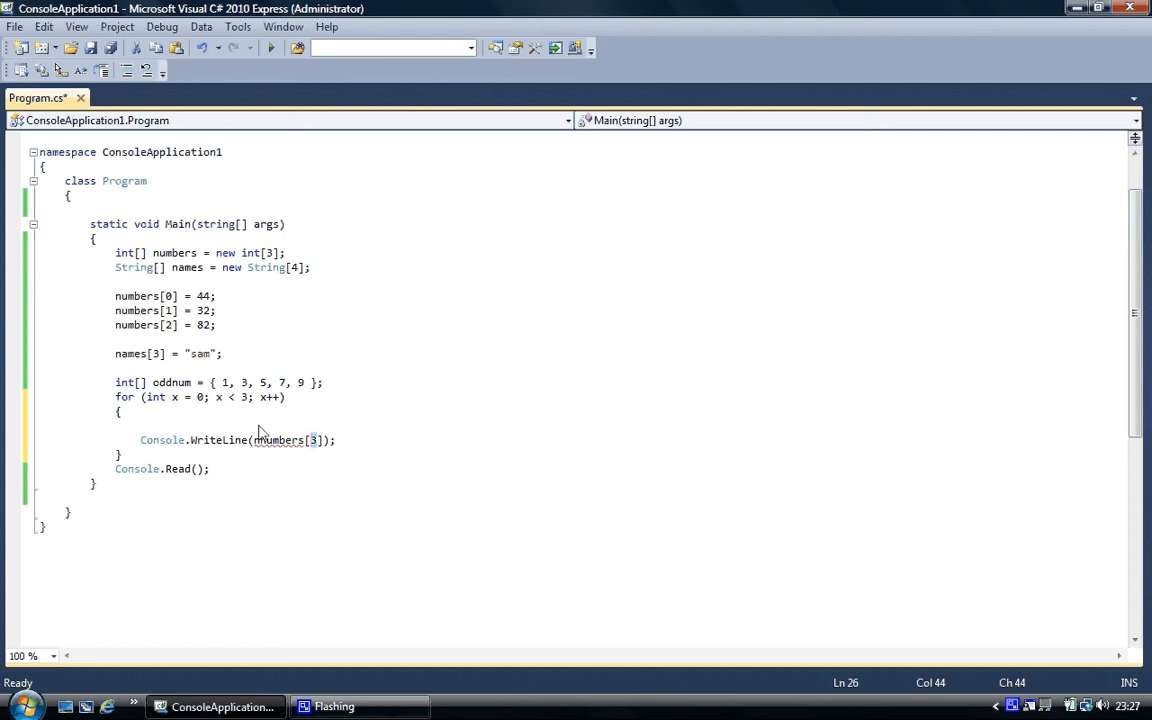
{"action": "type", "text": "x"}
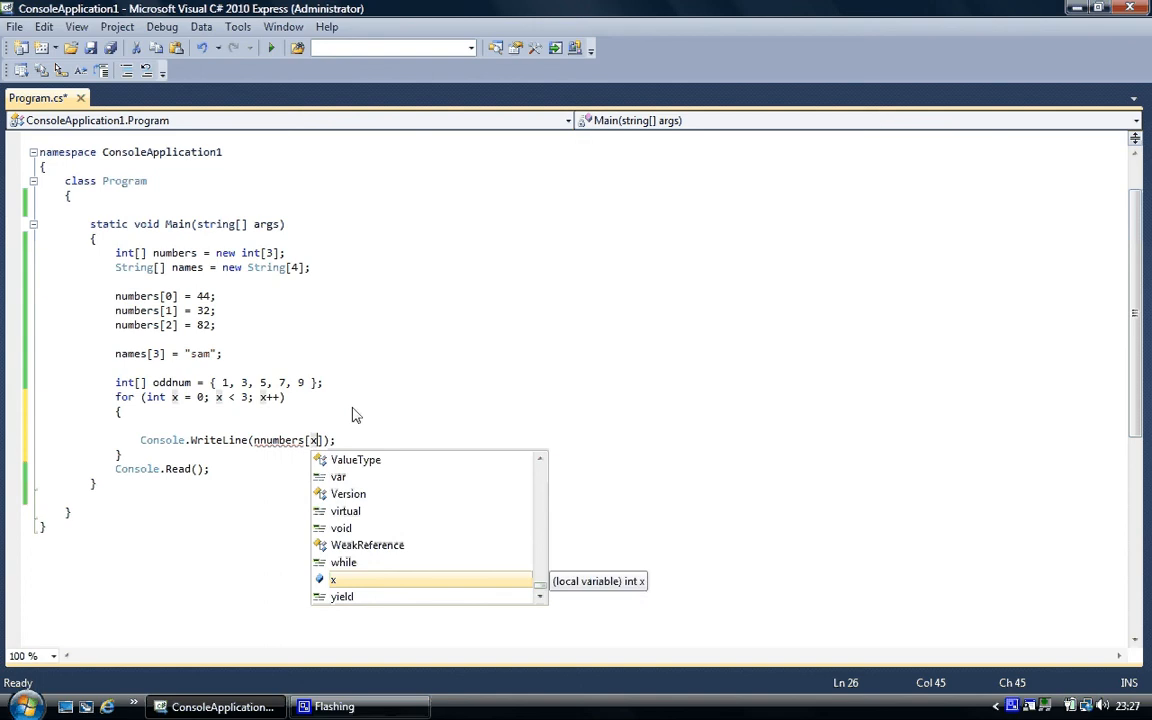
{"action": "key", "text": "Escape"}
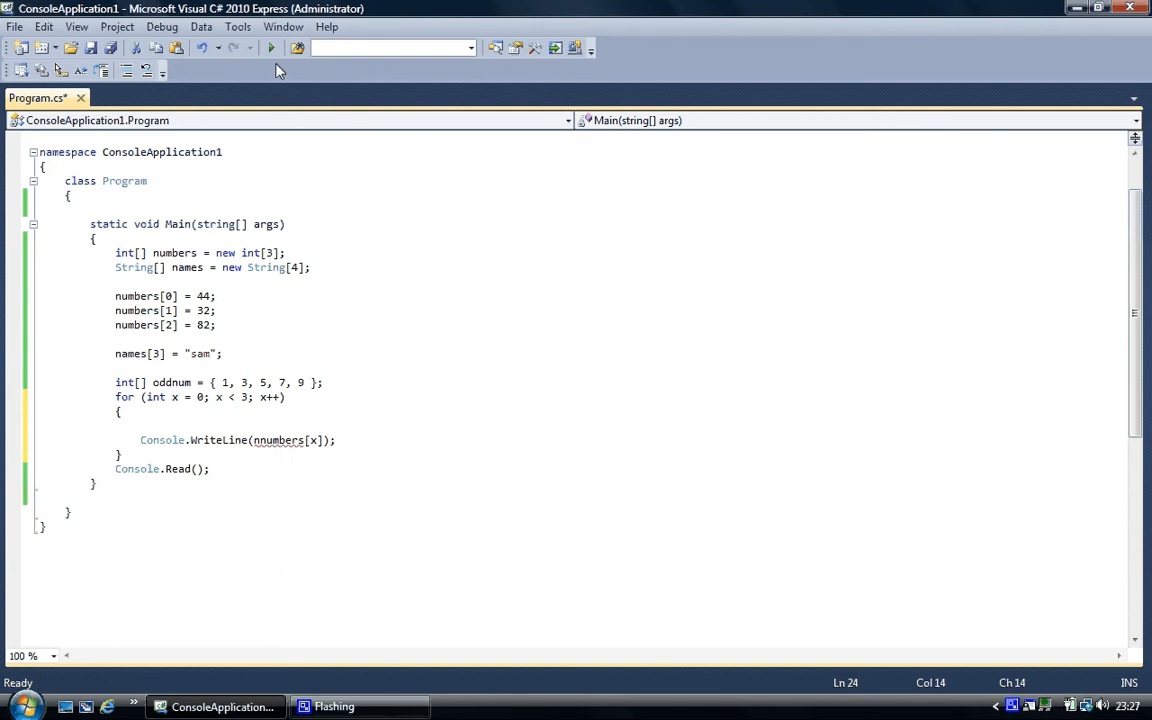
{"action": "left_click", "coordinate": [271, 48]}
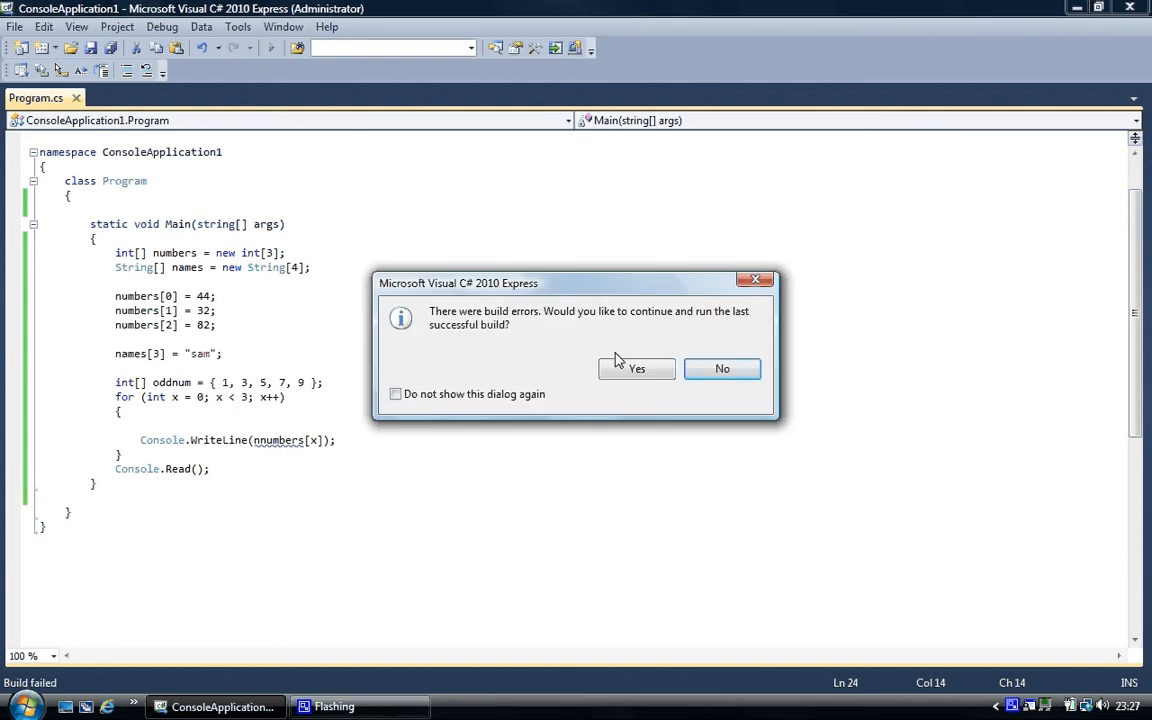
Decline the old build, fix the typo to numbers[x], run to print 44, 32, 82, and close the console.
{"action": "left_click", "coordinate": [637, 368]}
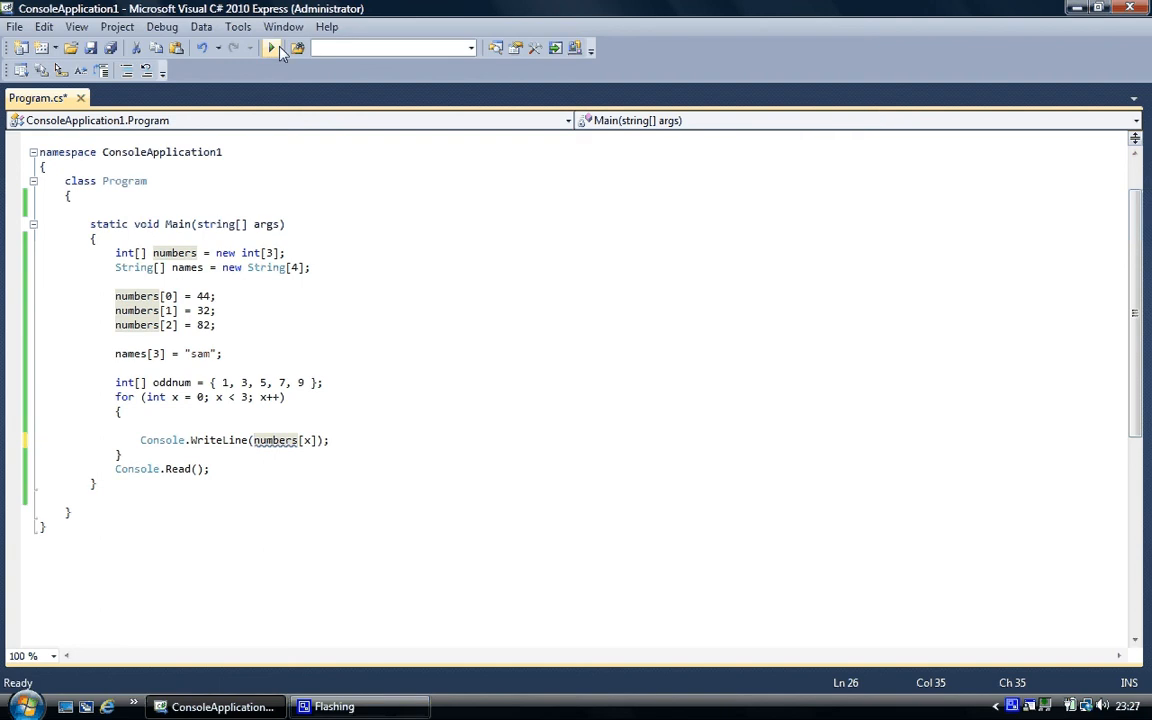
{"action": "left_click", "coordinate": [271, 48]}
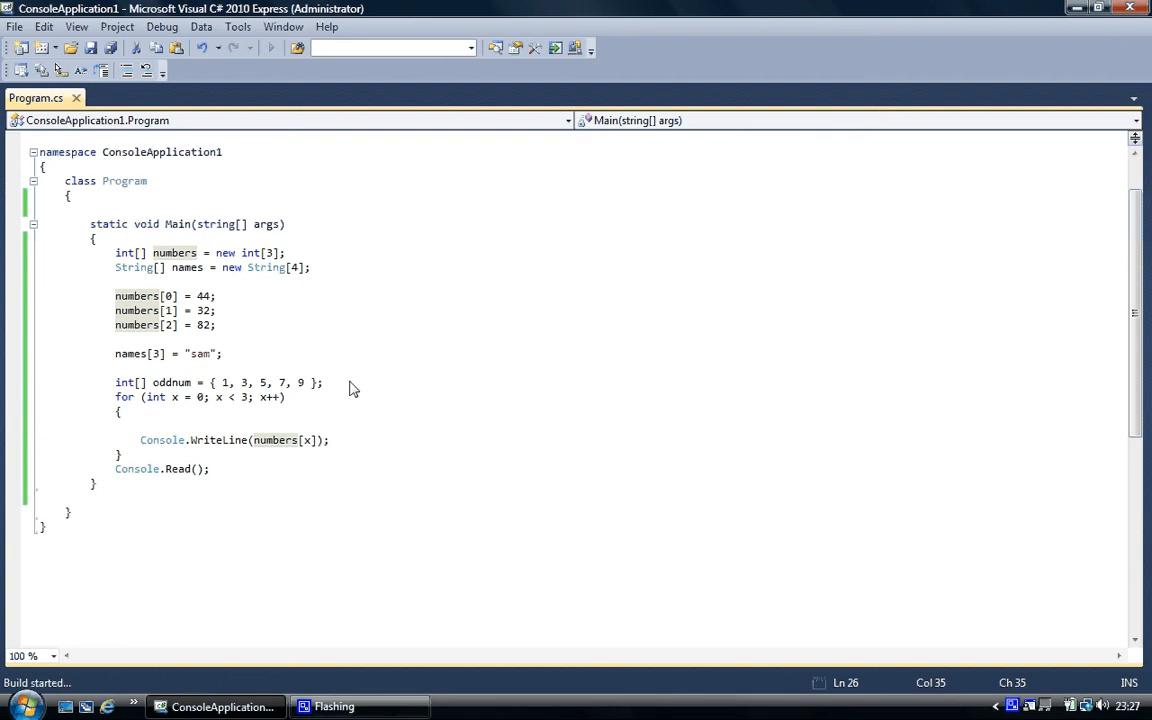
{"action": "left_click", "coordinate": [271, 47]}
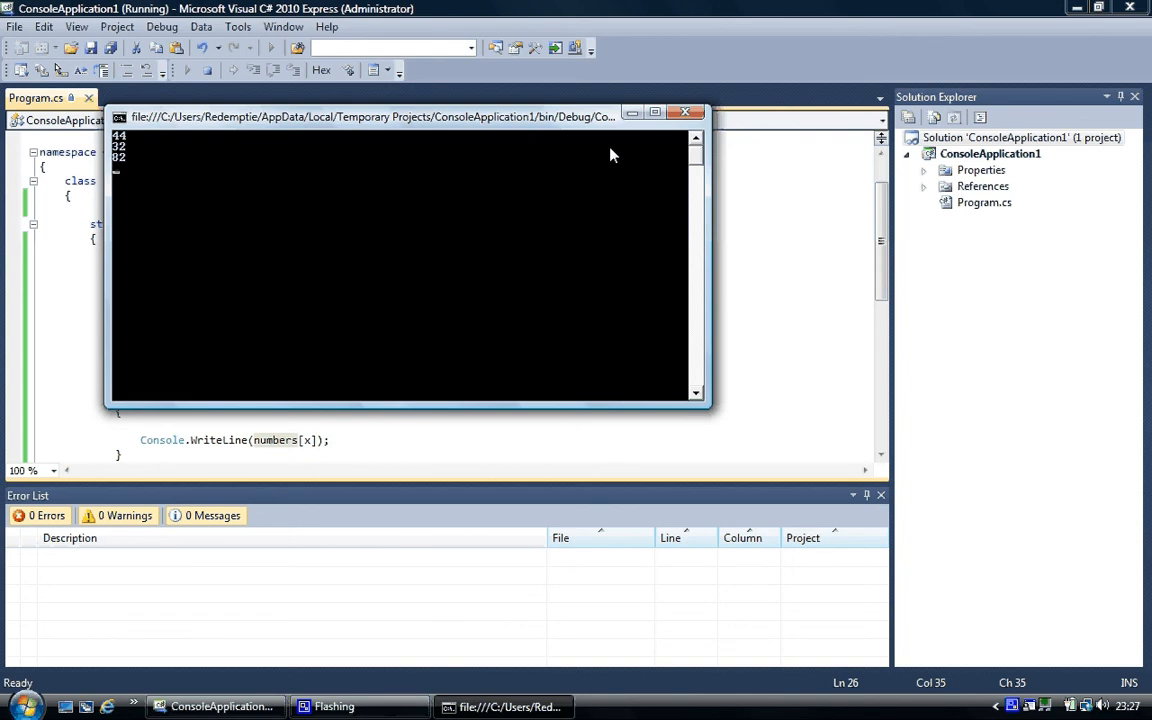
{"action": "mouse_move", "coordinate": [686, 111]}
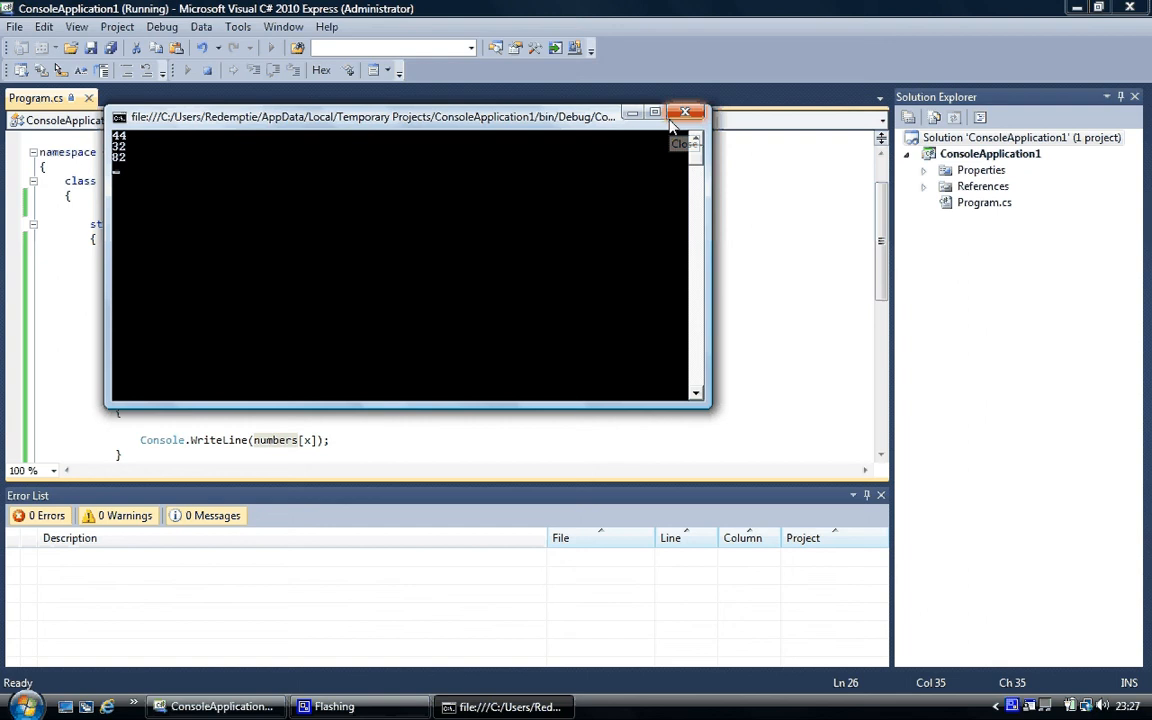
{"action": "mouse_move", "coordinate": [686, 112]}
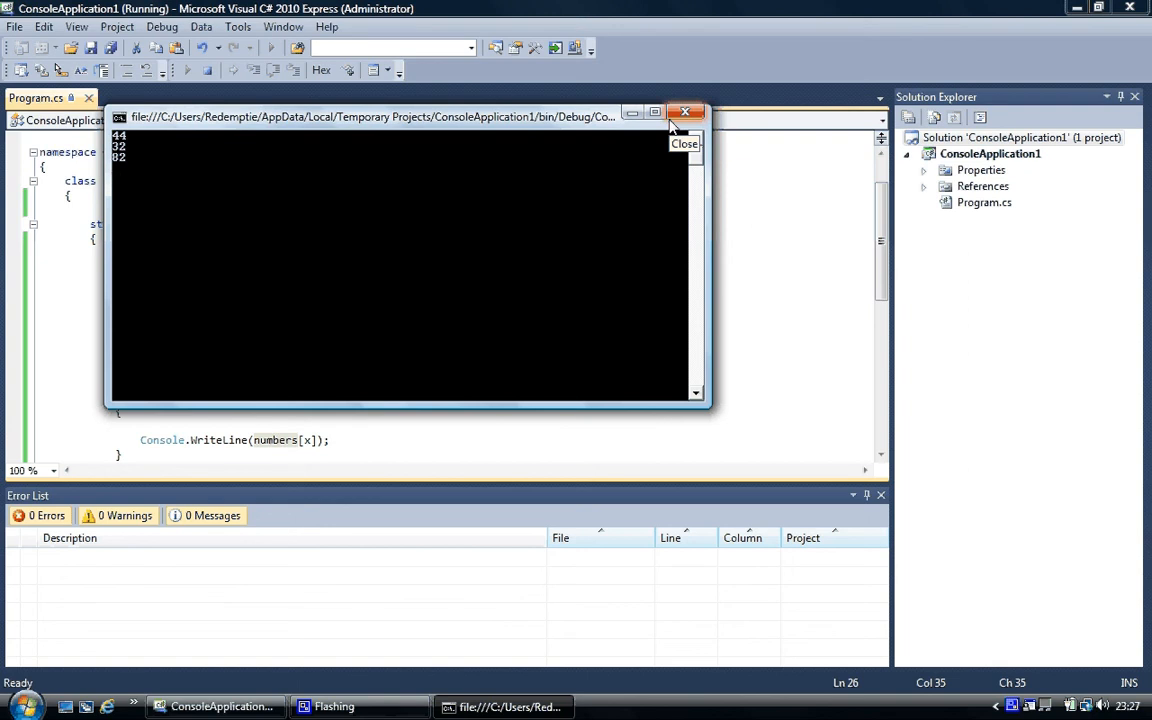
{"action": "left_click", "coordinate": [685, 111]}
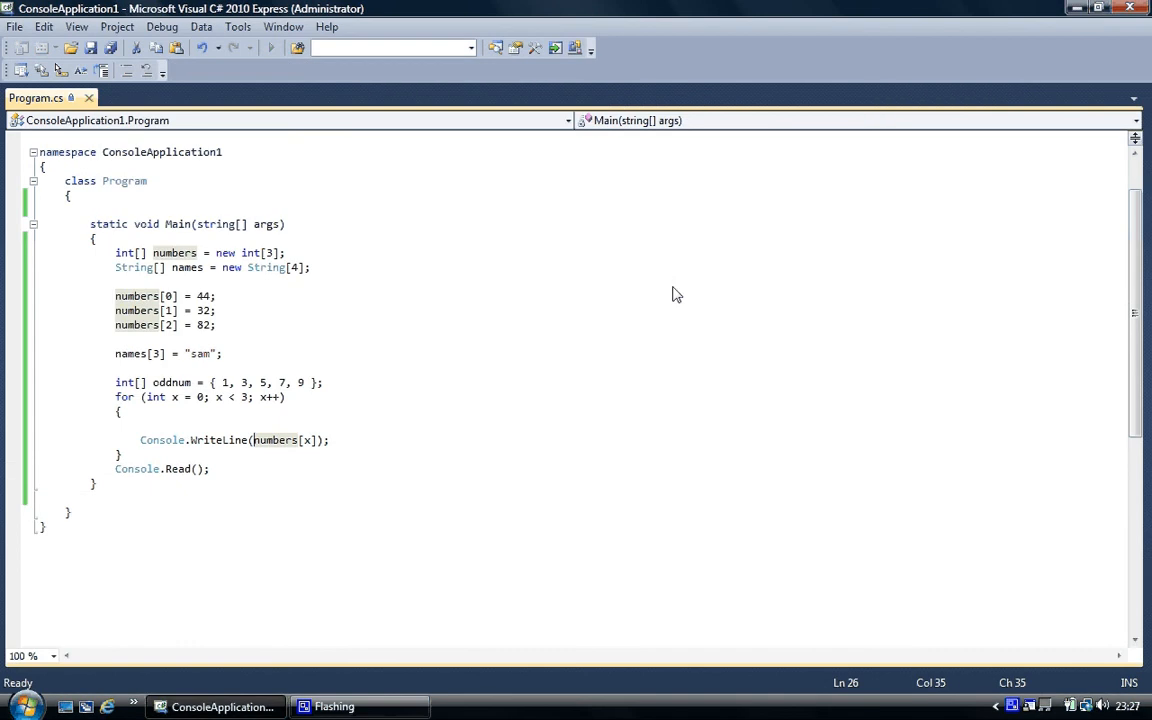
Loop x < 5 printing oddnum[x], run it to output 1, 3, 5, 7, 9, and close the console.
{"action": "left_click", "coordinate": [290, 224]}
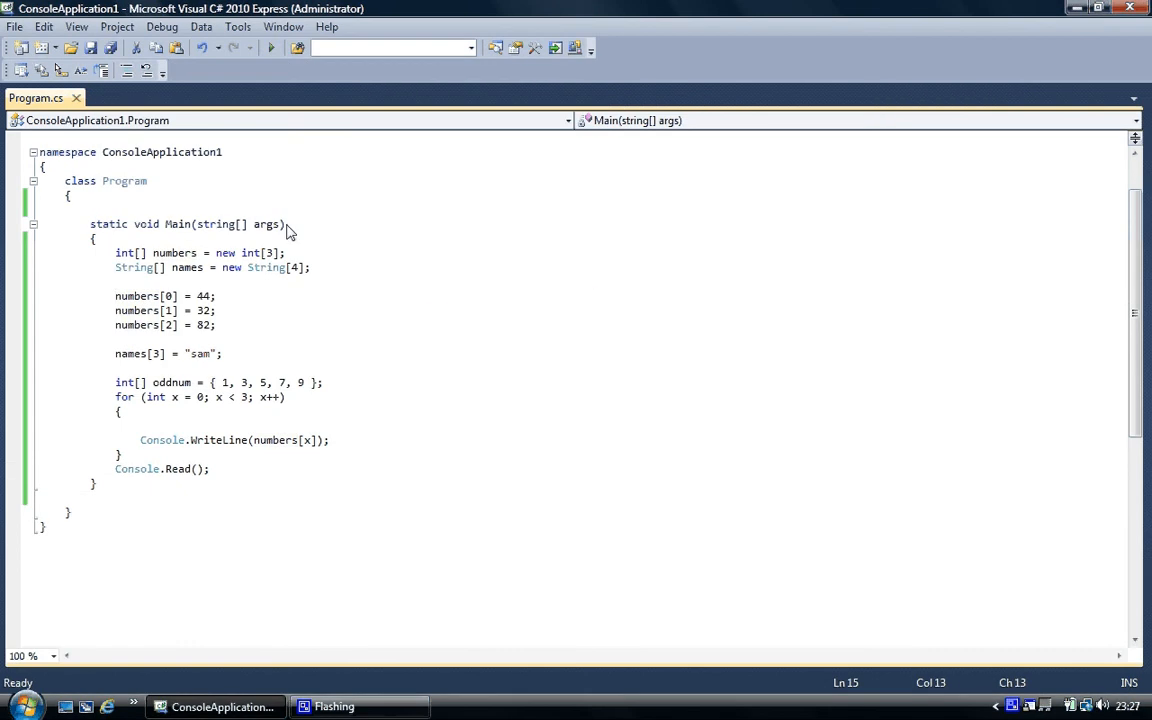
{"action": "mouse_move", "coordinate": [283, 378]}
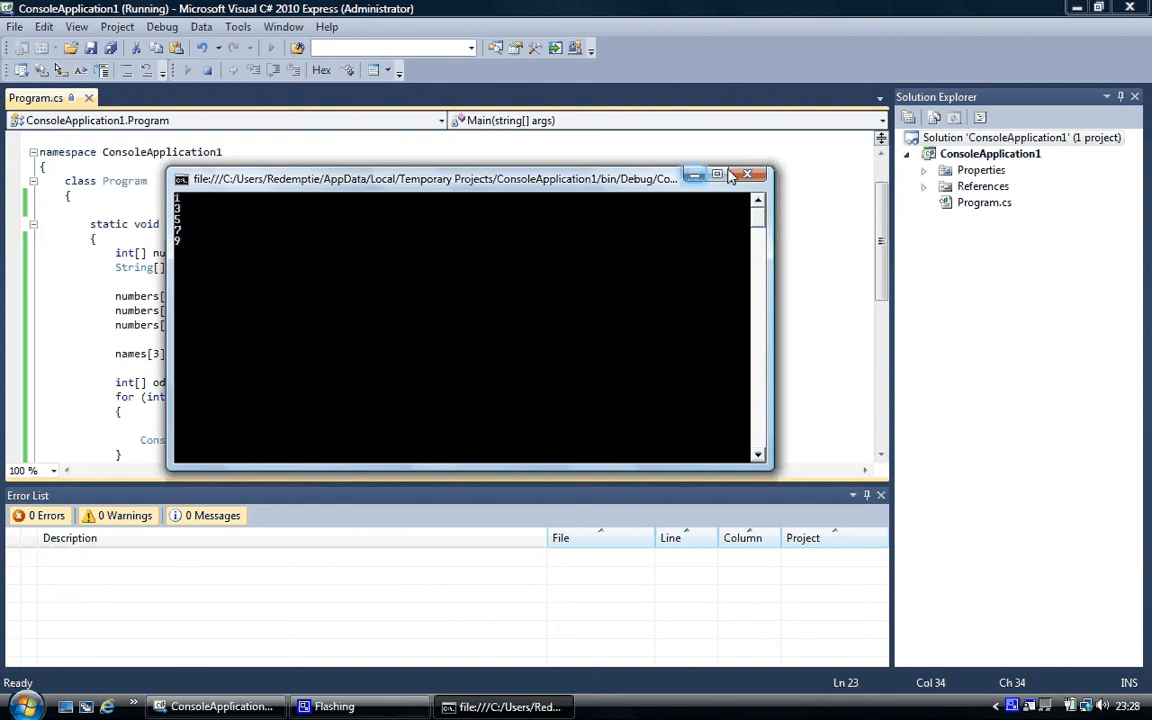
{"action": "left_click", "coordinate": [747, 174]}
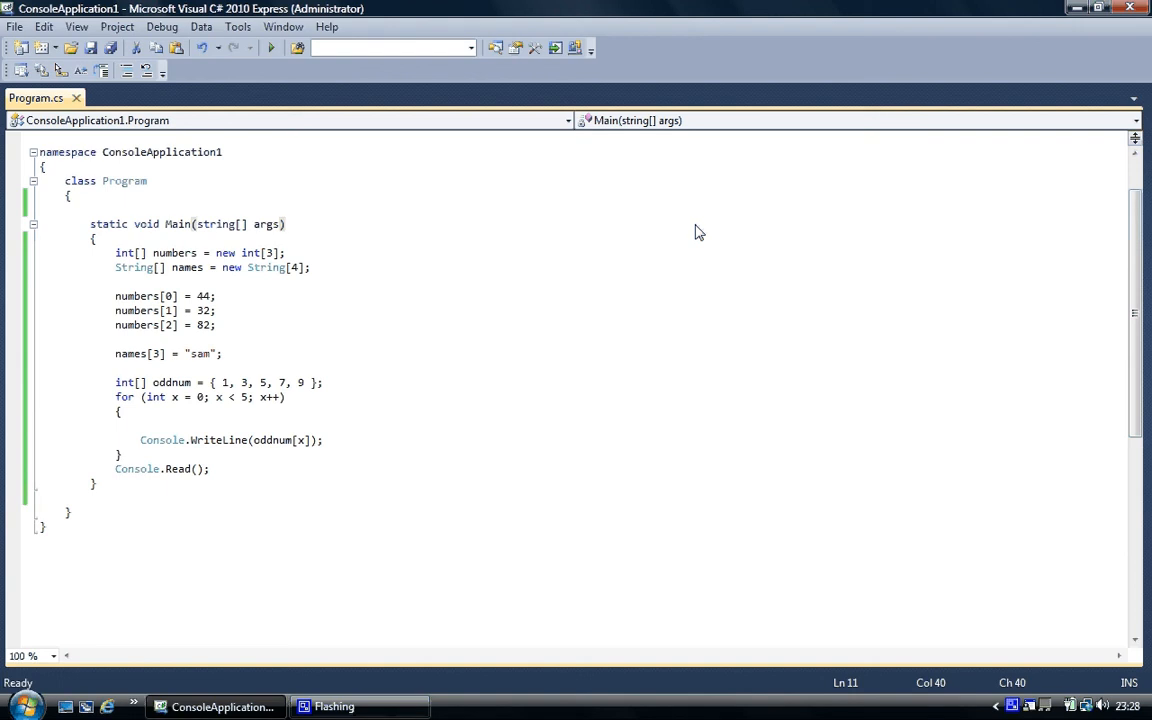
{"action": "left_click", "coordinate": [286, 224]}
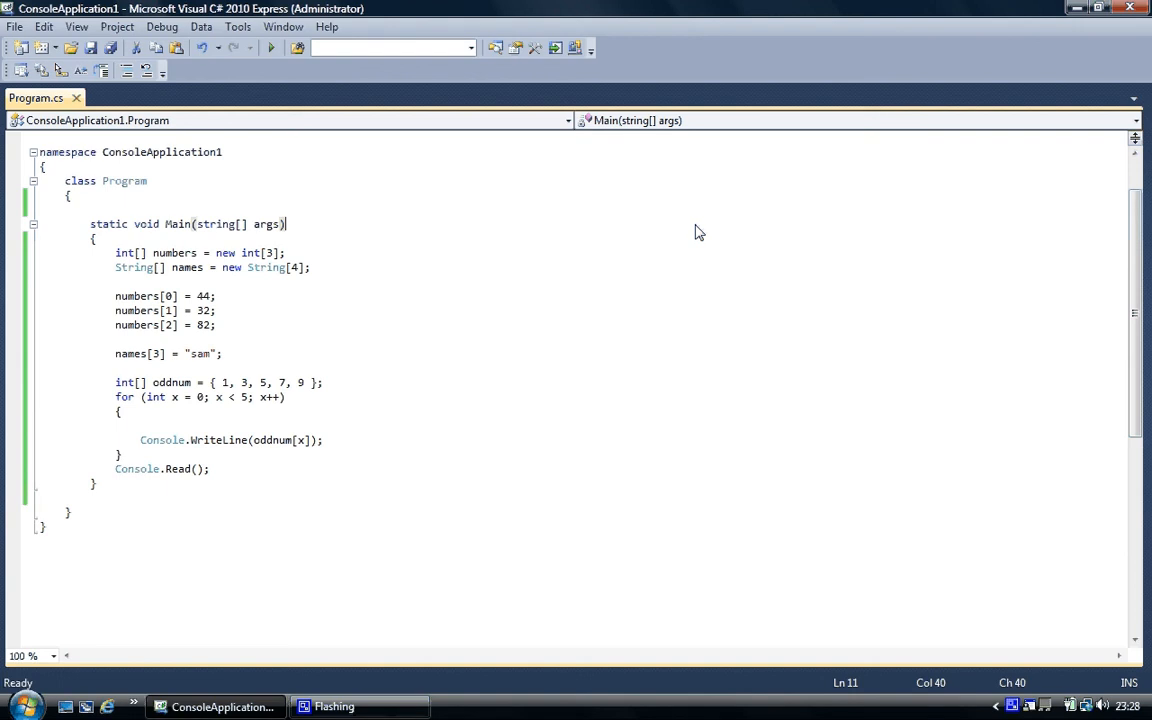